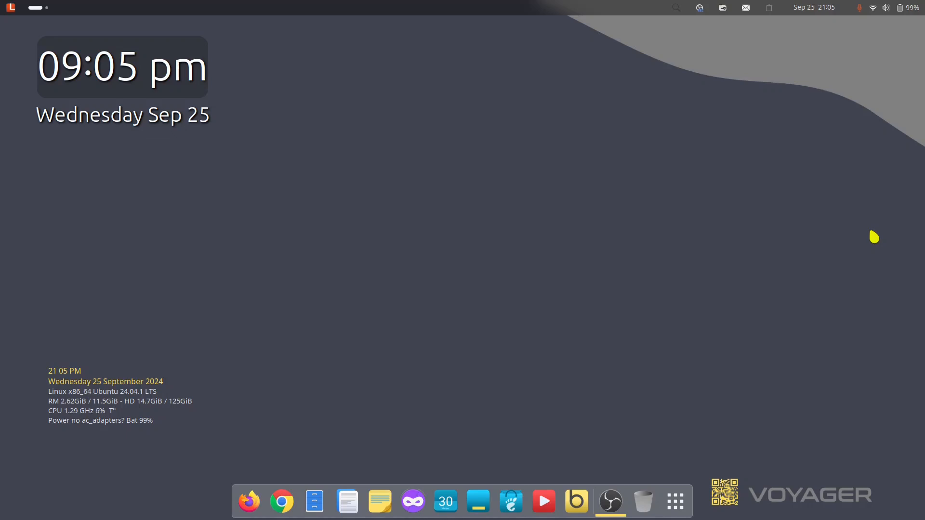
{"action": "mouse_move", "coordinate": [686, 287]}
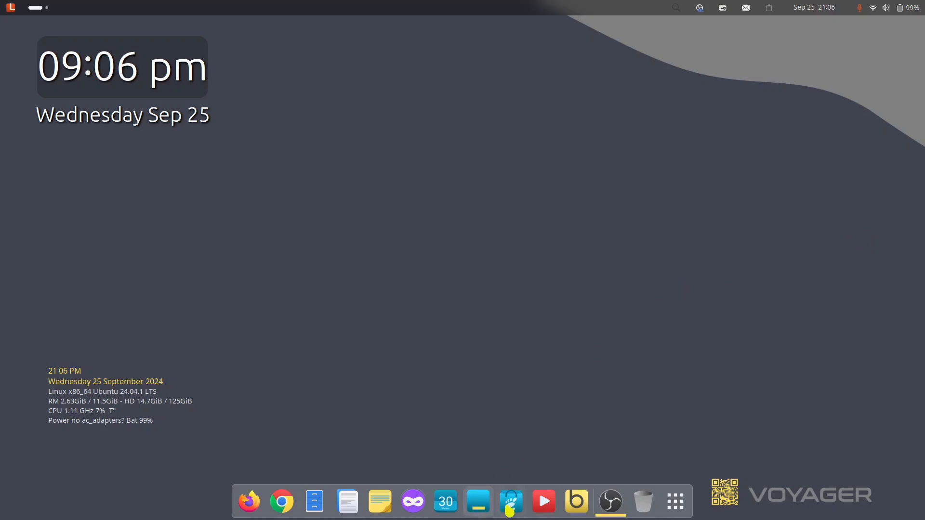
- Search the App Center for 'zen browser' to list matching apps
{"action": "left_click", "coordinate": [509, 501]}
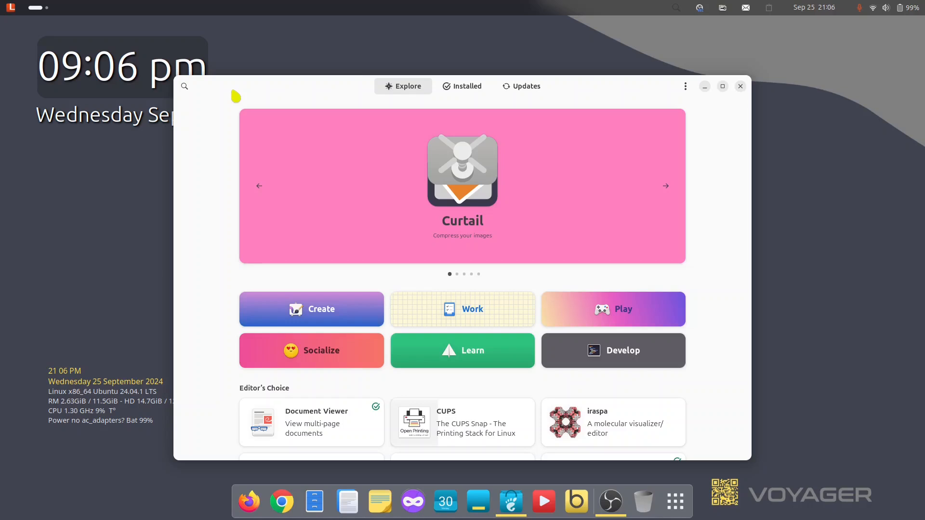
{"action": "left_click", "coordinate": [184, 86]}
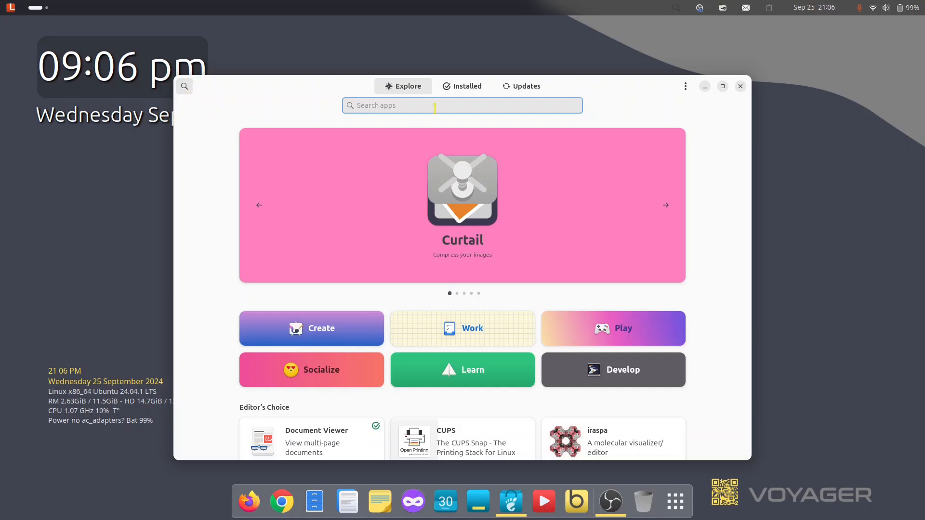
{"action": "left_click", "coordinate": [666, 205]}
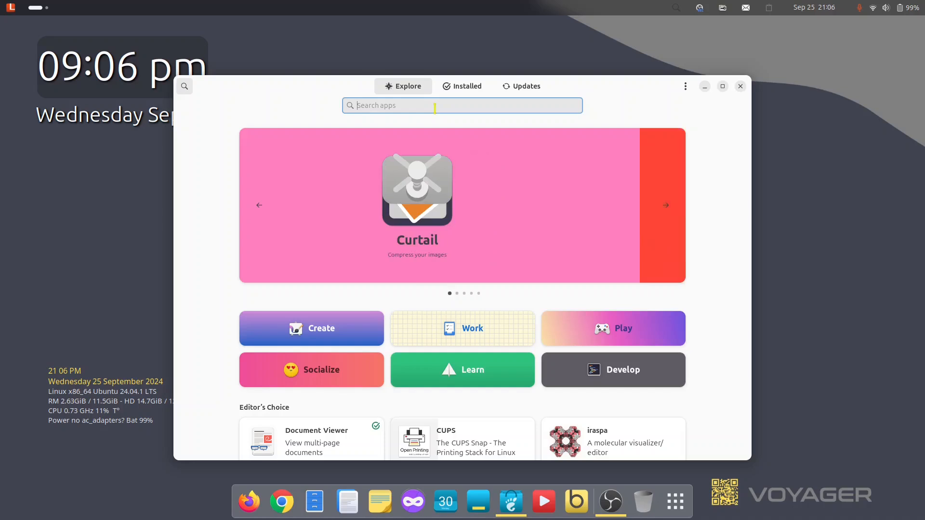
{"action": "type", "text": "zen browser"}
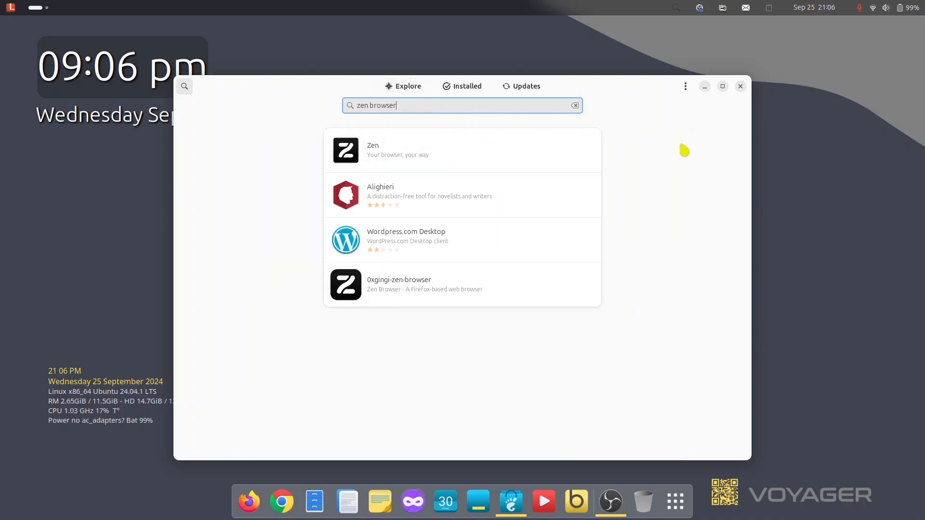
{"action": "mouse_move", "coordinate": [510, 297]}
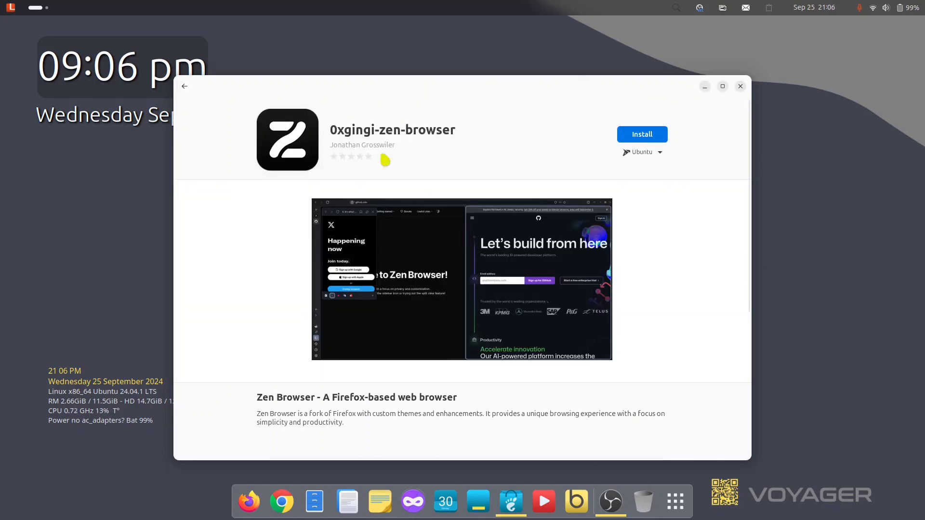
- Return to the results and install the verified Zen app from Flathub
{"action": "left_click", "coordinate": [642, 152]}
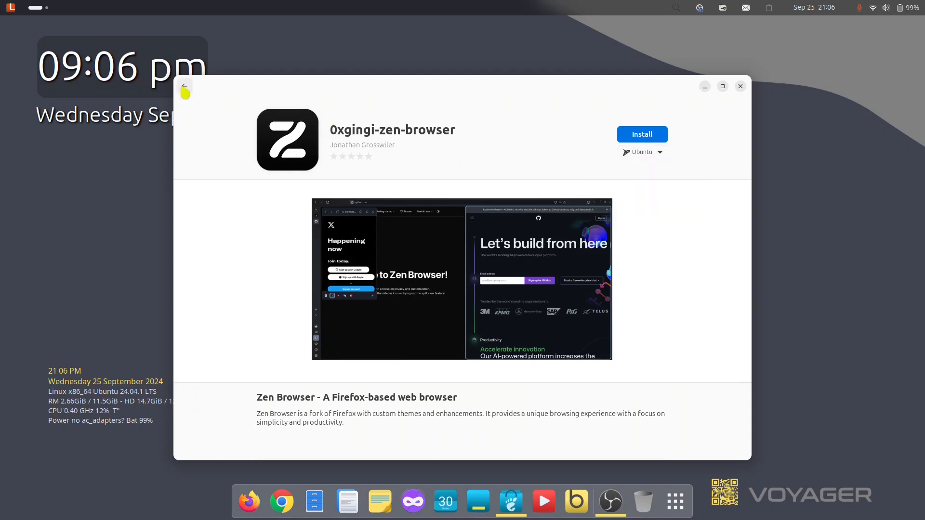
{"action": "left_click", "coordinate": [185, 86]}
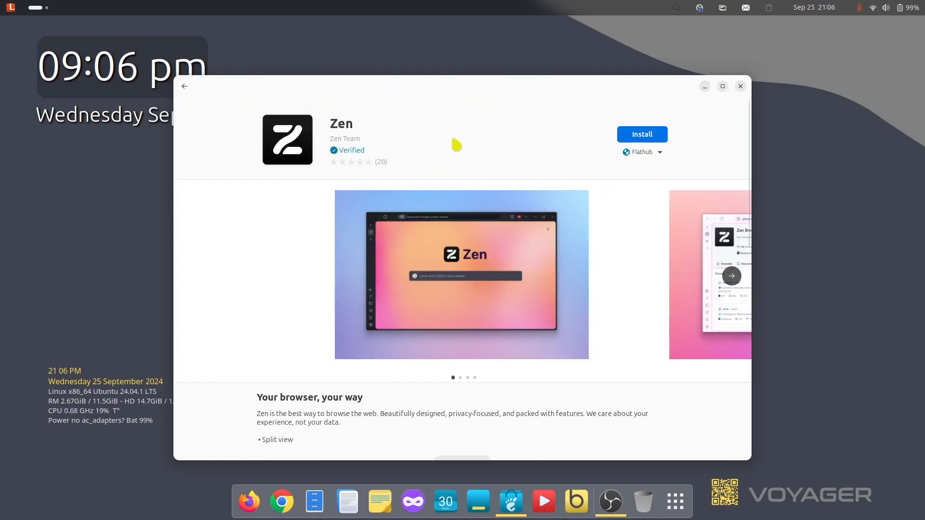
{"action": "mouse_move", "coordinate": [661, 174]}
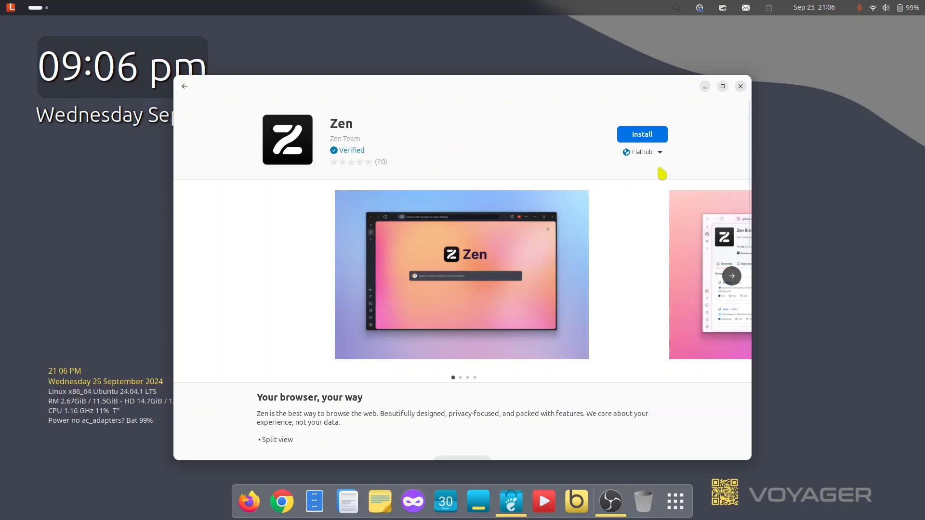
{"action": "left_click", "coordinate": [642, 151]}
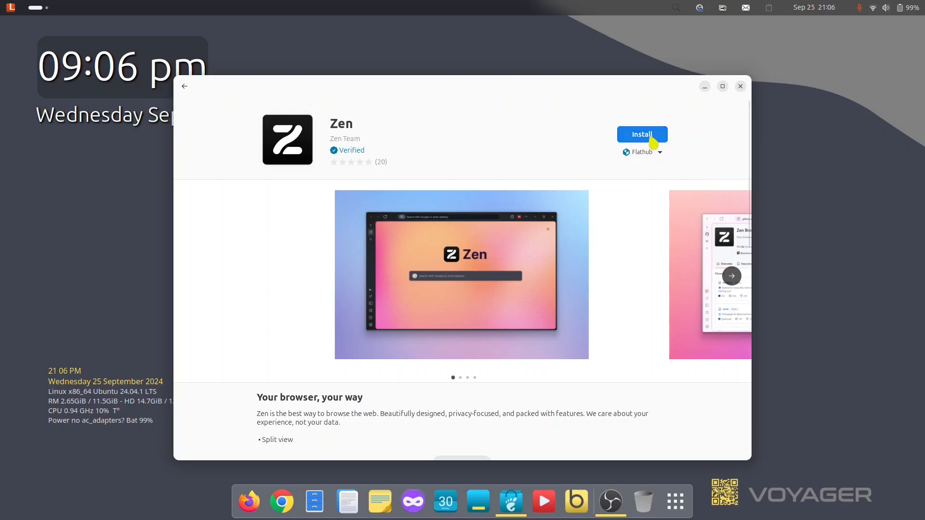
{"action": "left_click", "coordinate": [642, 134]}
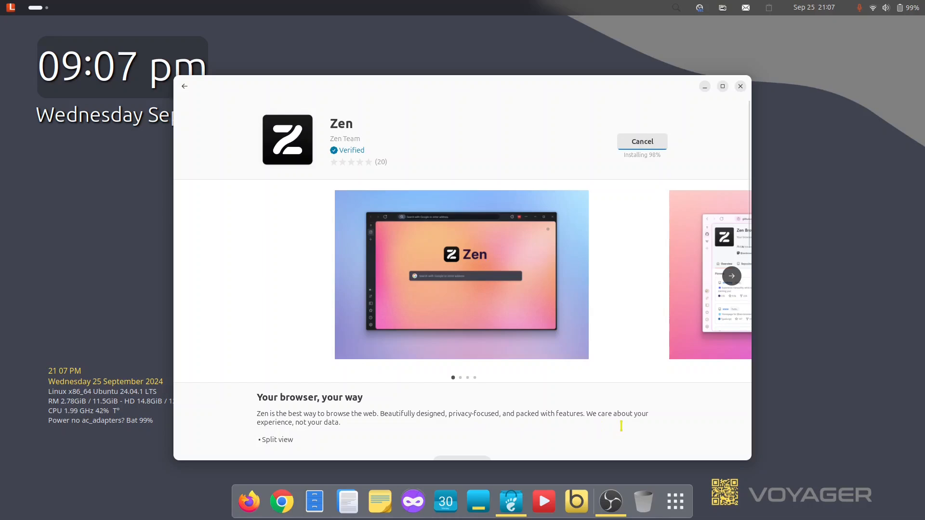
{"action": "mouse_move", "coordinate": [301, 432]}
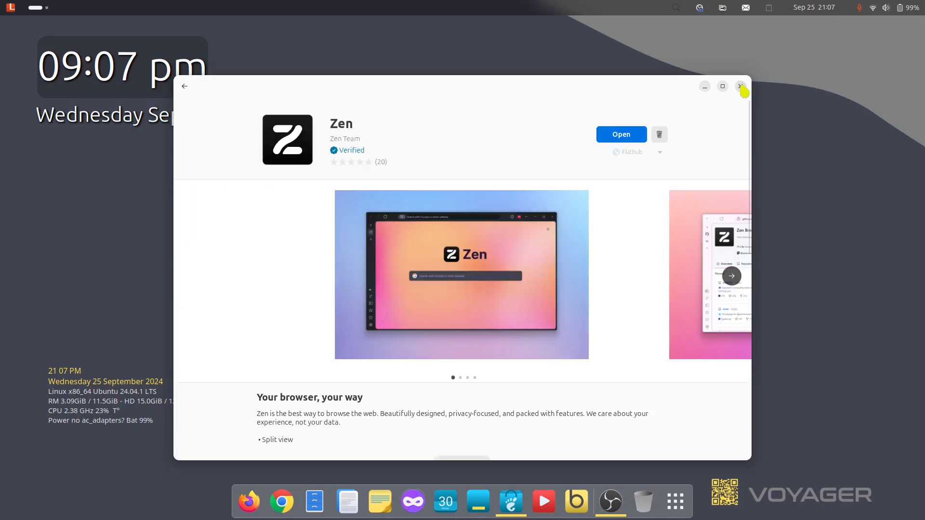
- Close App Center and show the app grid with Zen Browser listed
{"action": "left_click", "coordinate": [742, 86]}
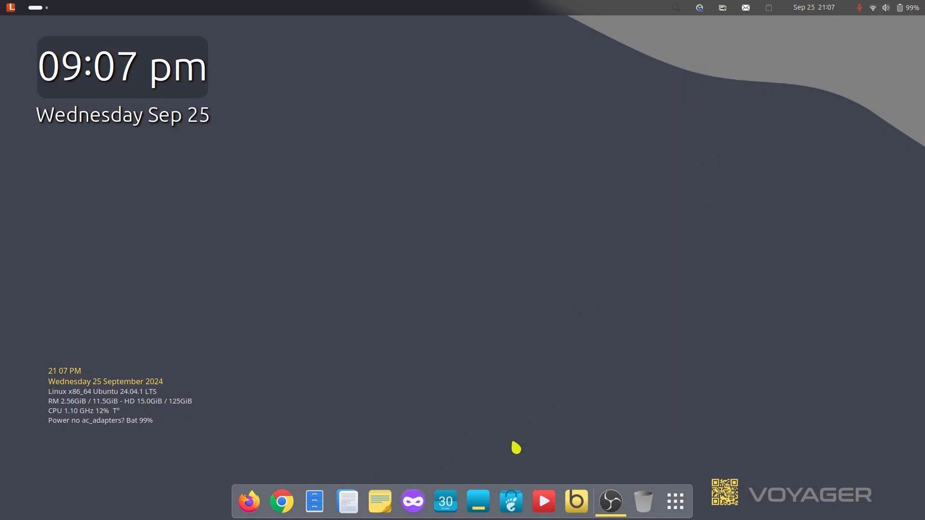
{"action": "mouse_move", "coordinate": [675, 501]}
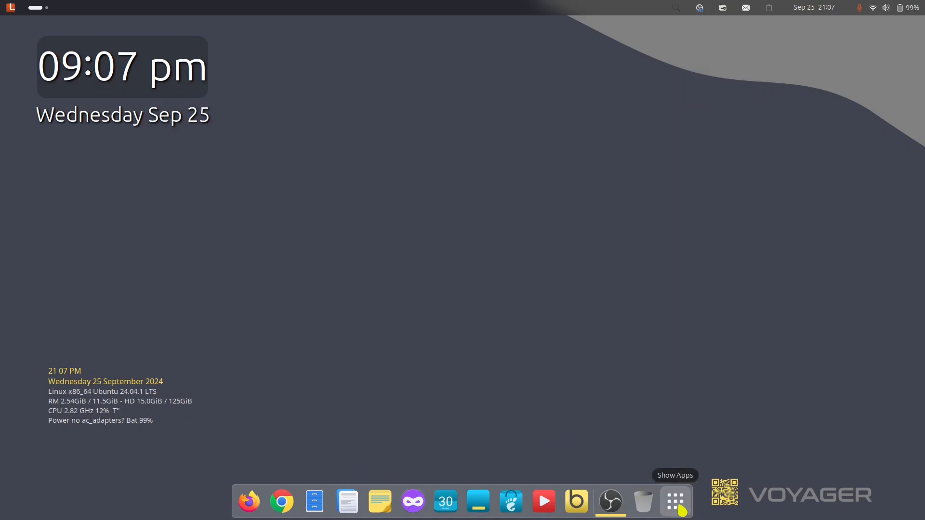
{"action": "left_click", "coordinate": [675, 501]}
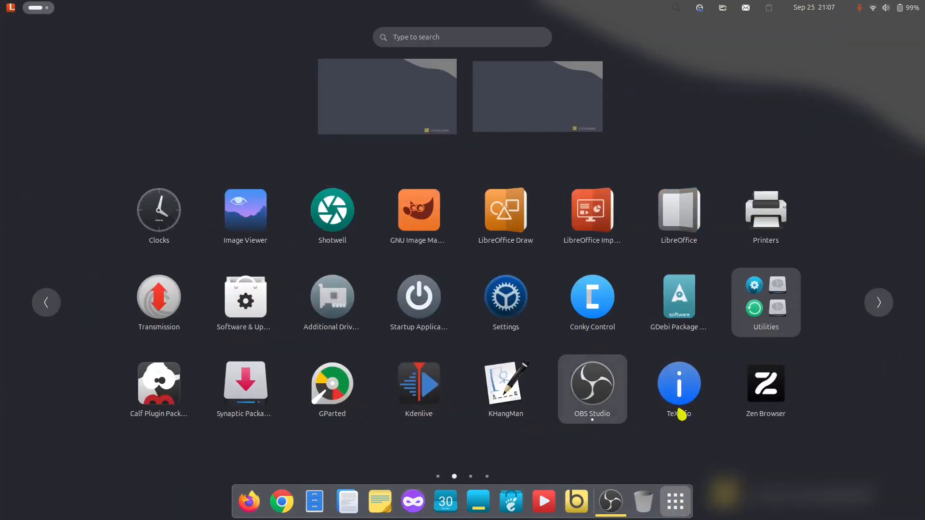
{"action": "mouse_move", "coordinate": [764, 388]}
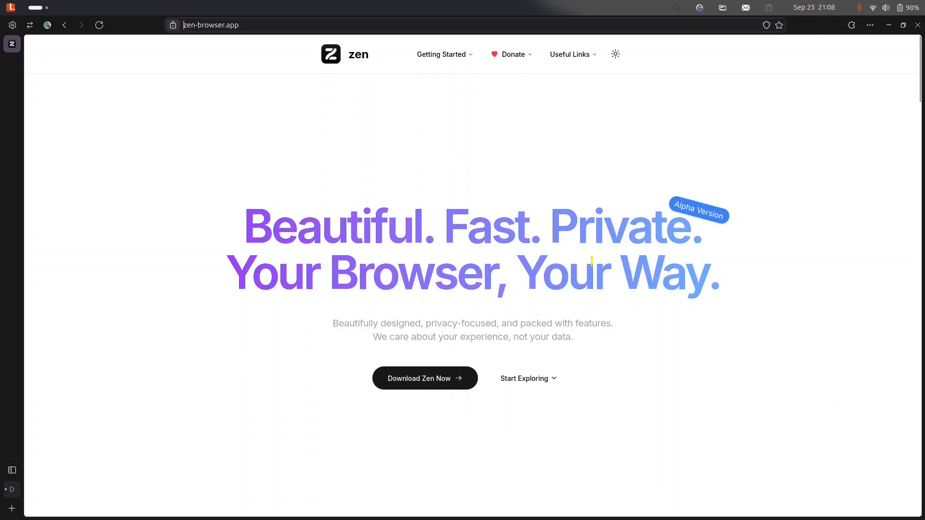
- Check the Getting Started menu and scroll to the zen-browser.app feature cards
{"action": "left_click", "coordinate": [441, 54]}
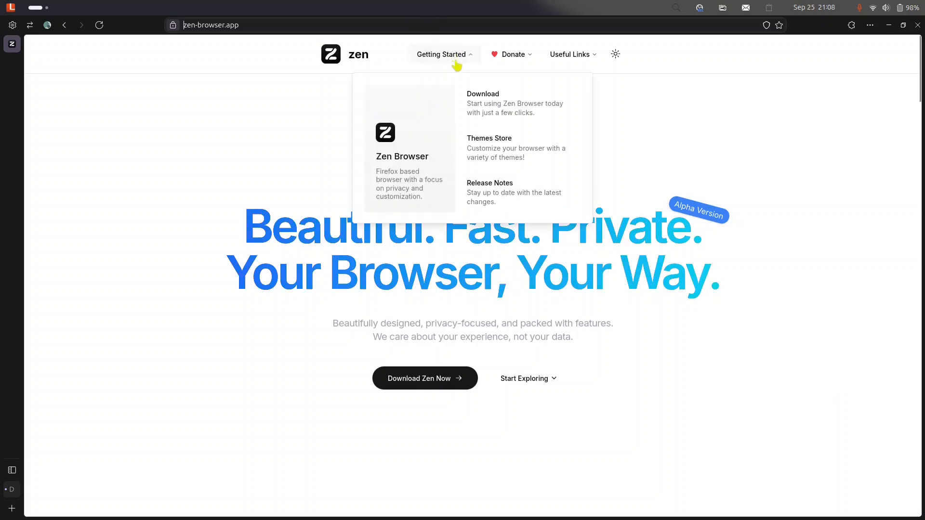
{"action": "mouse_move", "coordinate": [530, 161]}
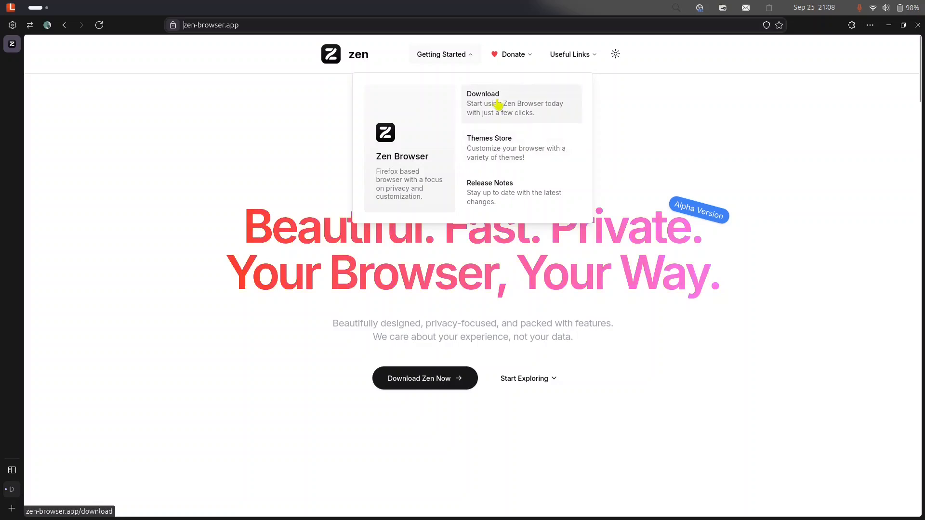
{"action": "mouse_move", "coordinate": [413, 186]}
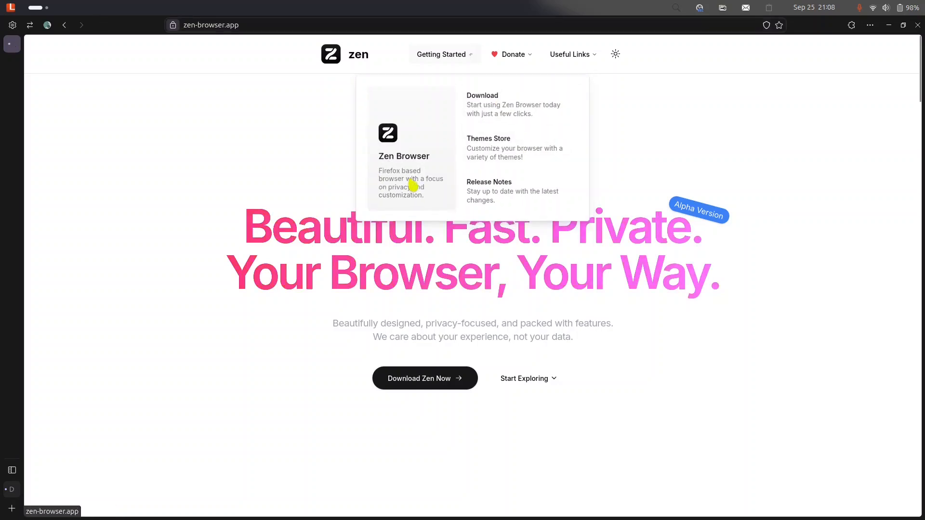
{"action": "scroll", "scroll_direction": "down", "scroll_amount": 3}
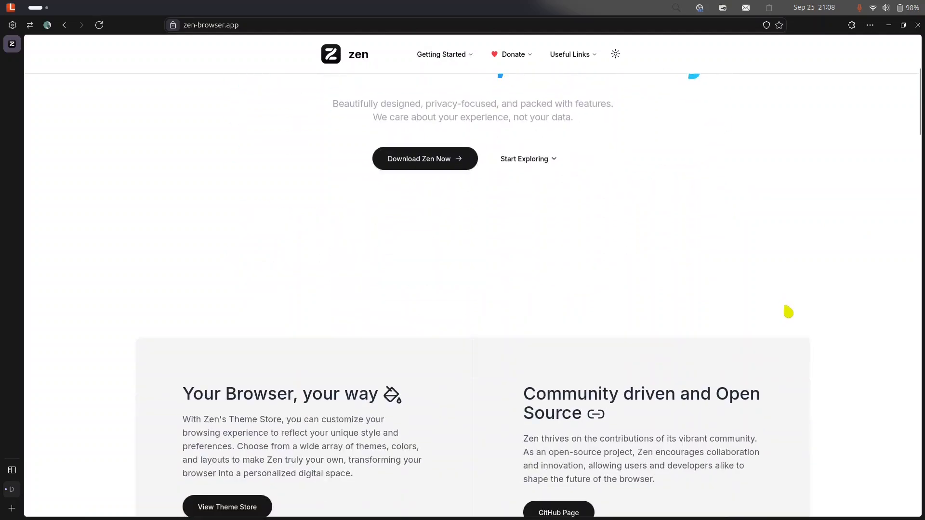
{"action": "scroll", "scroll_direction": "down", "scroll_amount": 3}
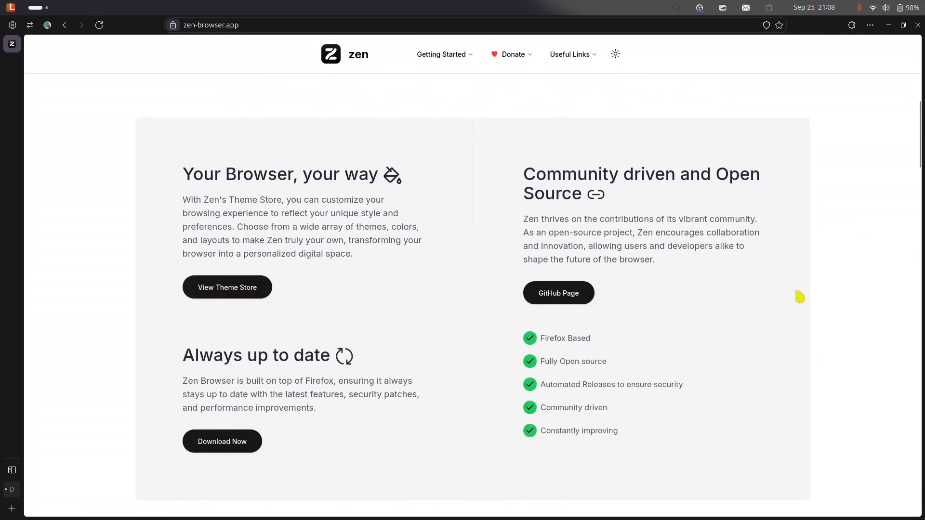
{"action": "mouse_move", "coordinate": [840, 298]}
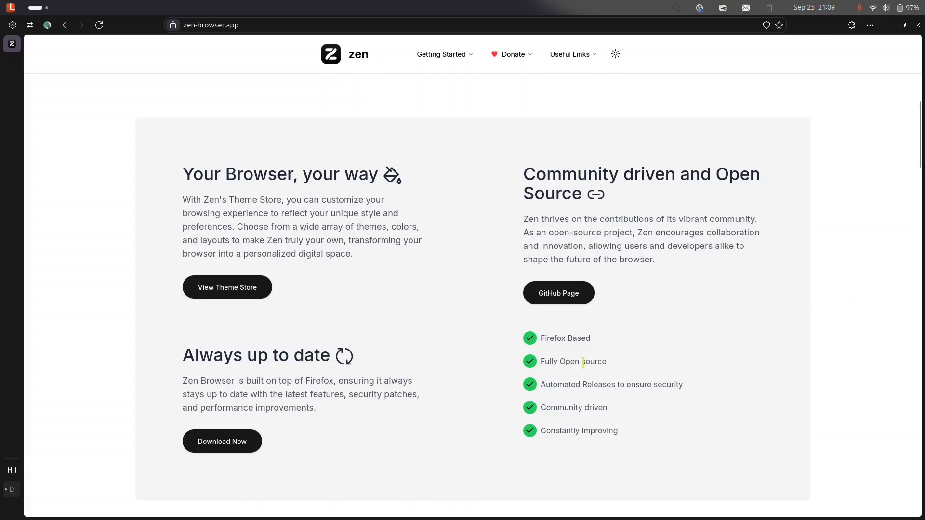
{"action": "mouse_move", "coordinate": [738, 460]}
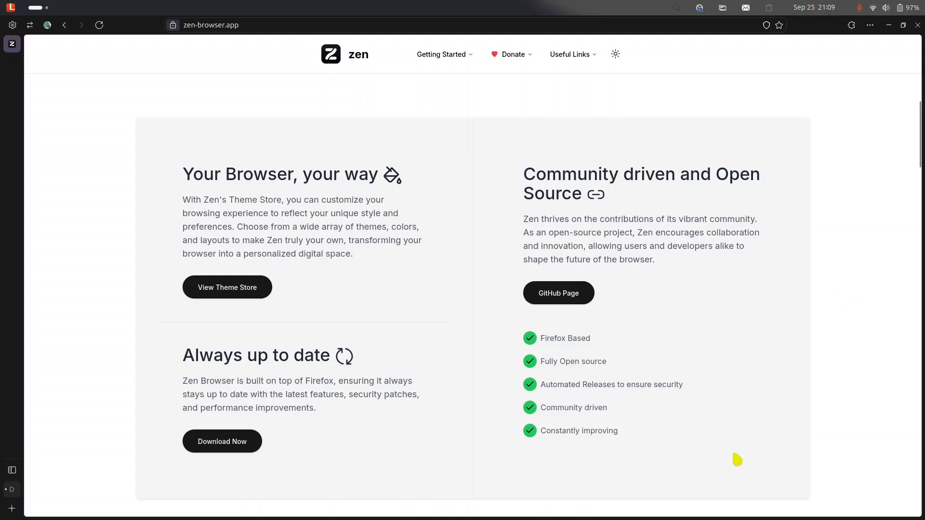
{"action": "mouse_move", "coordinate": [617, 370]}
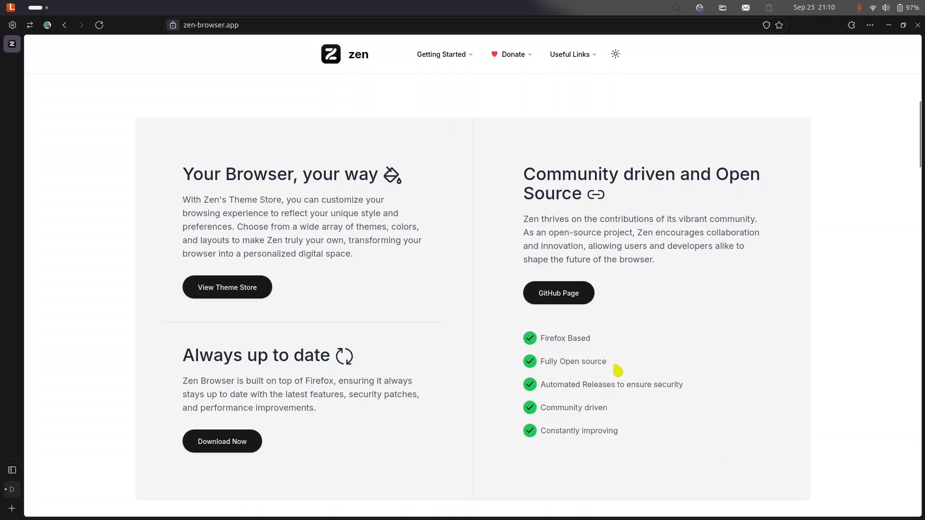
{"action": "mouse_move", "coordinate": [558, 302]}
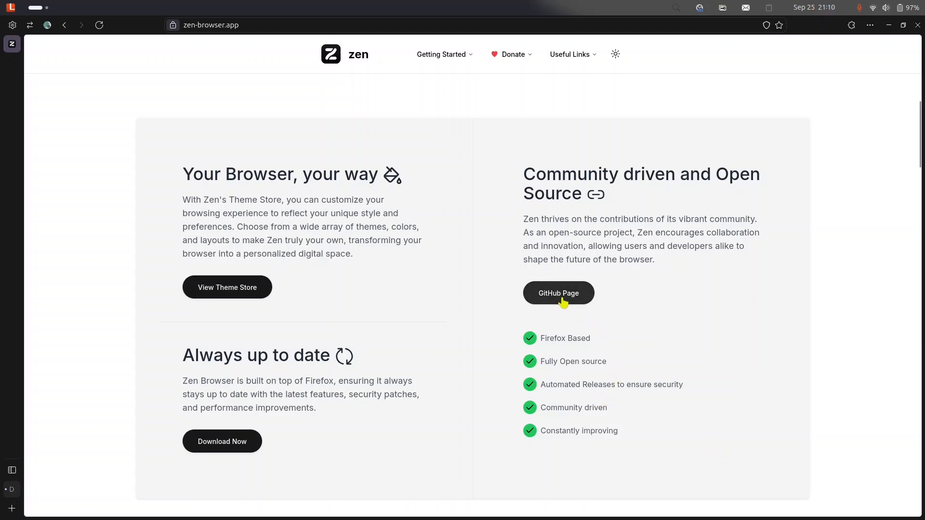
{"action": "mouse_move", "coordinate": [571, 306]}
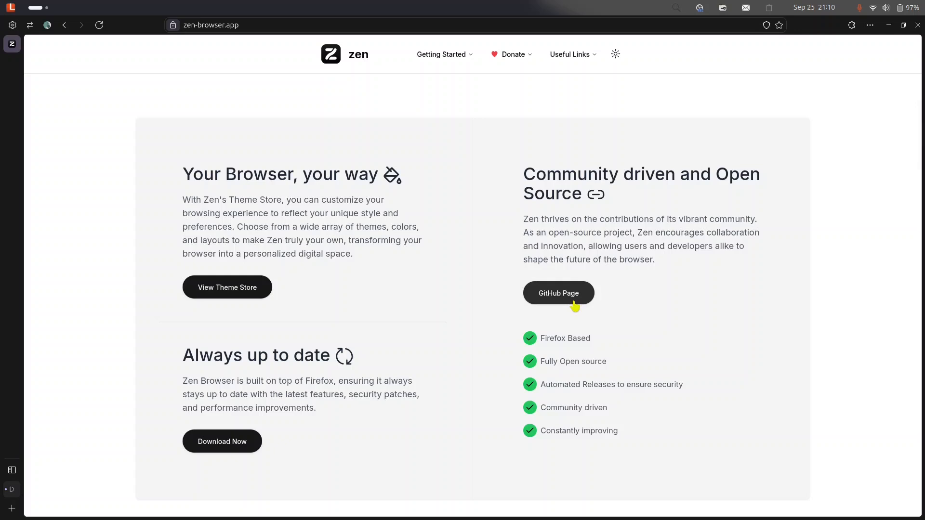
{"action": "mouse_move", "coordinate": [582, 298]}
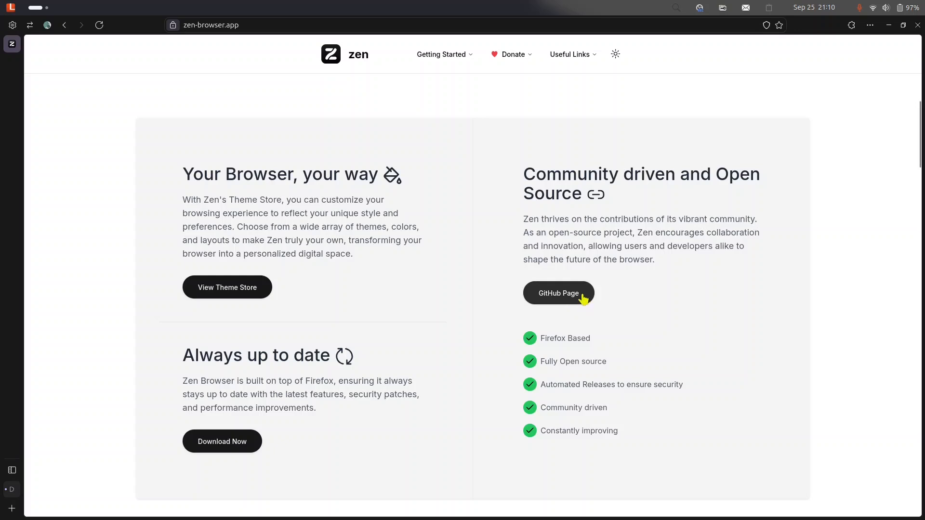
{"action": "mouse_move", "coordinate": [344, 295]}
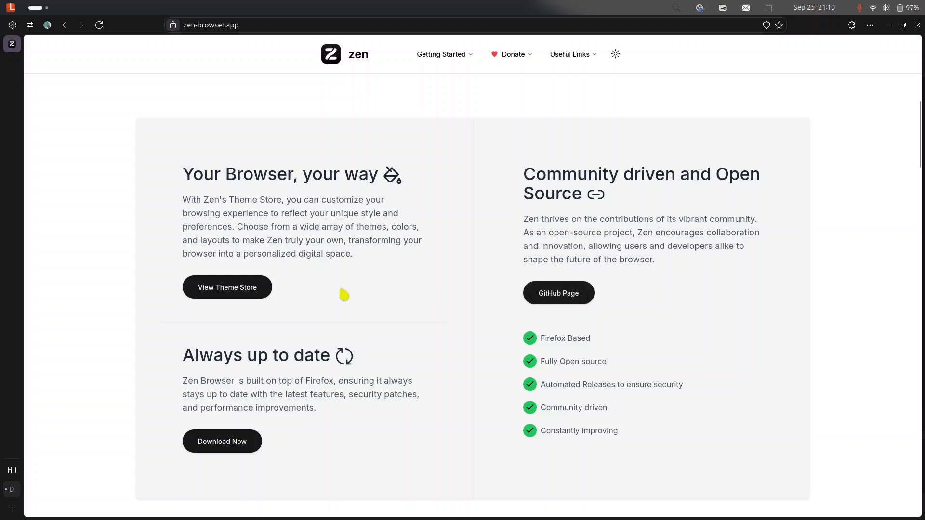
{"action": "mouse_move", "coordinate": [209, 222]}
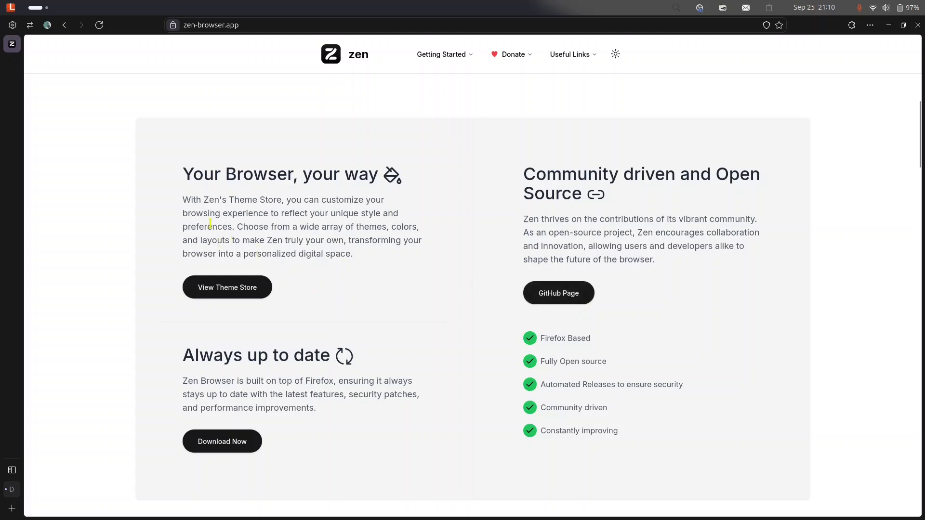
{"action": "mouse_move", "coordinate": [262, 220]}
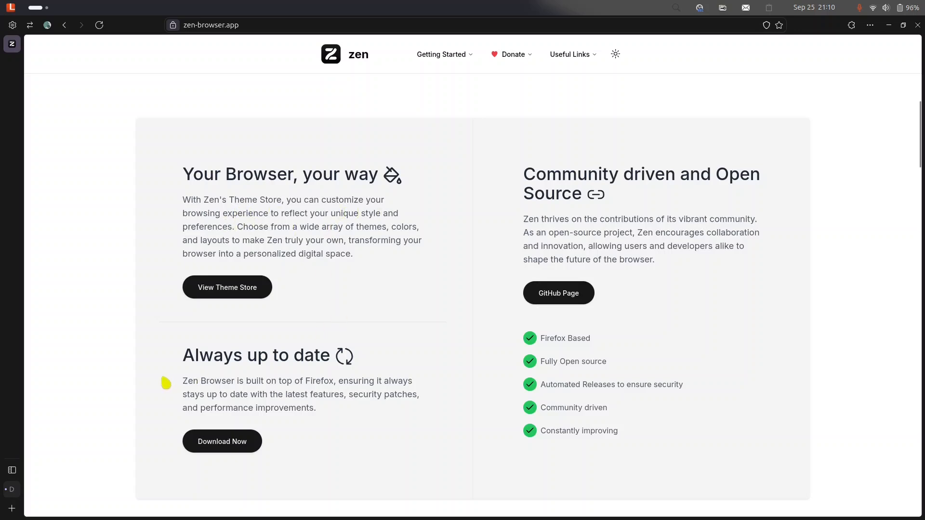
{"action": "mouse_move", "coordinate": [280, 374]}
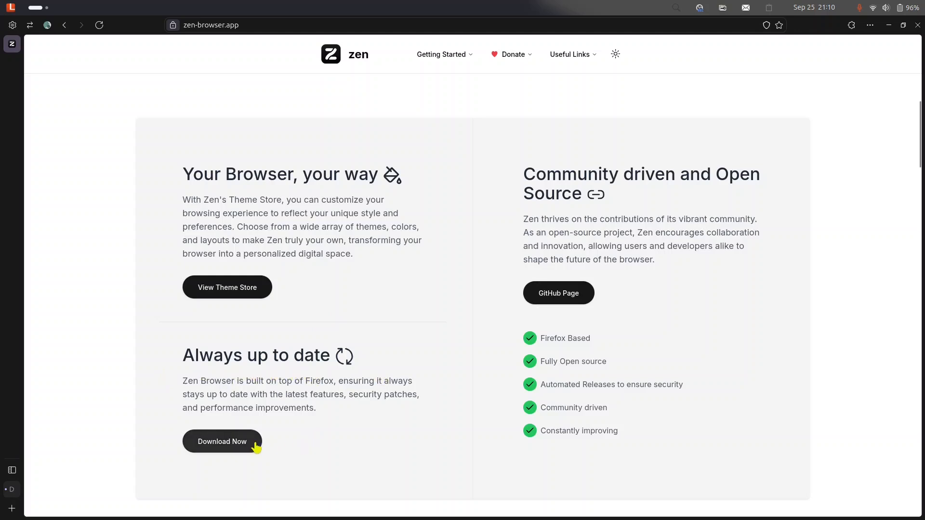
- View the Linux download types (AppImage, Portable, Flatpak) on the Zen download page
{"action": "left_click", "coordinate": [222, 442]}
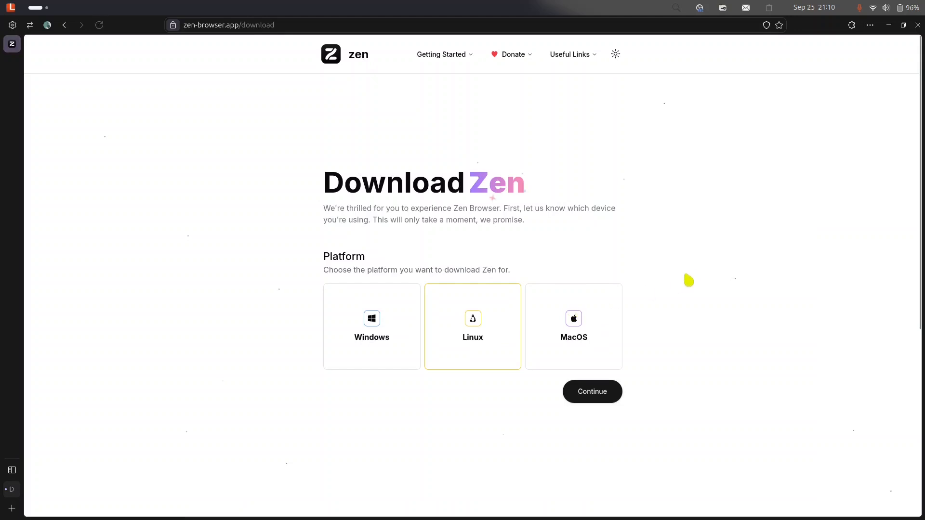
{"action": "mouse_move", "coordinate": [729, 280]}
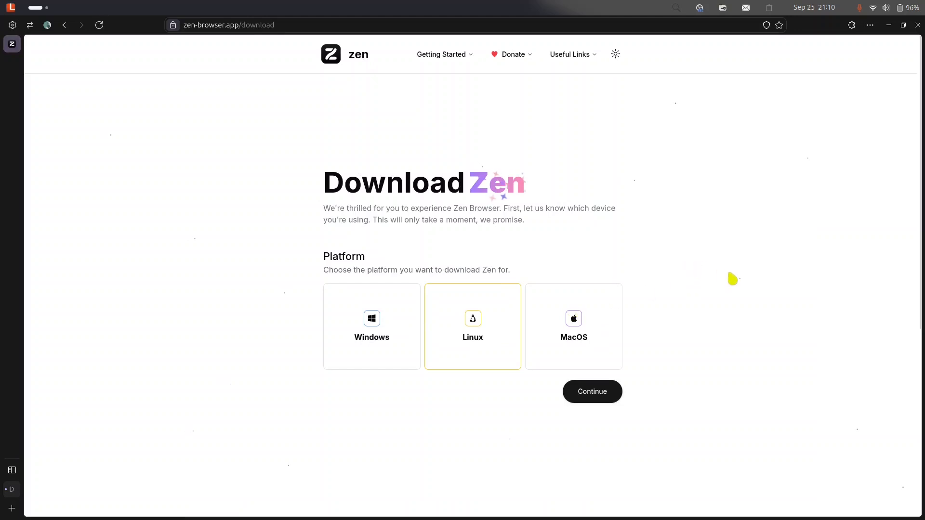
{"action": "mouse_move", "coordinate": [345, 389]}
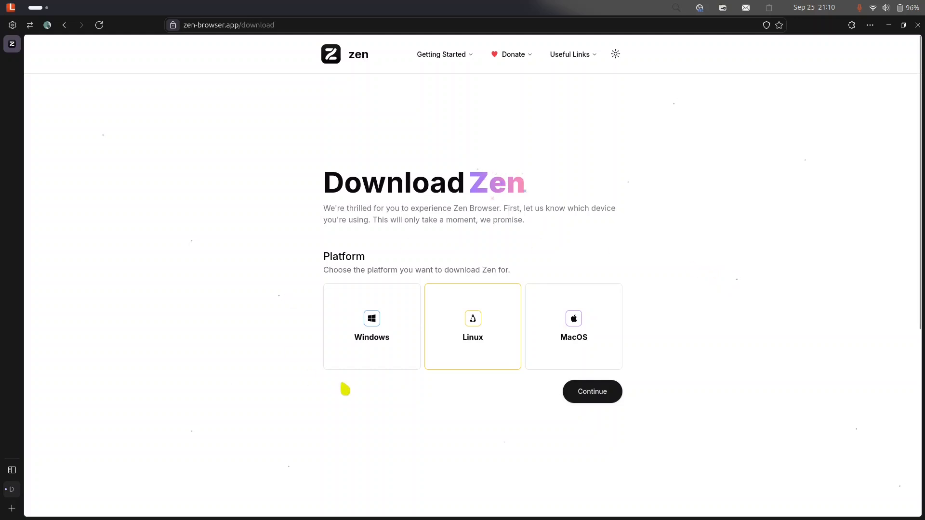
{"action": "mouse_move", "coordinate": [590, 359]}
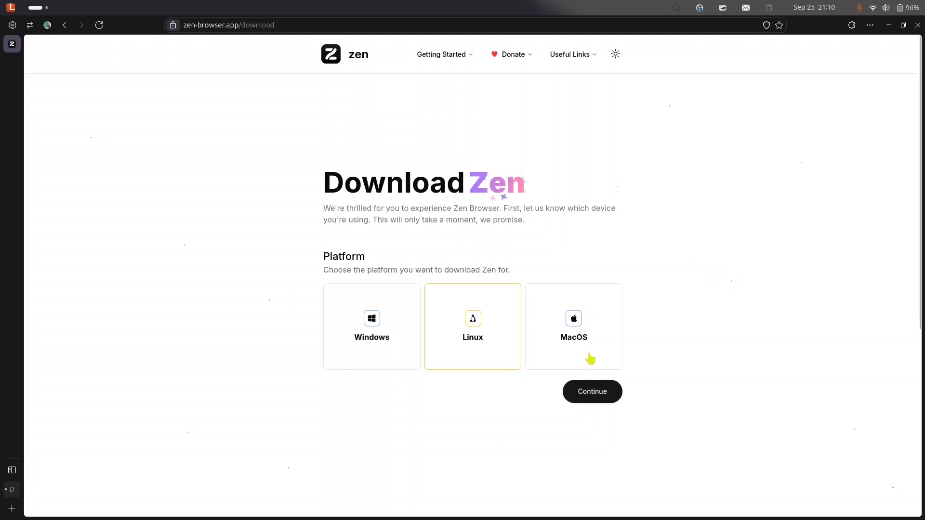
{"action": "mouse_move", "coordinate": [472, 341]}
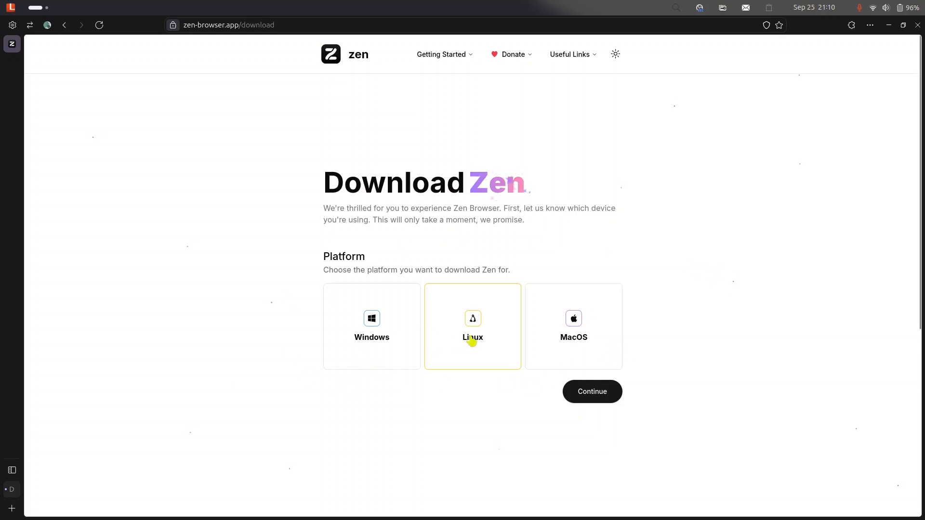
{"action": "left_click", "coordinate": [591, 391]}
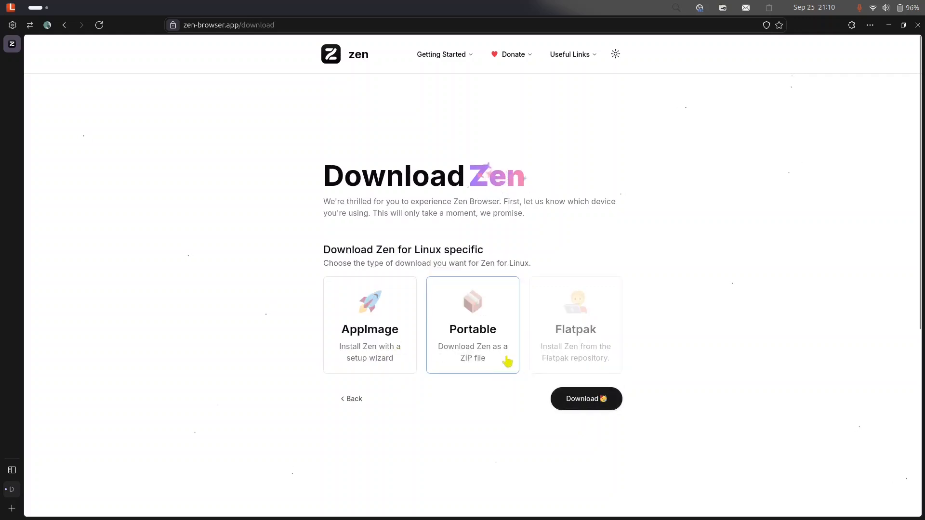
{"action": "mouse_move", "coordinate": [384, 347]}
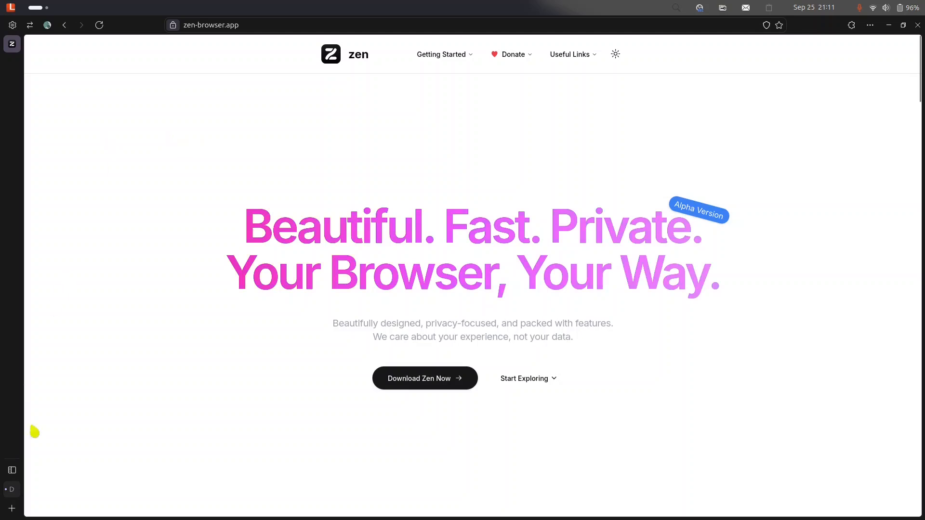
- Load YouTube in the side web panel and search it for 'rialbbe'
{"action": "left_click", "coordinate": [12, 470]}
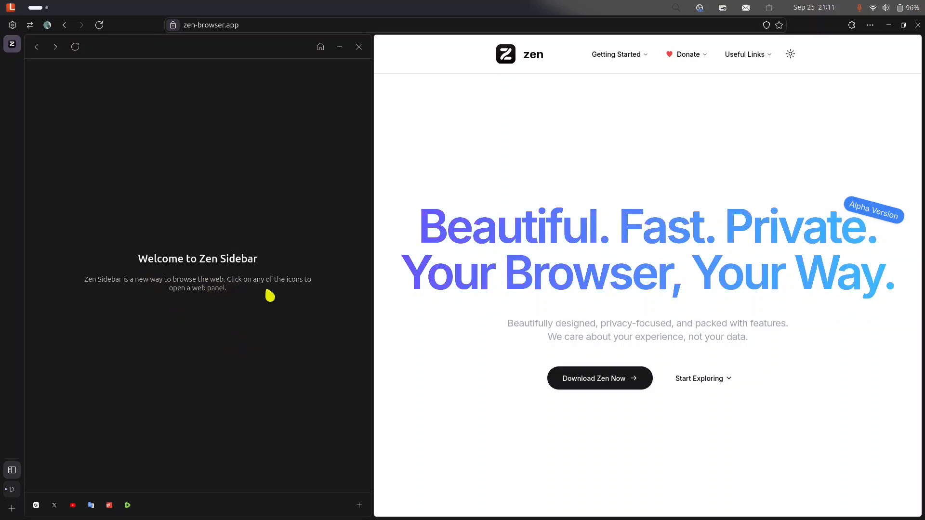
{"action": "left_click", "coordinate": [73, 506]}
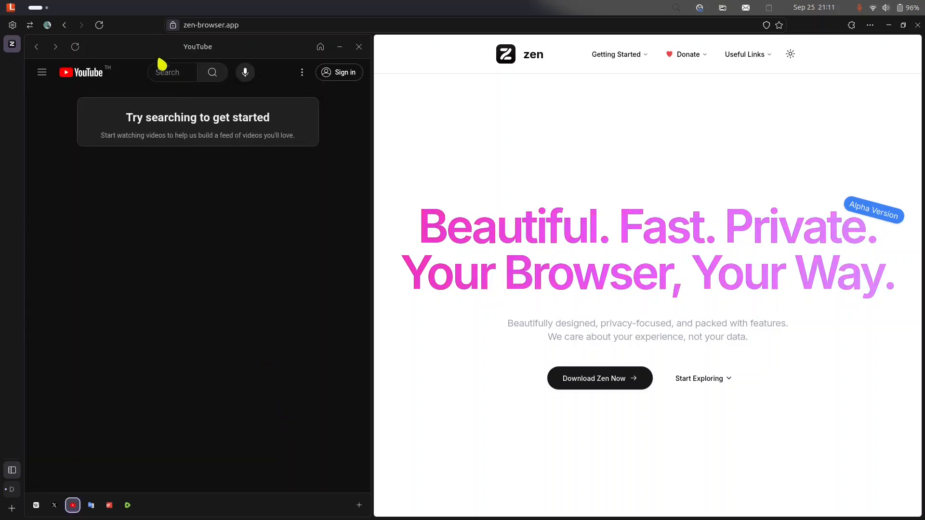
{"action": "left_click", "coordinate": [167, 72]}
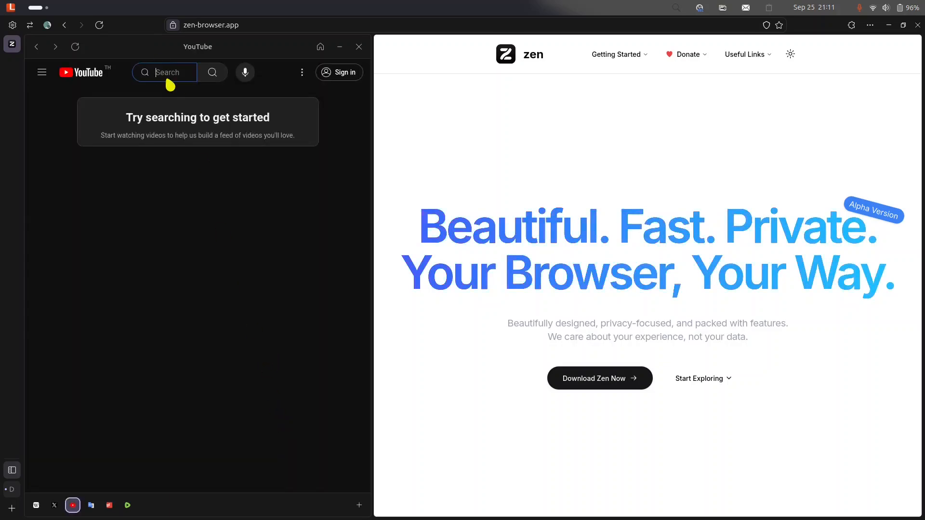
{"action": "type", "text": "rialbbe"}
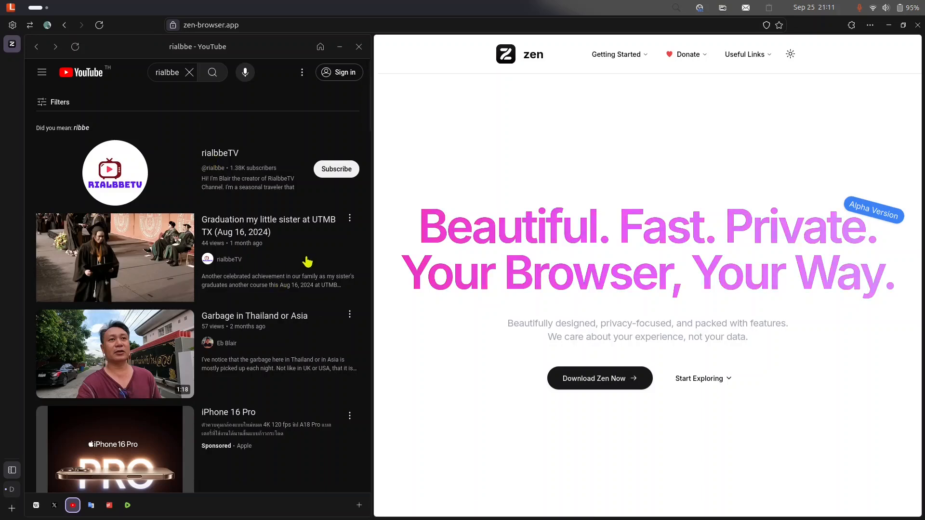
{"action": "mouse_move", "coordinate": [300, 312]}
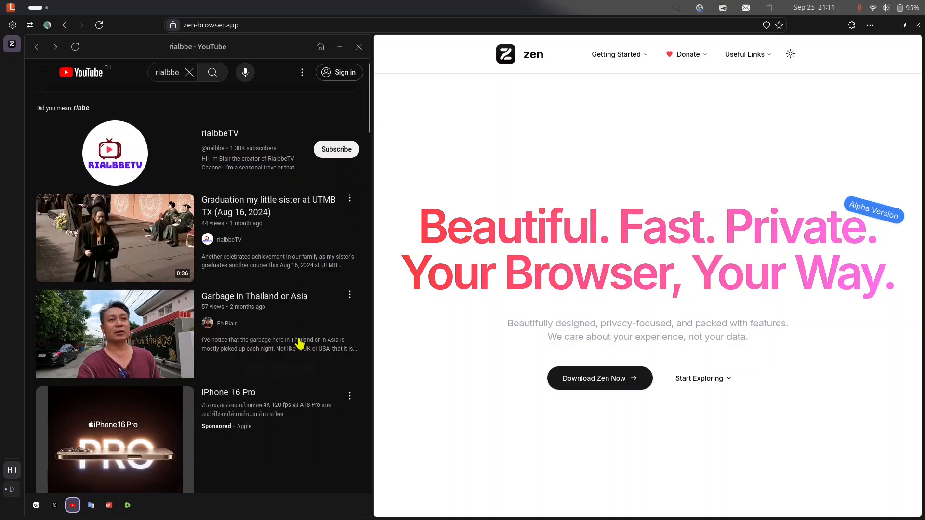
- Scroll down through the YouTube search results for rialbbe
{"action": "scroll", "scroll_direction": "down", "scroll_amount": 3}
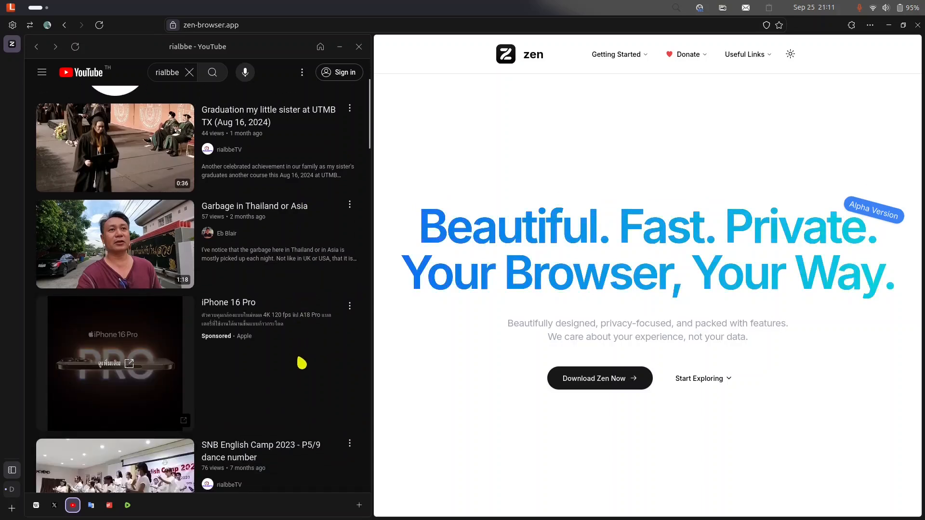
{"action": "scroll", "scroll_direction": "down", "scroll_amount": 3}
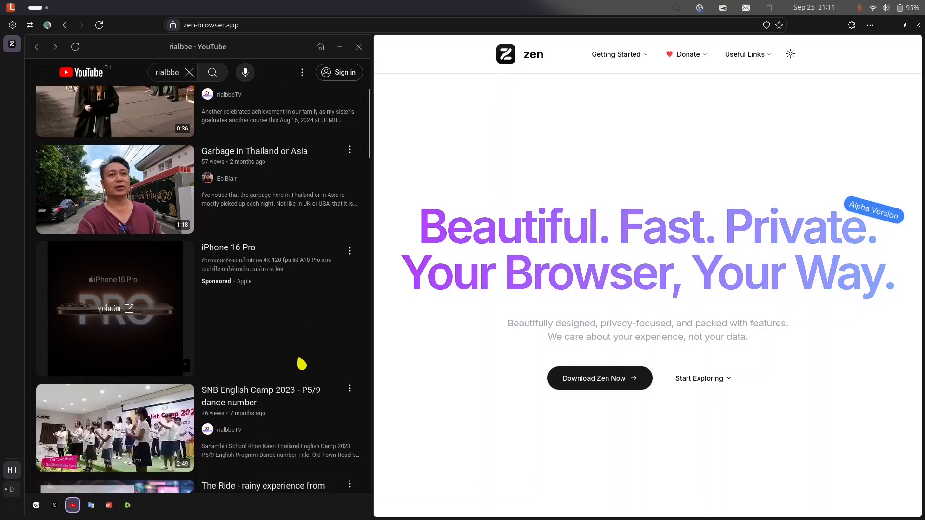
{"action": "scroll", "scroll_direction": "down", "scroll_amount": 3}
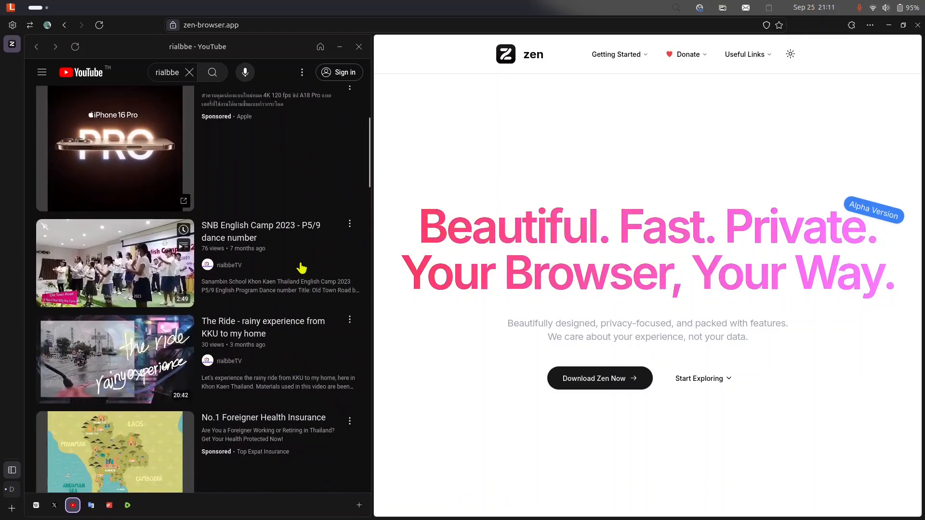
{"action": "mouse_move", "coordinate": [442, 417]}
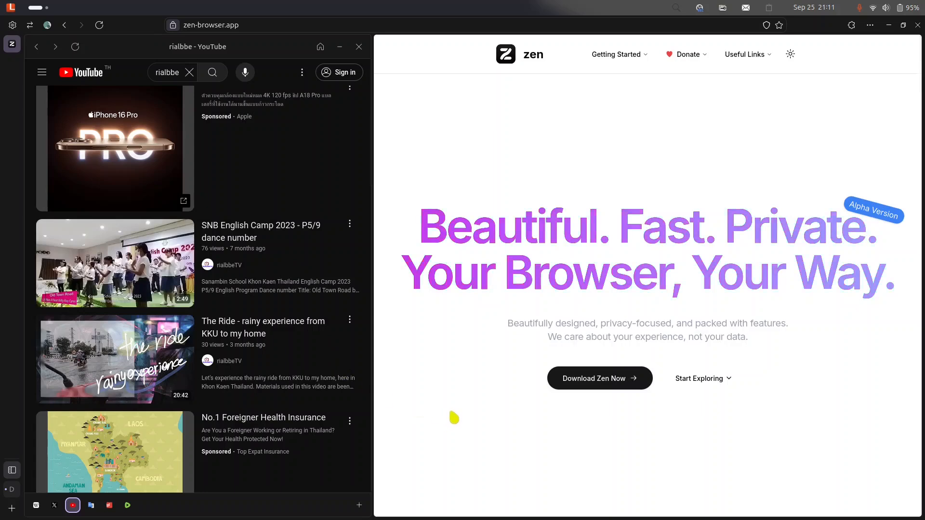
{"action": "scroll", "scroll_direction": "down", "scroll_amount": 3}
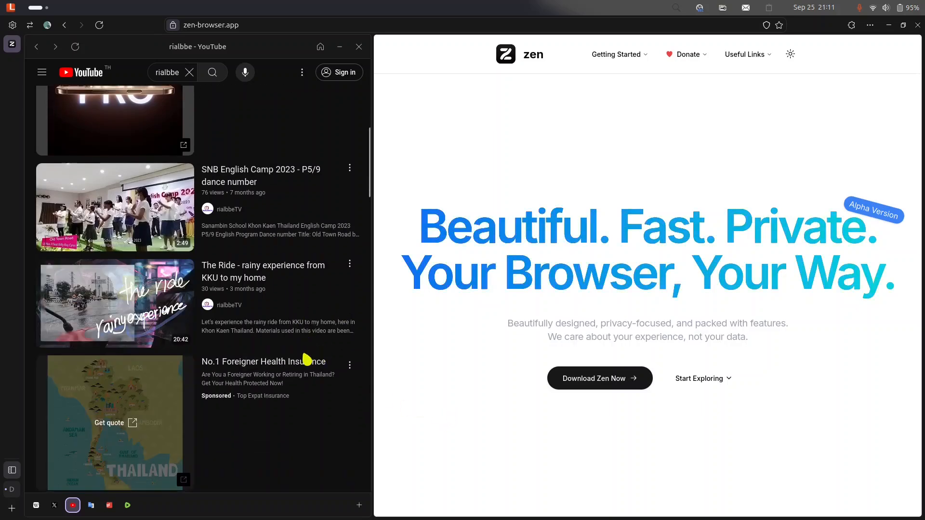
{"action": "scroll", "scroll_direction": "down", "scroll_amount": 3}
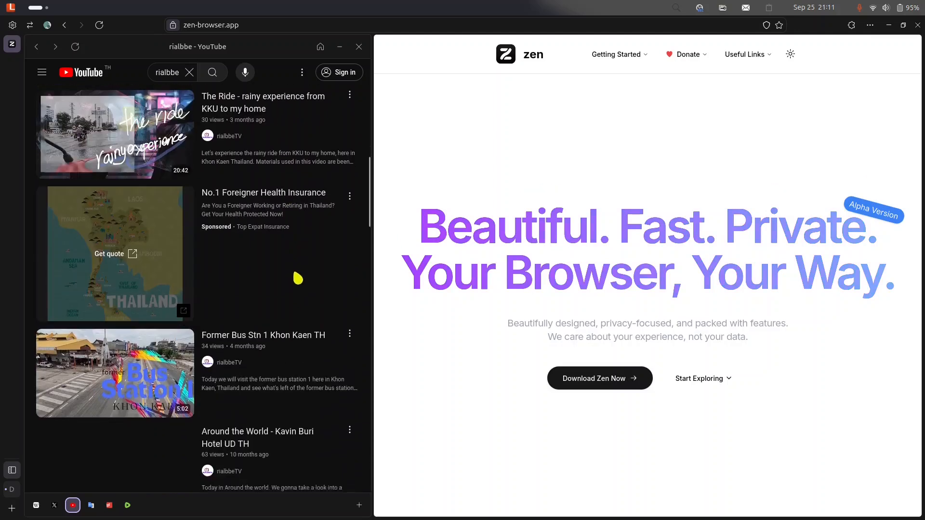
{"action": "scroll", "scroll_direction": "down", "scroll_amount": 3}
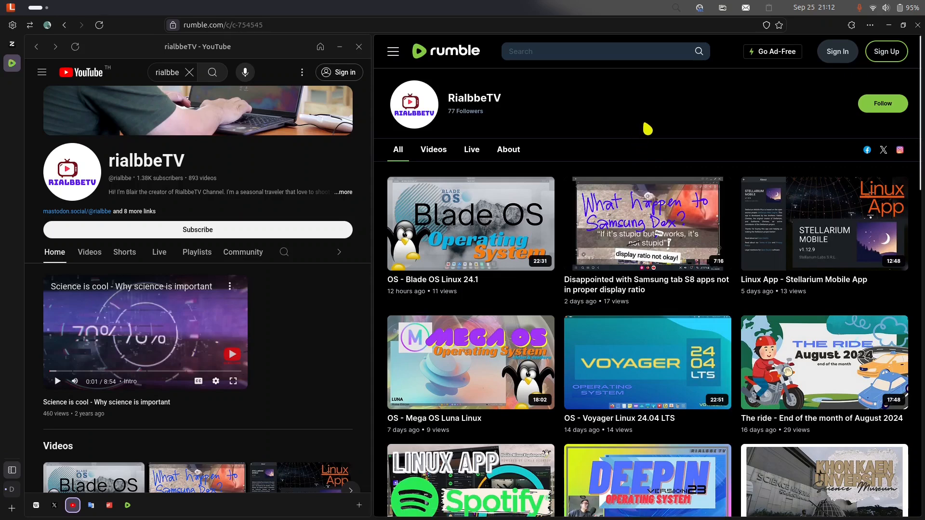
{"action": "mouse_move", "coordinate": [695, 98]}
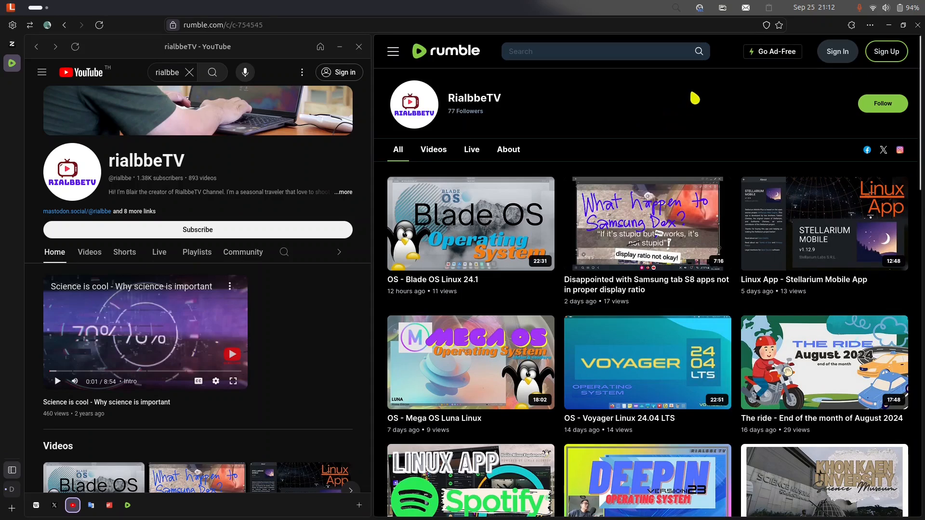
{"action": "mouse_move", "coordinate": [681, 110]}
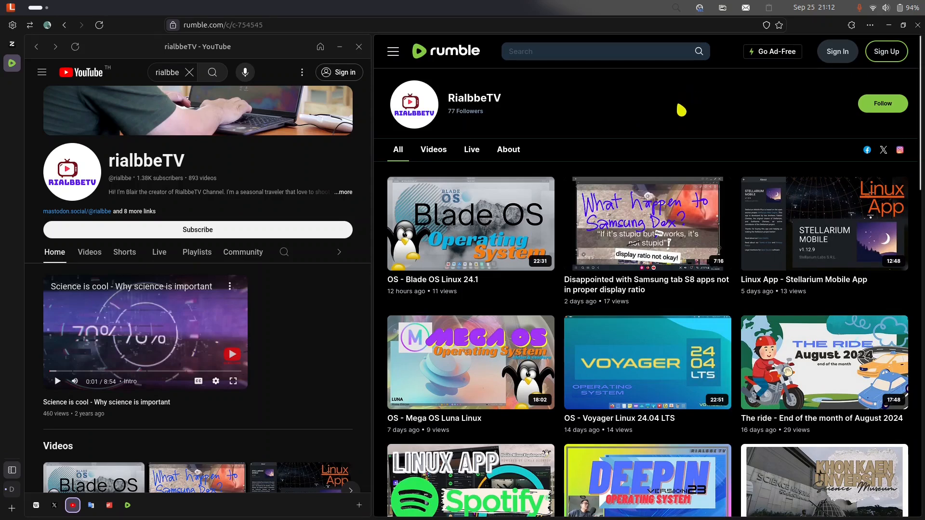
{"action": "mouse_move", "coordinate": [370, 125]}
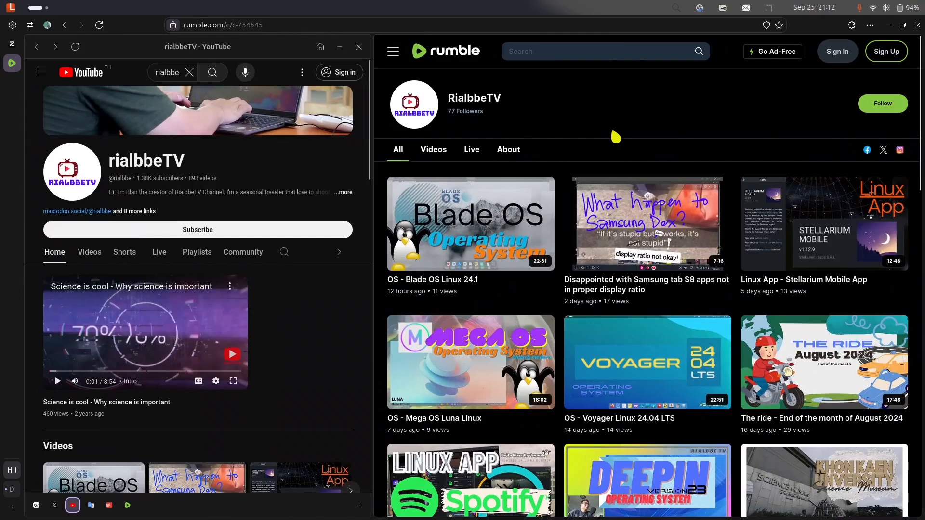
{"action": "mouse_move", "coordinate": [219, 107]}
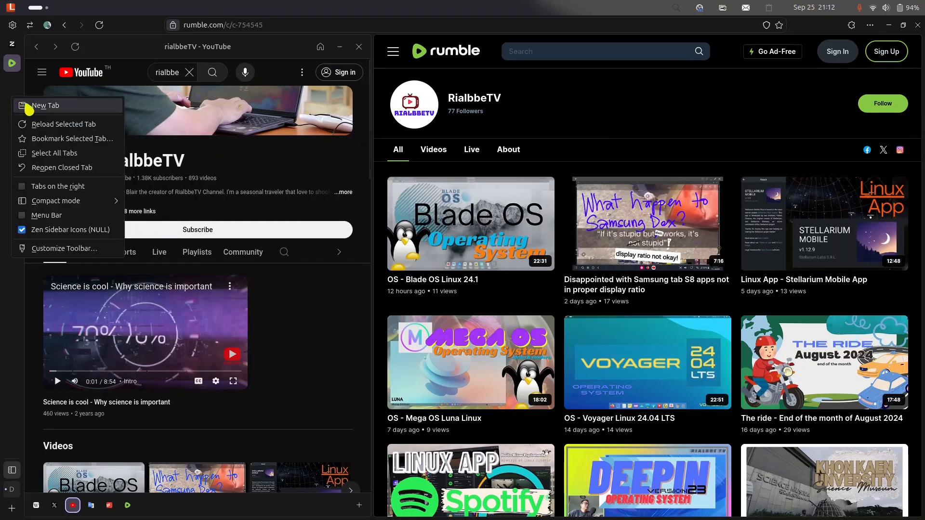
{"action": "mouse_move", "coordinate": [64, 115]}
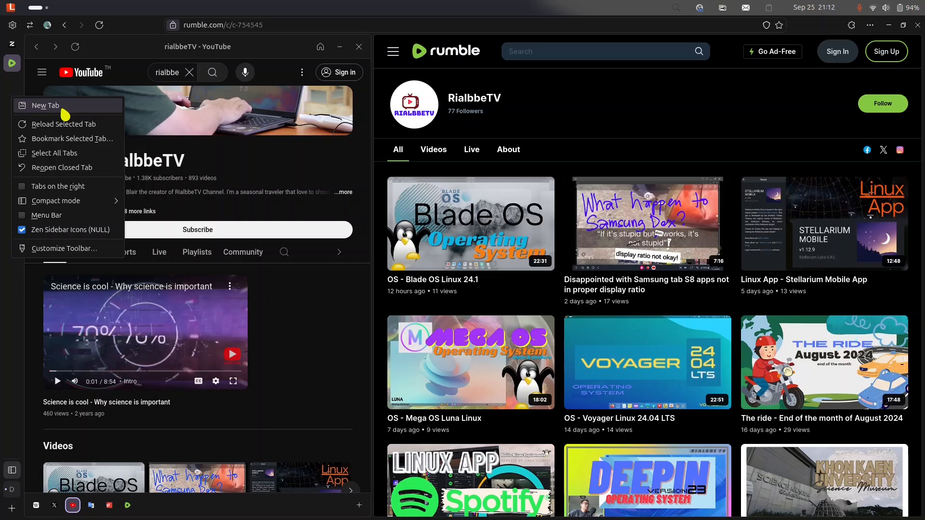
{"action": "mouse_move", "coordinate": [65, 111]}
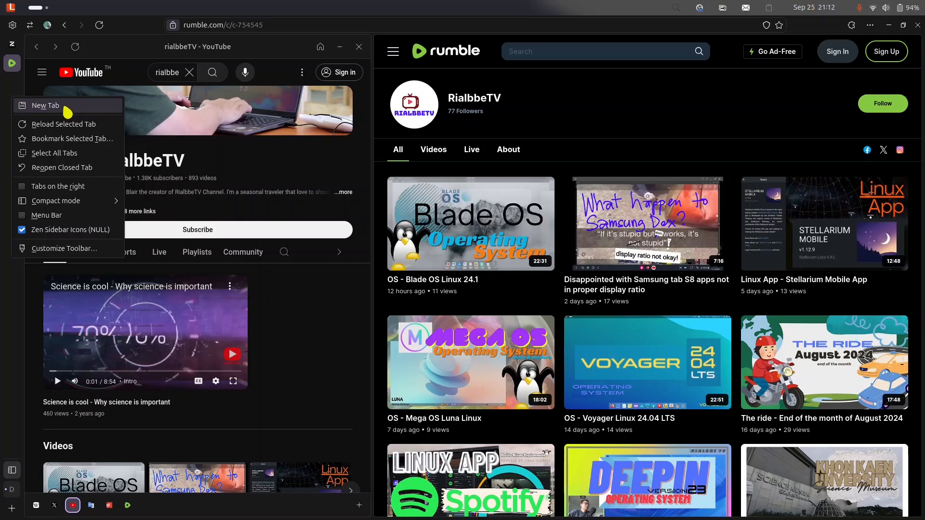
- Load odysee.com in the right pane beside the YouTube channel panel
{"action": "left_click", "coordinate": [43, 105]}
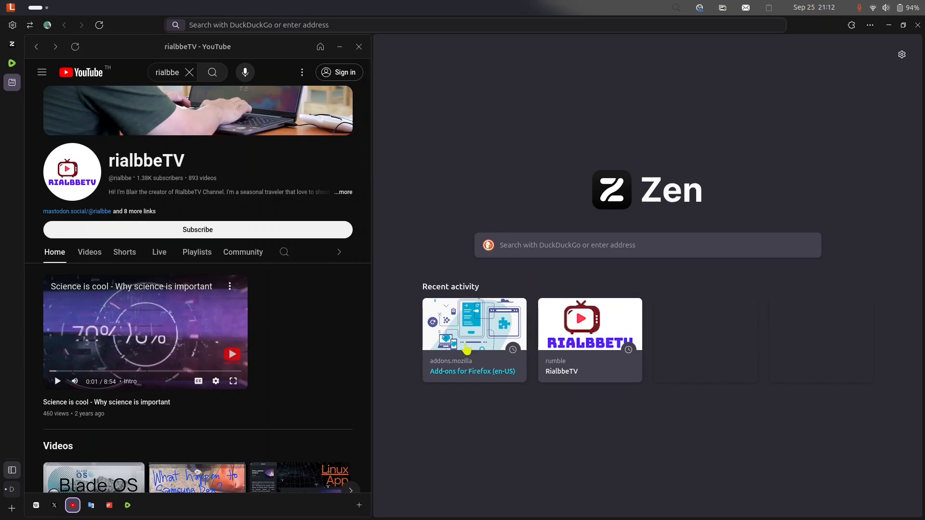
{"action": "left_click", "coordinate": [647, 245]}
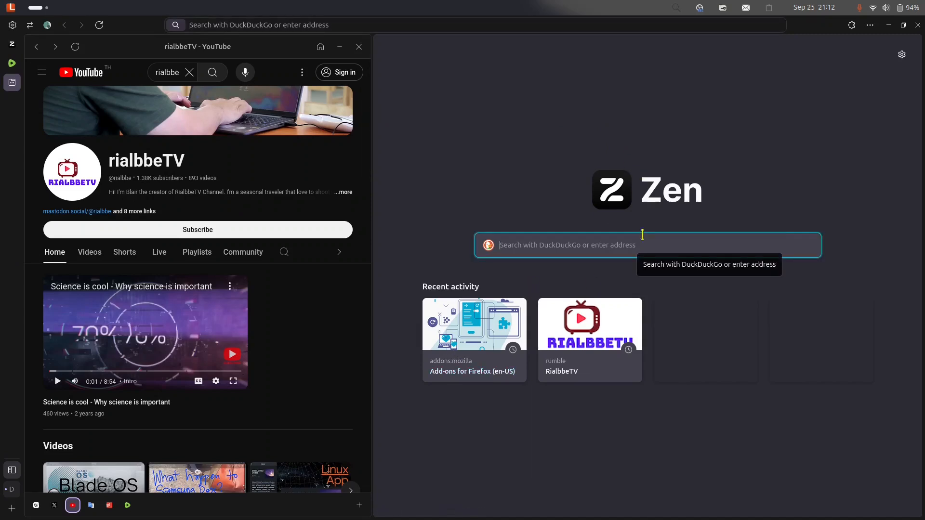
{"action": "type", "text": "odysee.com"}
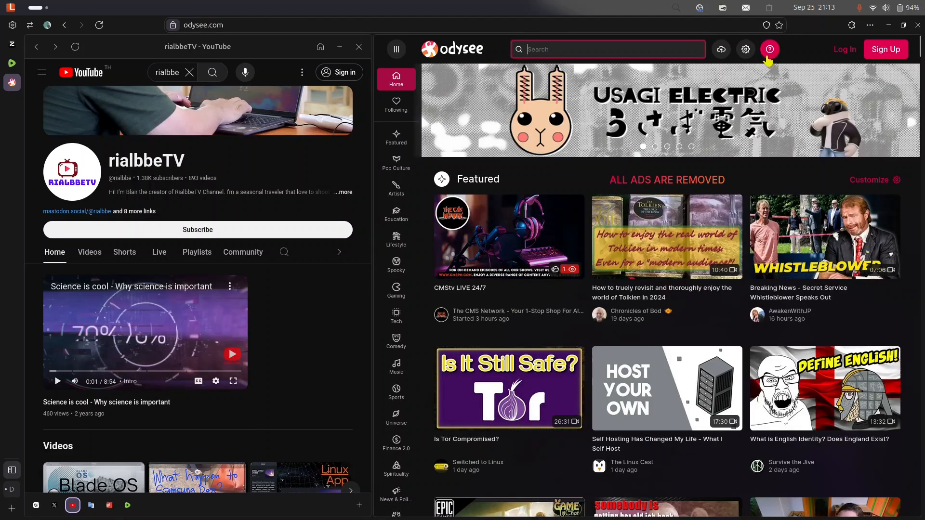
- Search Odysee for 'rialbbe' and open the rialbbeTV channel result
{"action": "type", "text": "rialbbe"}
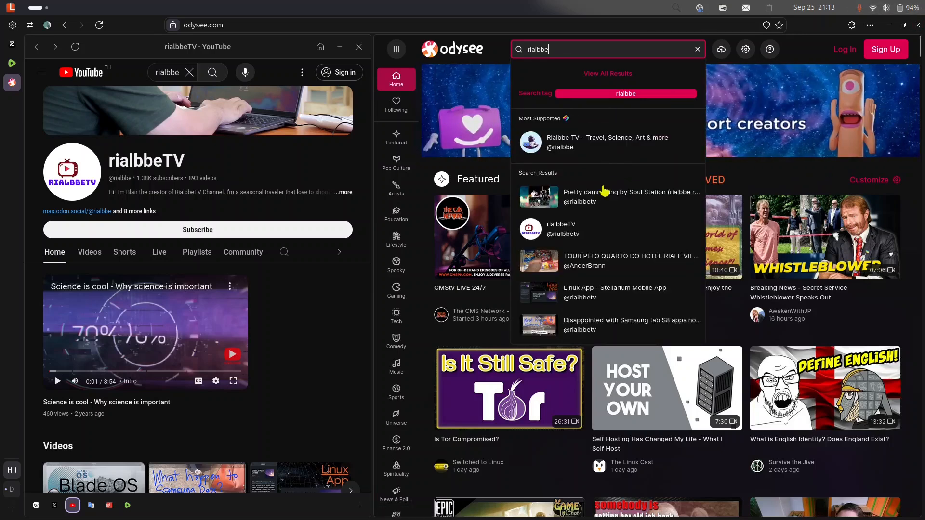
{"action": "mouse_move", "coordinate": [595, 143]}
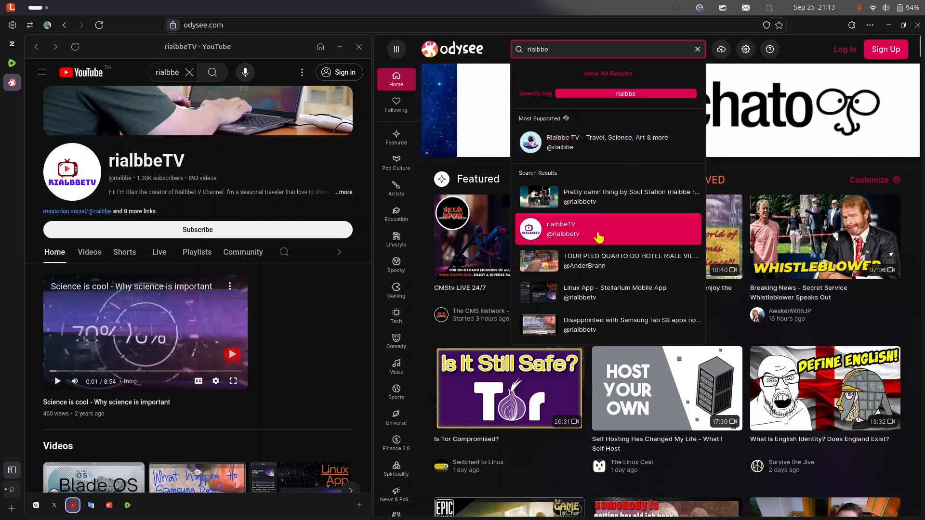
{"action": "left_click", "coordinate": [606, 229]}
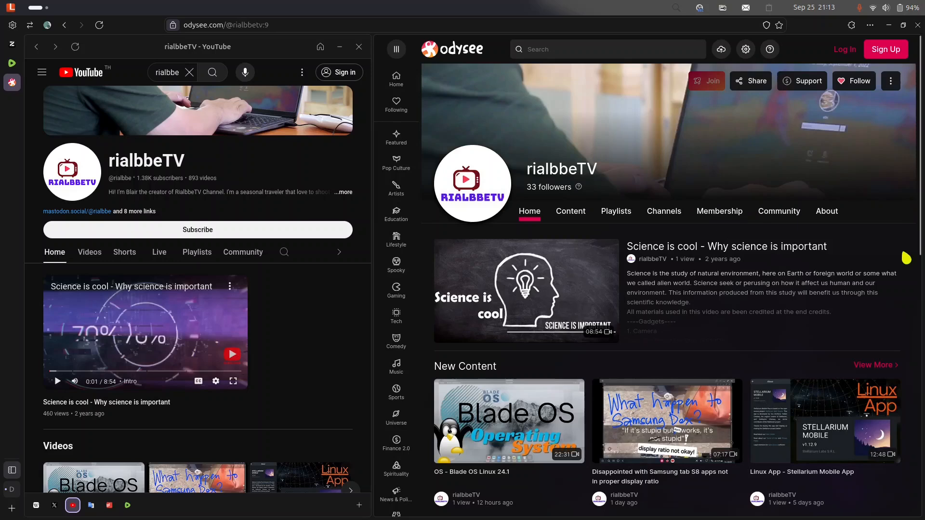
{"action": "mouse_move", "coordinate": [108, 128]}
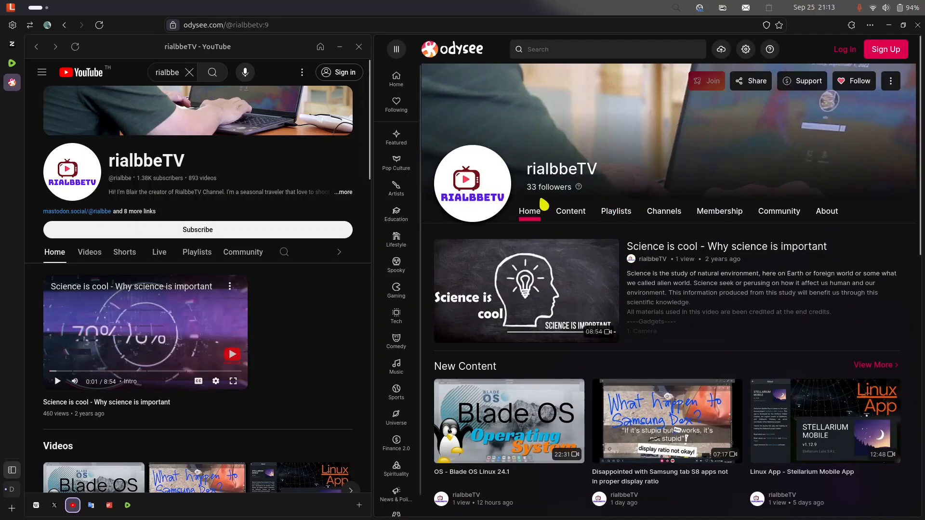
{"action": "mouse_move", "coordinate": [194, 211]}
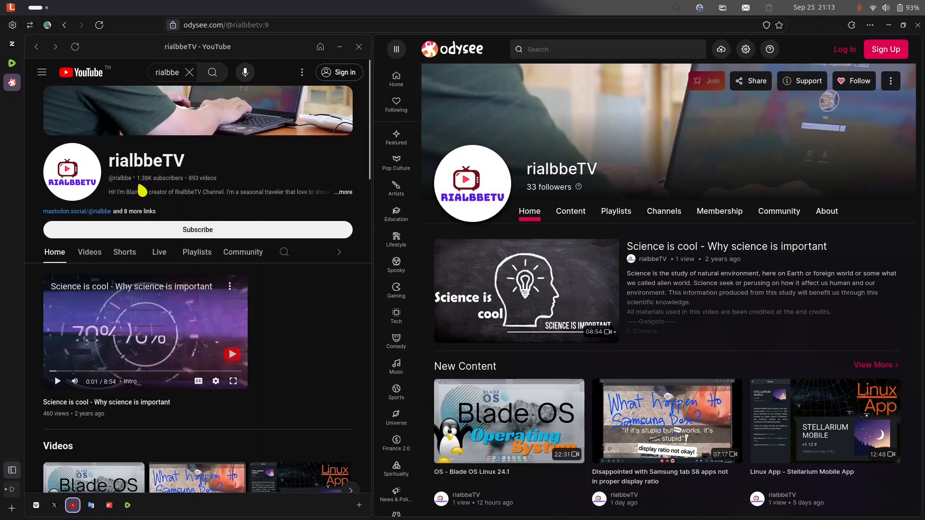
{"action": "mouse_move", "coordinate": [277, 184]}
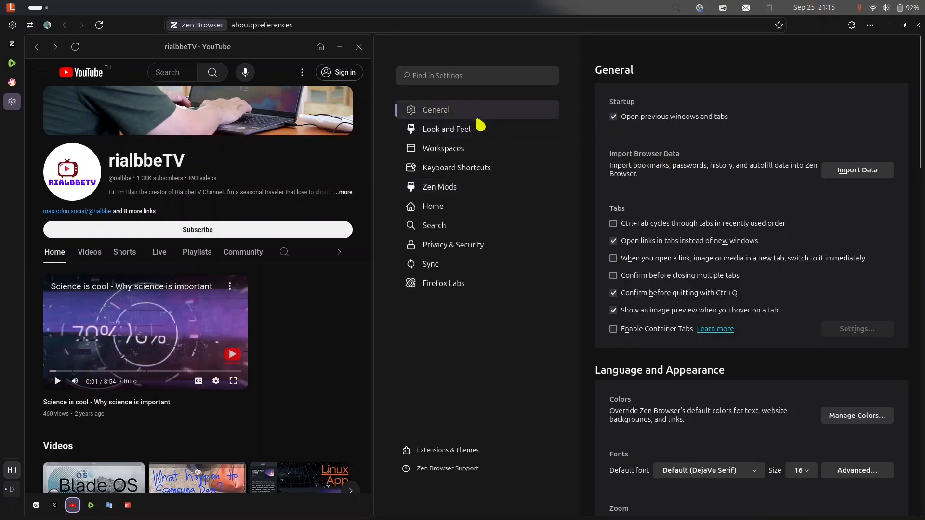
{"action": "mouse_move", "coordinate": [895, 266]}
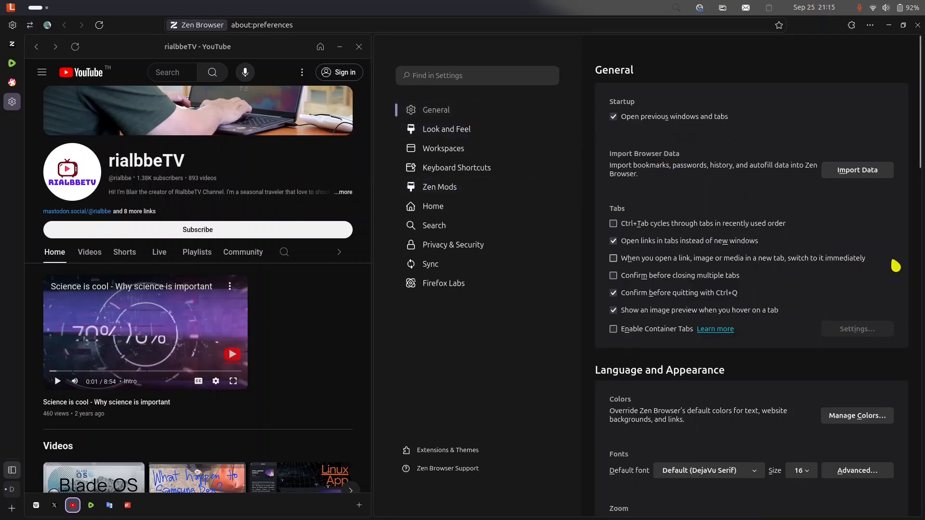
- Review General settings, cancel the download folder chooser, and go to Look and Feel
{"action": "scroll", "scroll_direction": "down", "scroll_amount": 3}
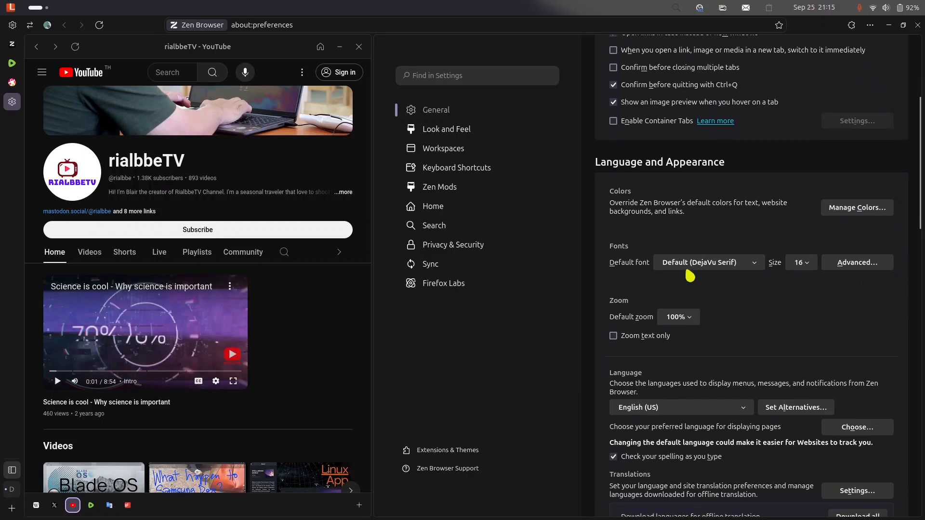
{"action": "mouse_move", "coordinate": [819, 280]}
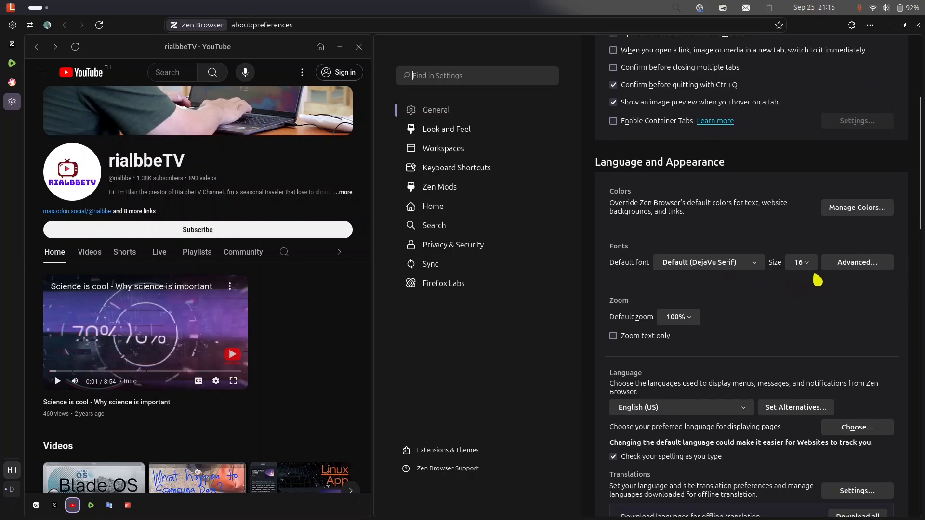
{"action": "mouse_move", "coordinate": [696, 324]}
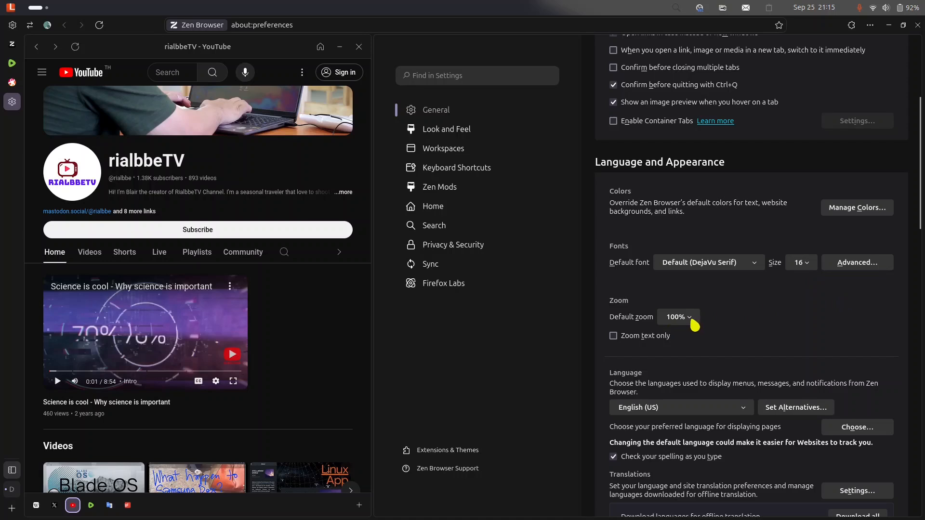
{"action": "scroll", "scroll_direction": "down", "scroll_amount": 3}
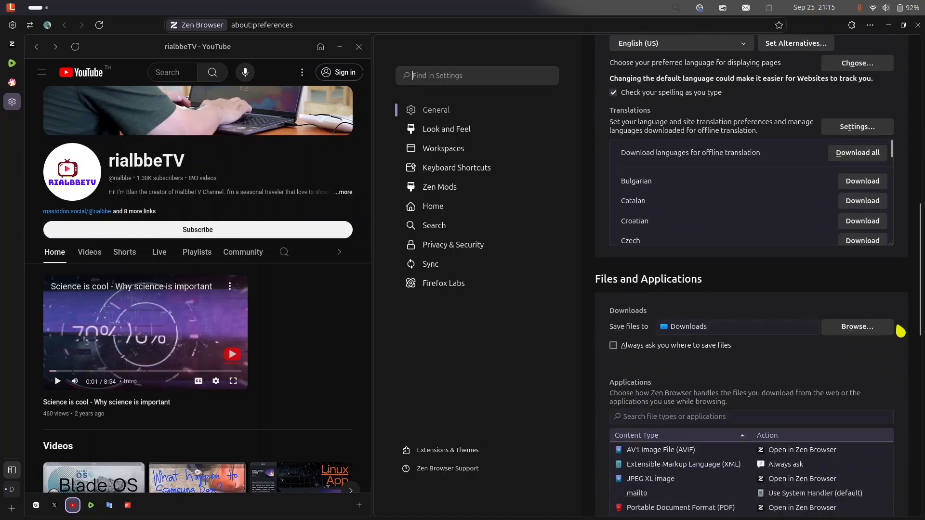
{"action": "scroll", "scroll_direction": "down", "scroll_amount": 3}
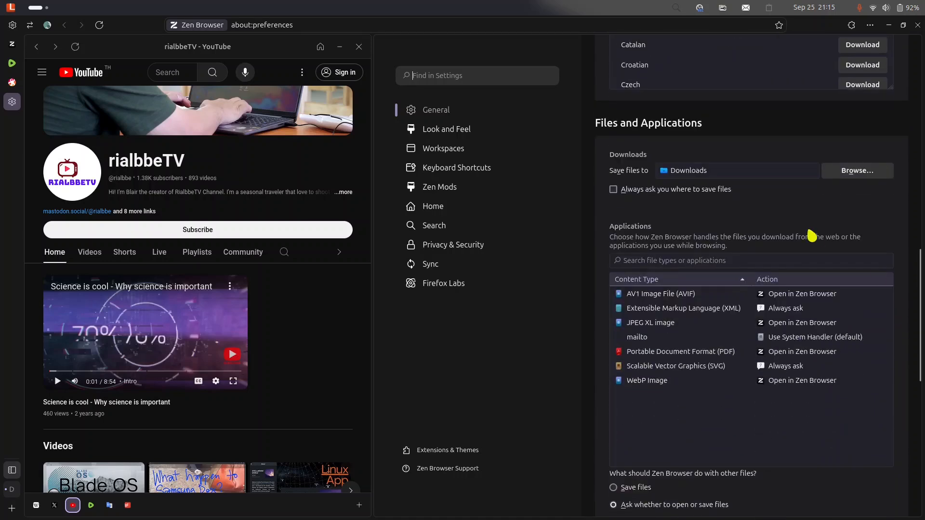
{"action": "mouse_move", "coordinate": [706, 188]}
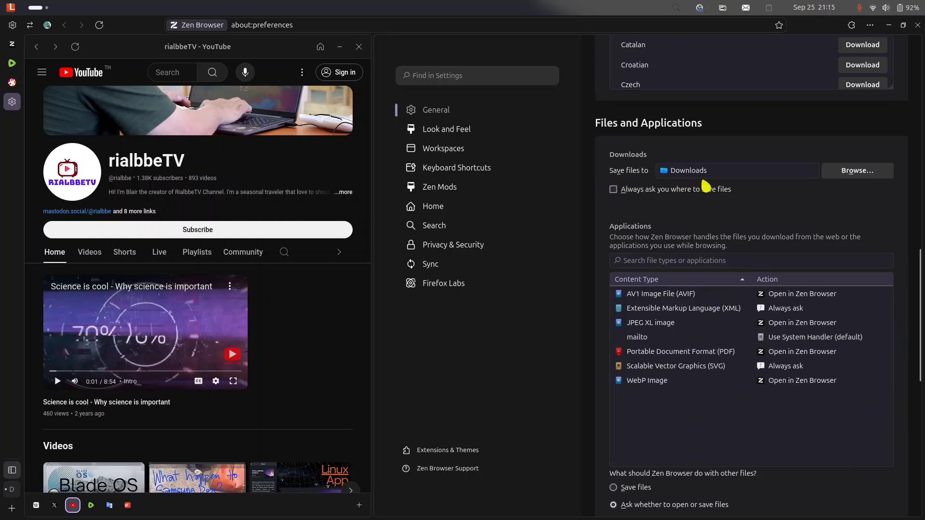
{"action": "mouse_move", "coordinate": [873, 180]}
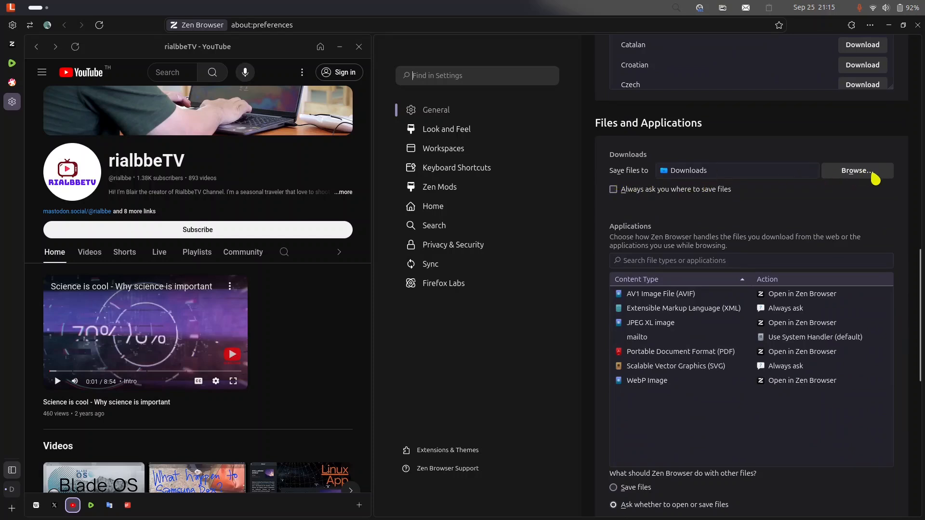
{"action": "left_click", "coordinate": [856, 170]}
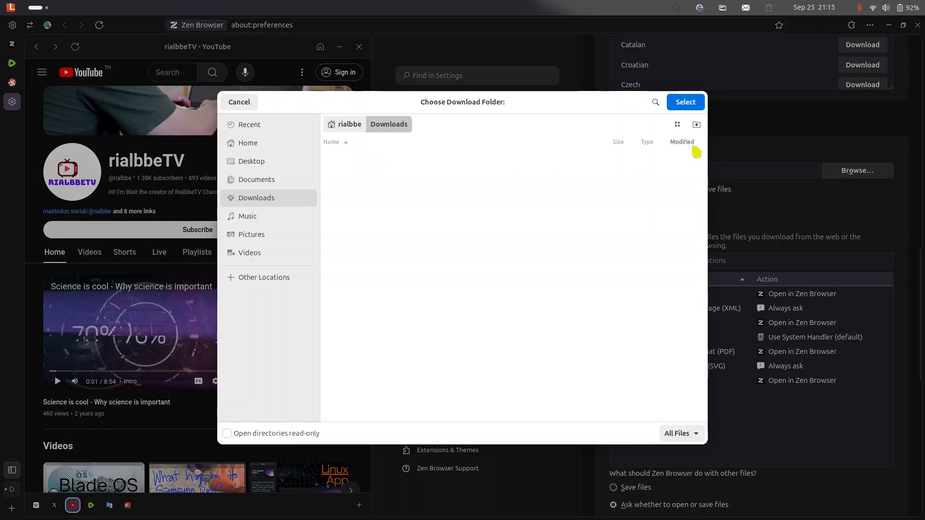
{"action": "left_click", "coordinate": [239, 101]}
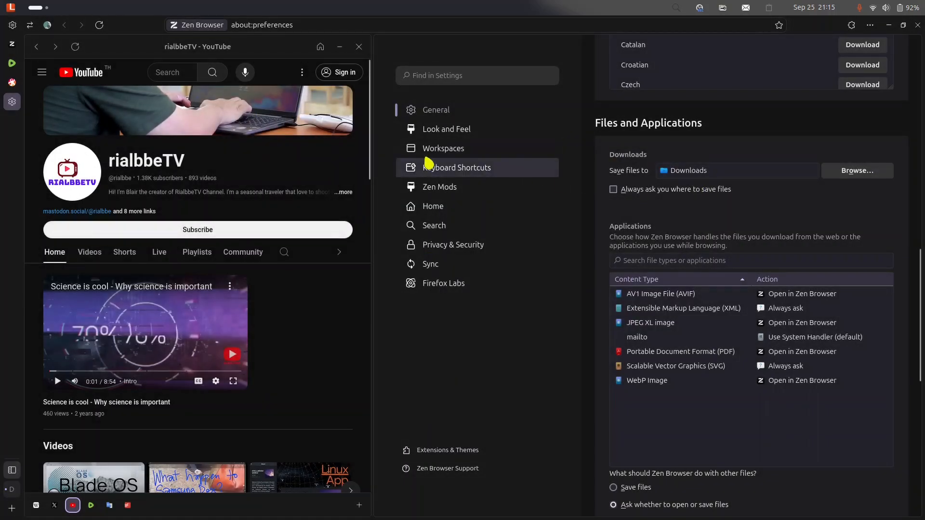
{"action": "left_click", "coordinate": [447, 129]}
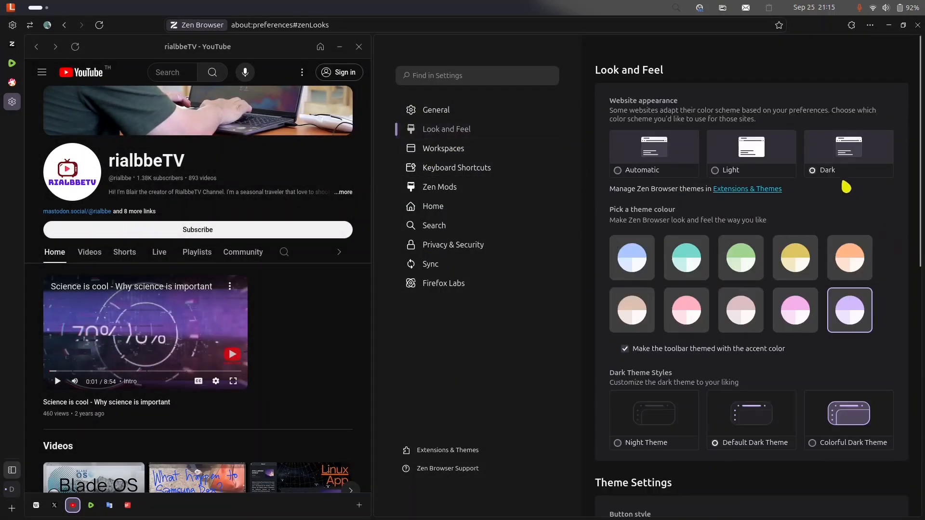
{"action": "mouse_move", "coordinate": [892, 304]}
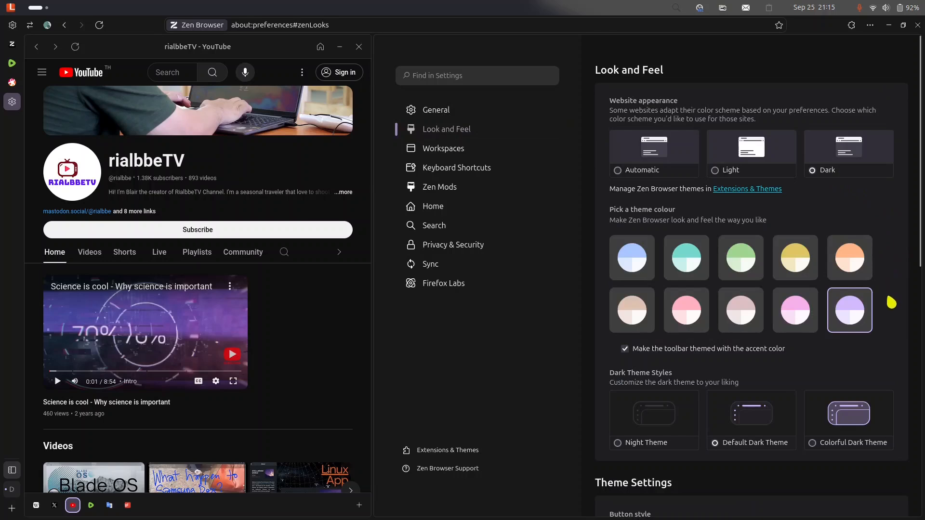
{"action": "mouse_move", "coordinate": [910, 308]}
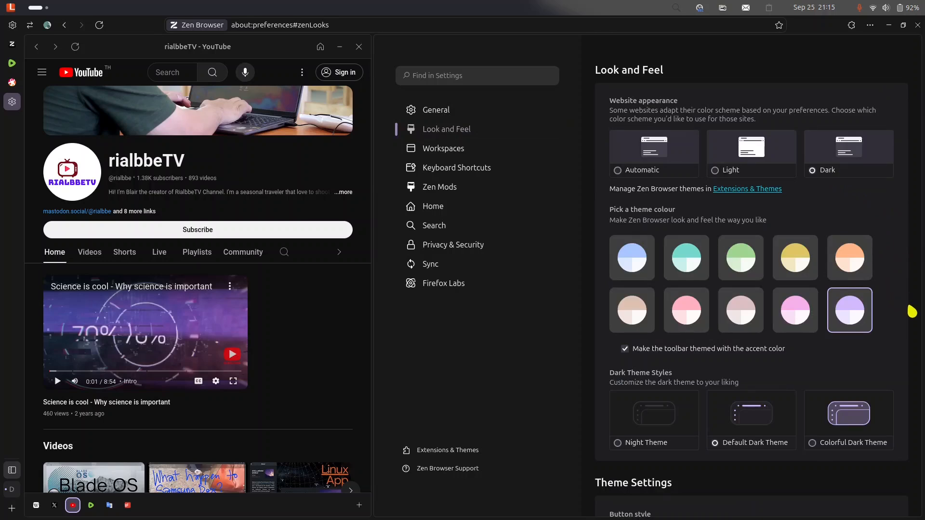
- Apply the Colorful Dark Theme style in Look and Feel settings
{"action": "scroll", "scroll_direction": "down", "scroll_amount": 3}
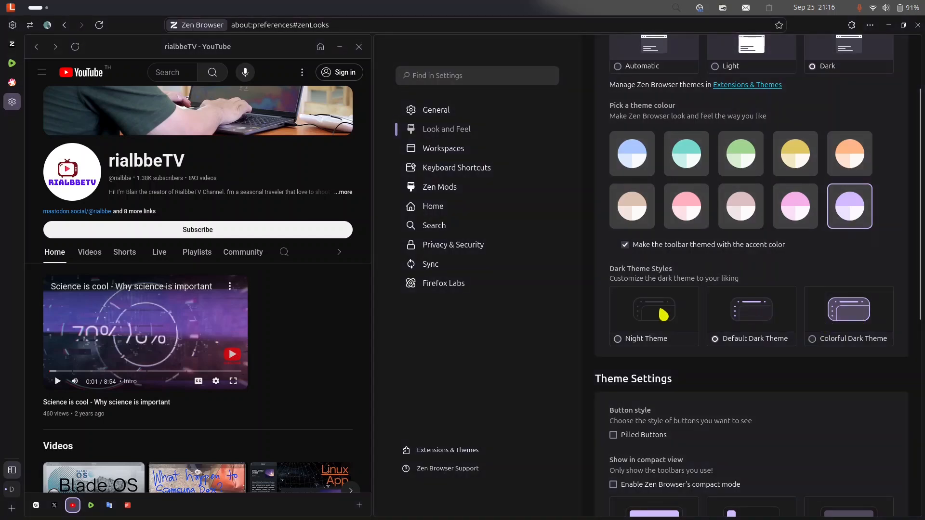
{"action": "left_click", "coordinate": [618, 338]}
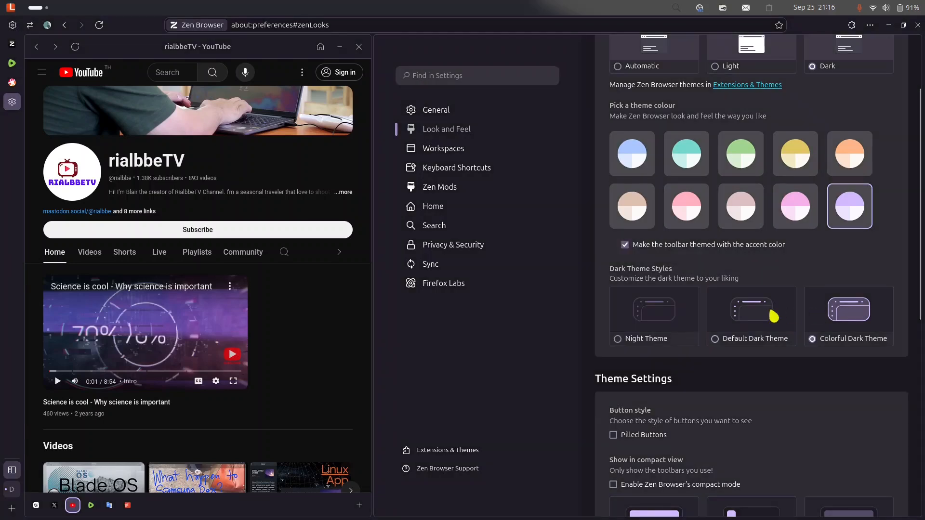
{"action": "scroll", "scroll_direction": "down", "scroll_amount": 3}
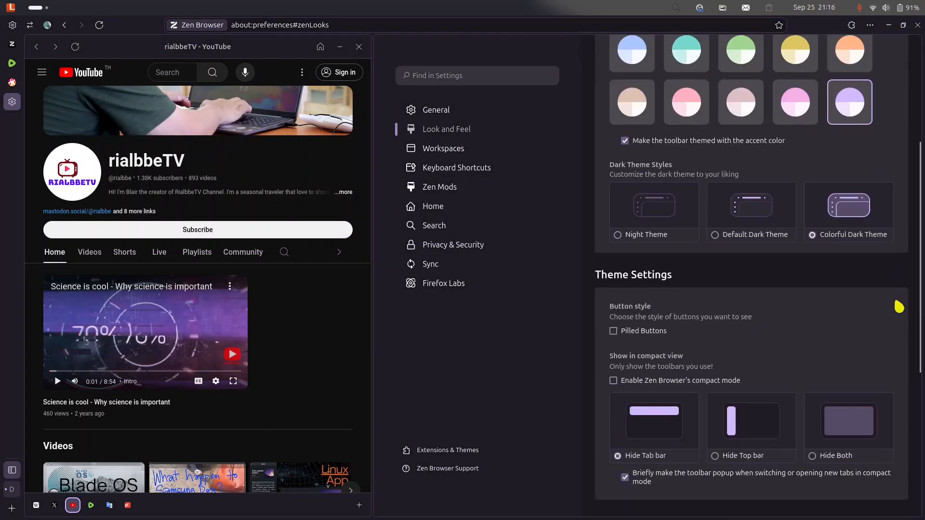
{"action": "scroll", "scroll_direction": "down", "scroll_amount": 3}
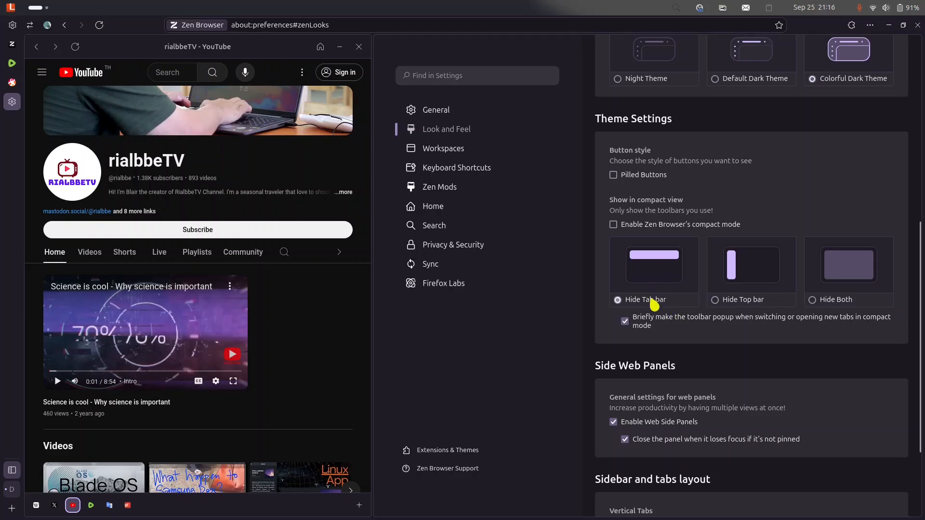
- Try the compact mode options, leaving it hiding the tab bar, then go to Workspaces
{"action": "left_click", "coordinate": [714, 299]}
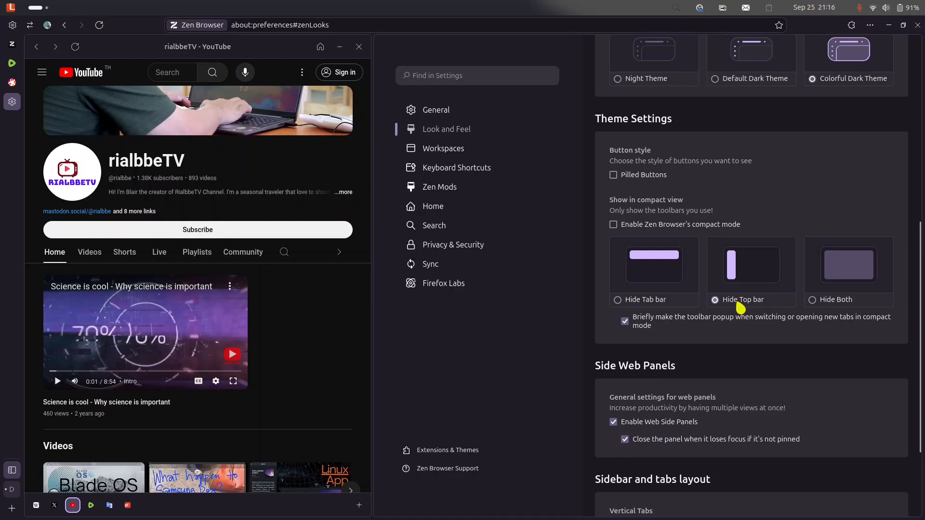
{"action": "left_click", "coordinate": [617, 300]}
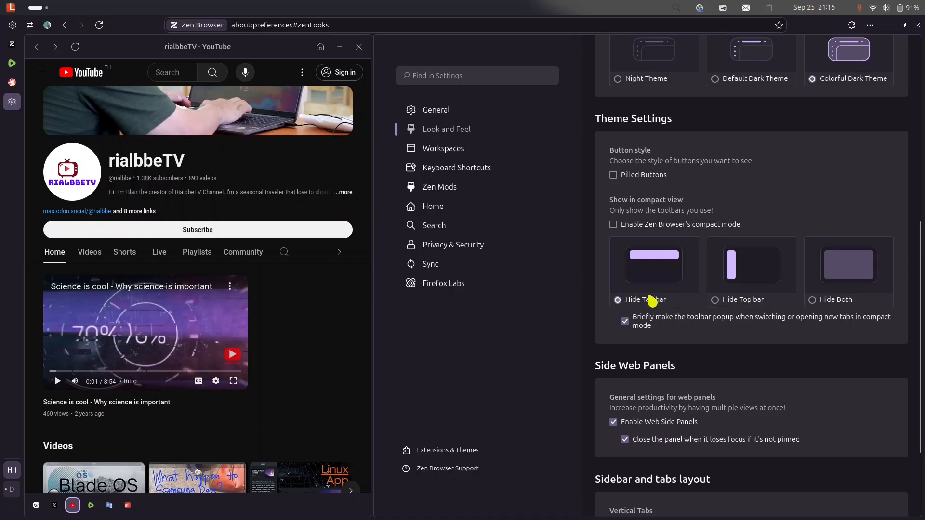
{"action": "mouse_move", "coordinate": [836, 302]}
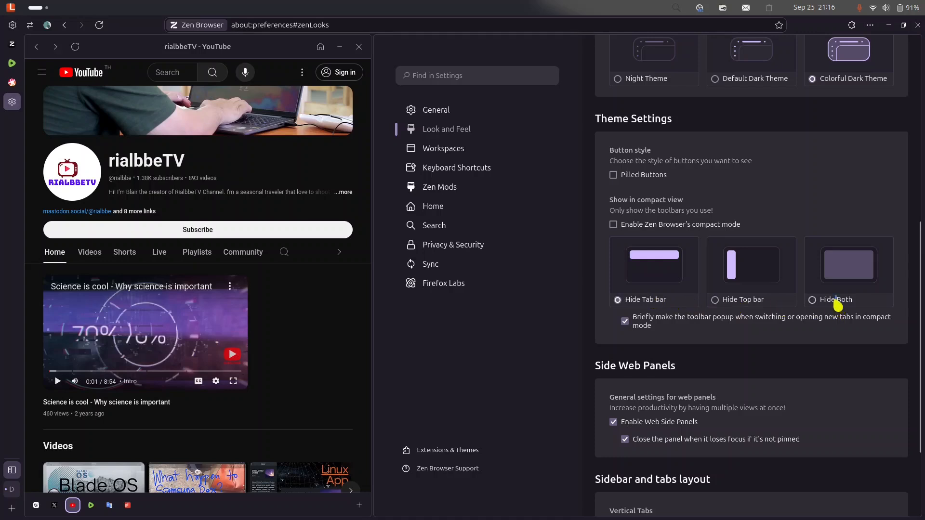
{"action": "left_click", "coordinate": [813, 300]}
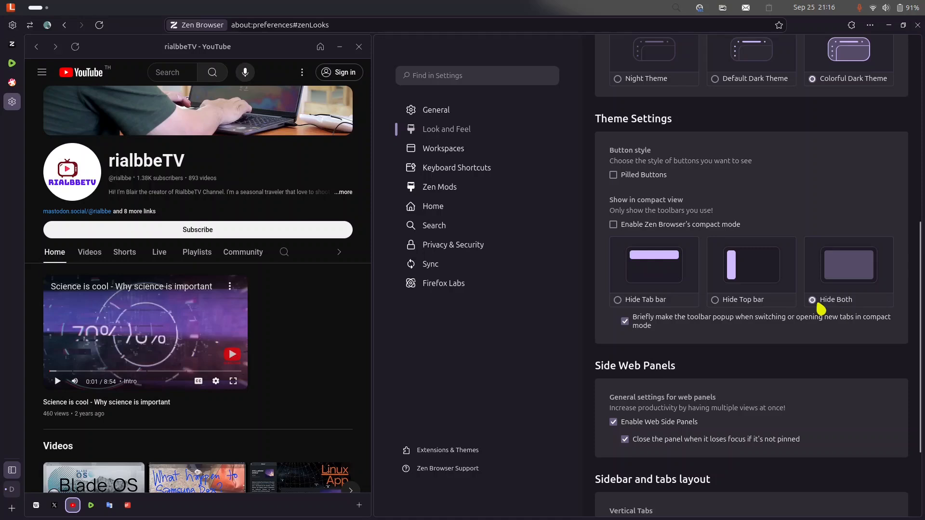
{"action": "left_click", "coordinate": [617, 300]}
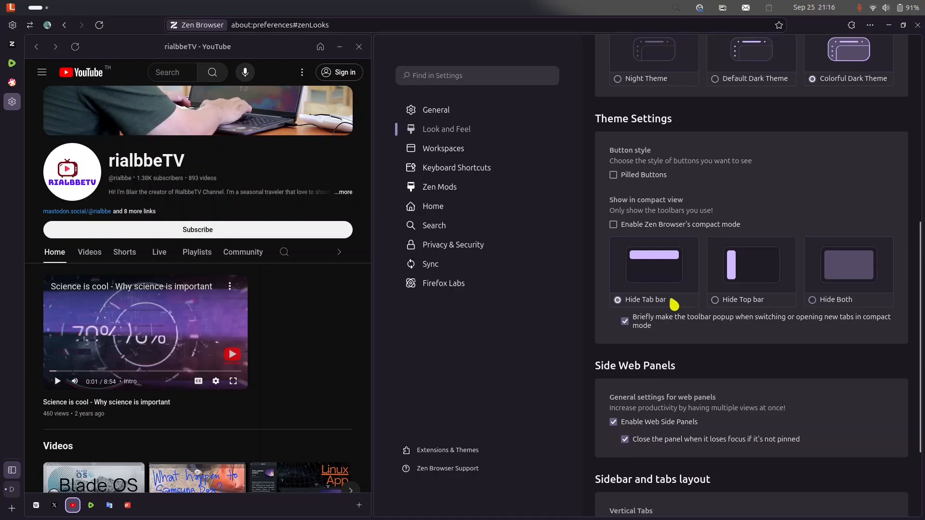
{"action": "scroll", "scroll_direction": "down", "scroll_amount": 3}
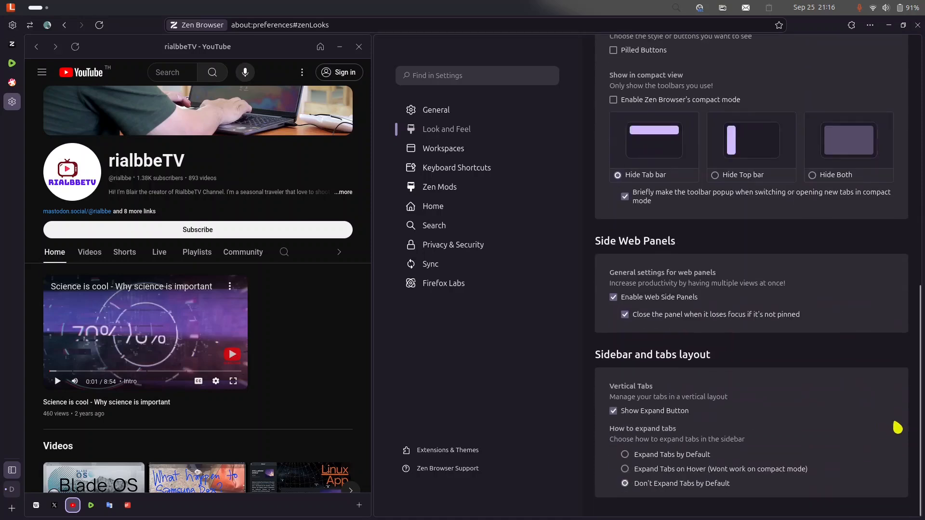
{"action": "left_click", "coordinate": [444, 149]}
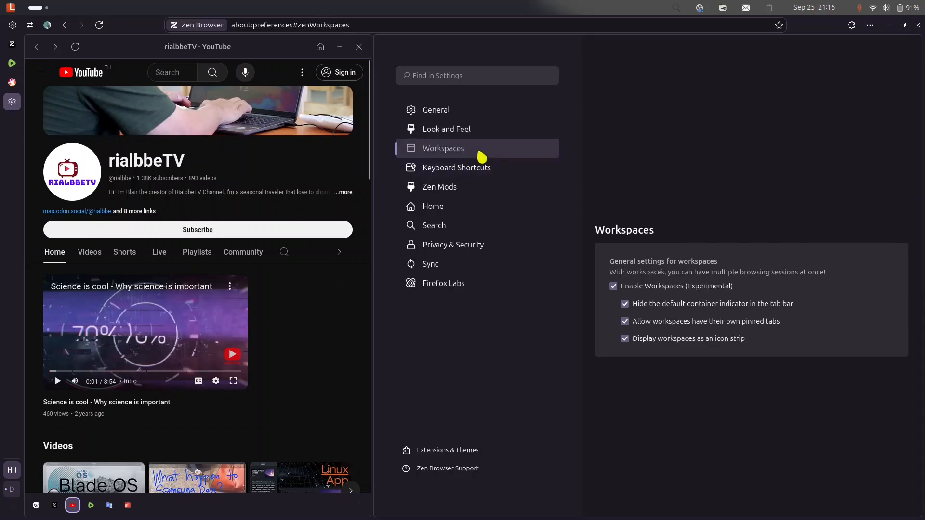
{"action": "mouse_move", "coordinate": [501, 186]}
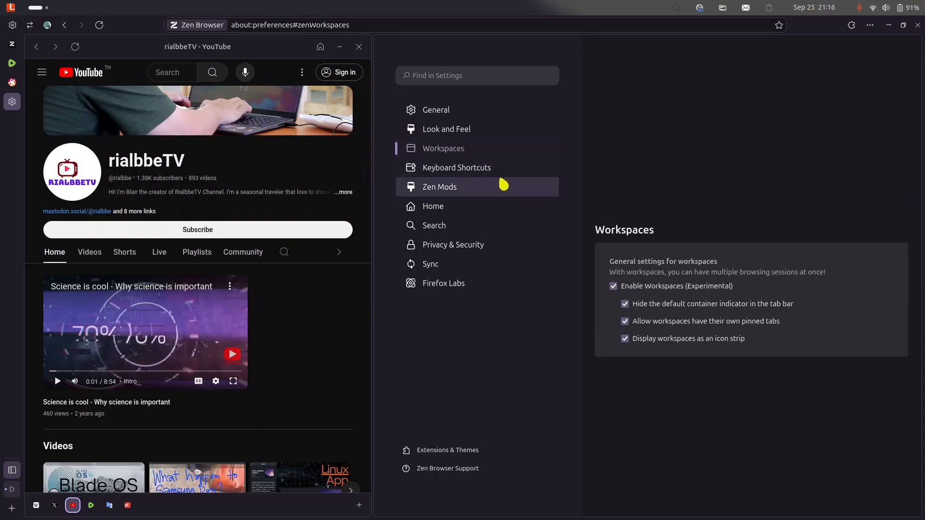
- Visit Keyboard Shortcuts, then Zen Mods, and run Check for Updates so themes report updated successfully
{"action": "left_click", "coordinate": [455, 167]}
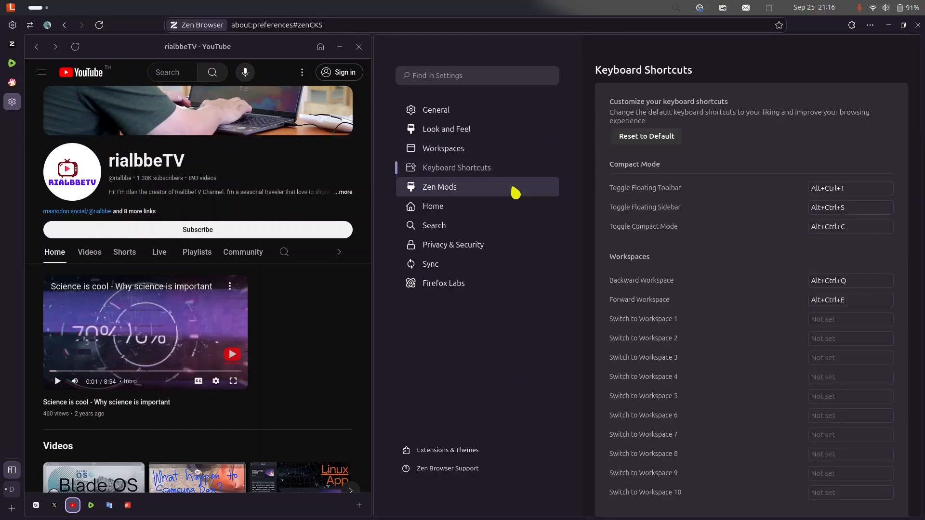
{"action": "mouse_move", "coordinate": [514, 201]}
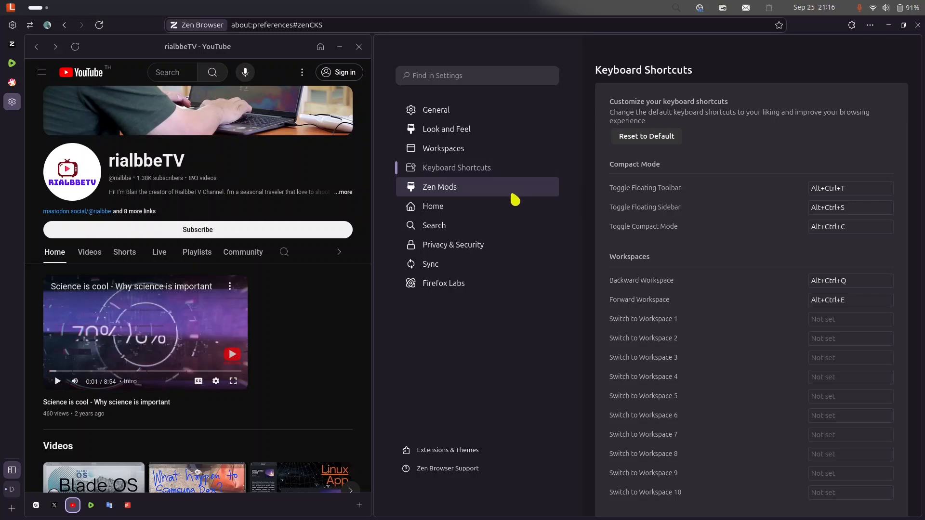
{"action": "left_click", "coordinate": [440, 186]}
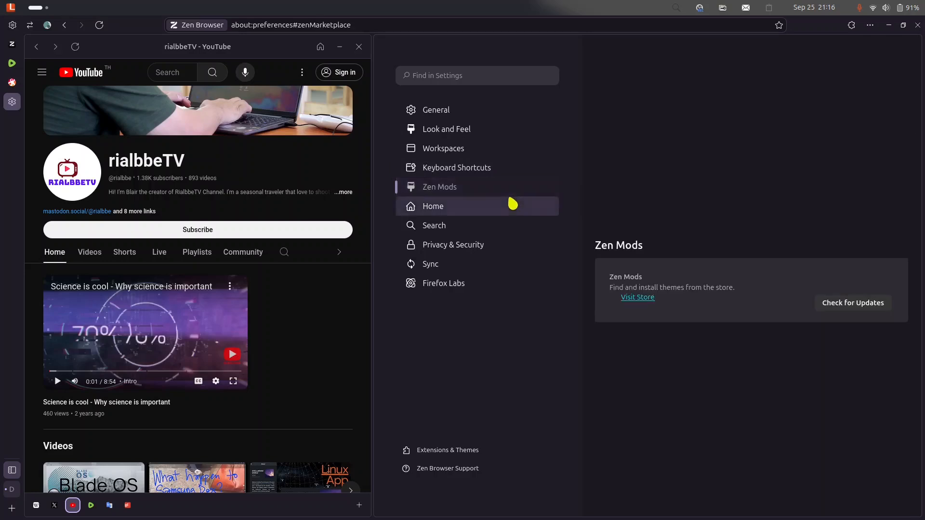
{"action": "mouse_move", "coordinate": [873, 309]}
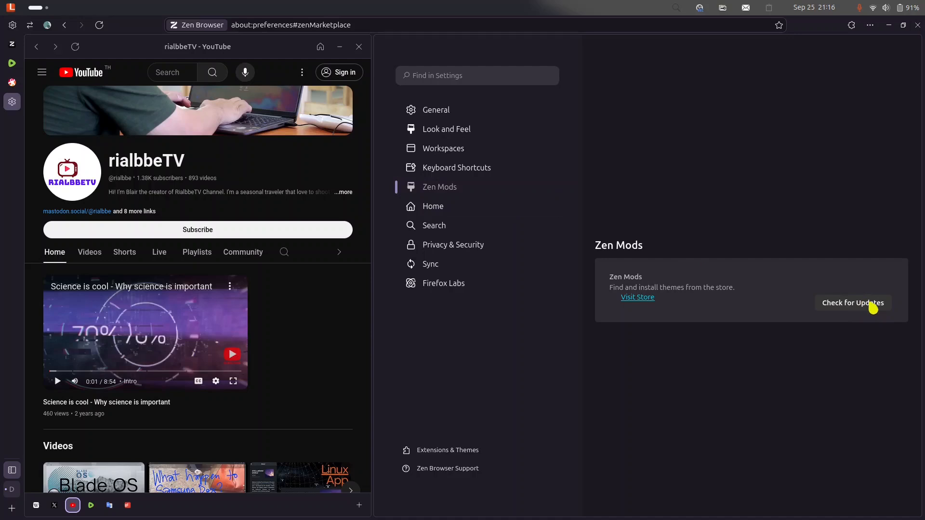
{"action": "left_click", "coordinate": [853, 303]}
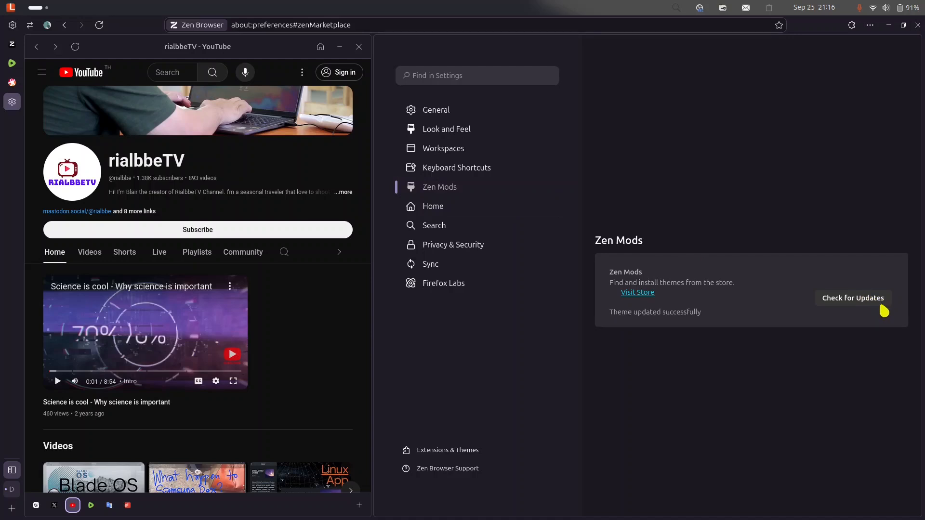
{"action": "mouse_move", "coordinate": [707, 327]}
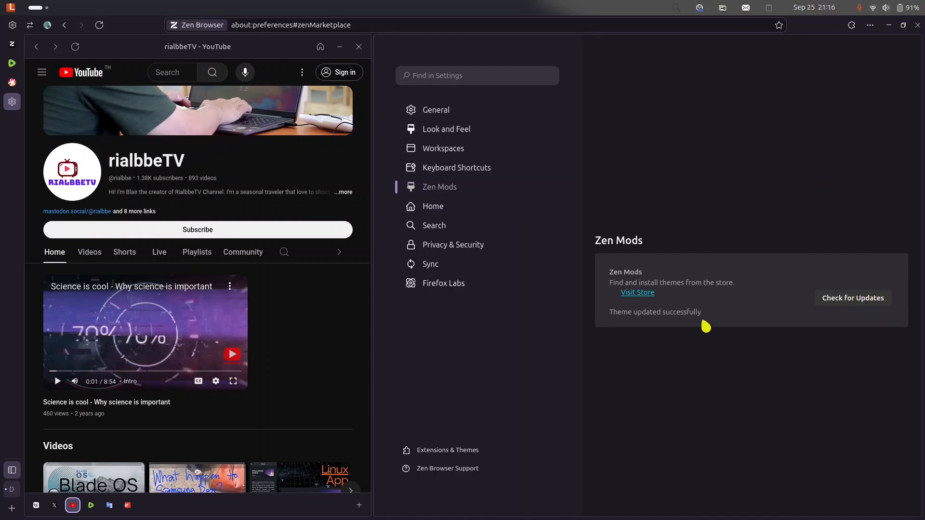
{"action": "mouse_move", "coordinate": [464, 224]}
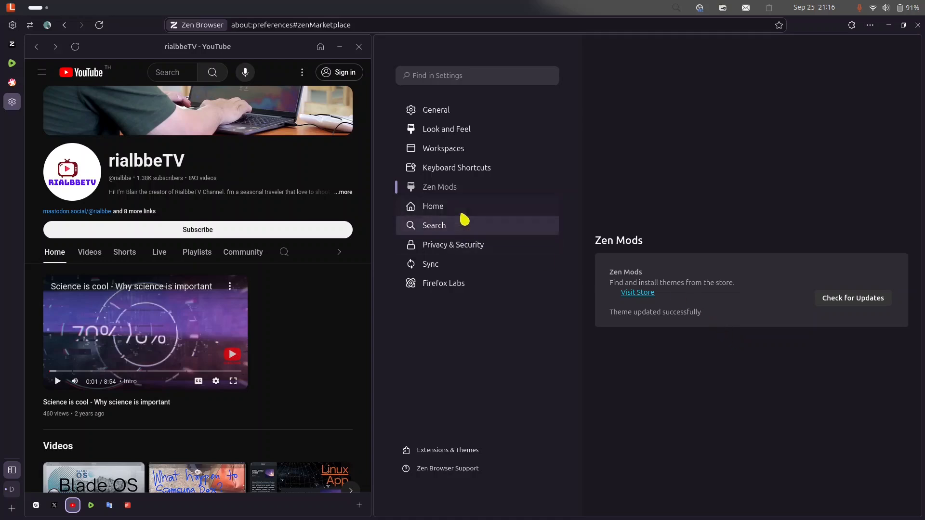
- Show the Home settings and review the New tabs dropdown, left at Firefox Home (Default)
{"action": "left_click", "coordinate": [433, 207]}
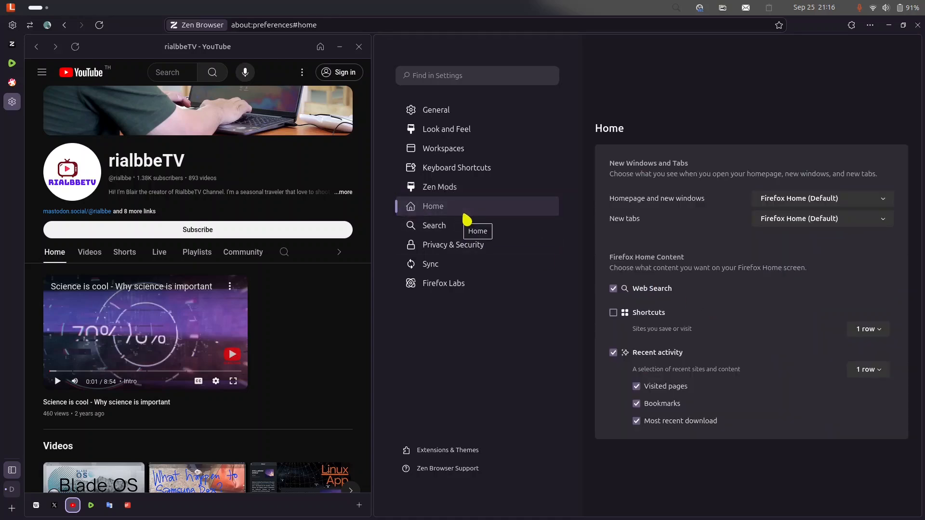
{"action": "mouse_move", "coordinate": [888, 207]}
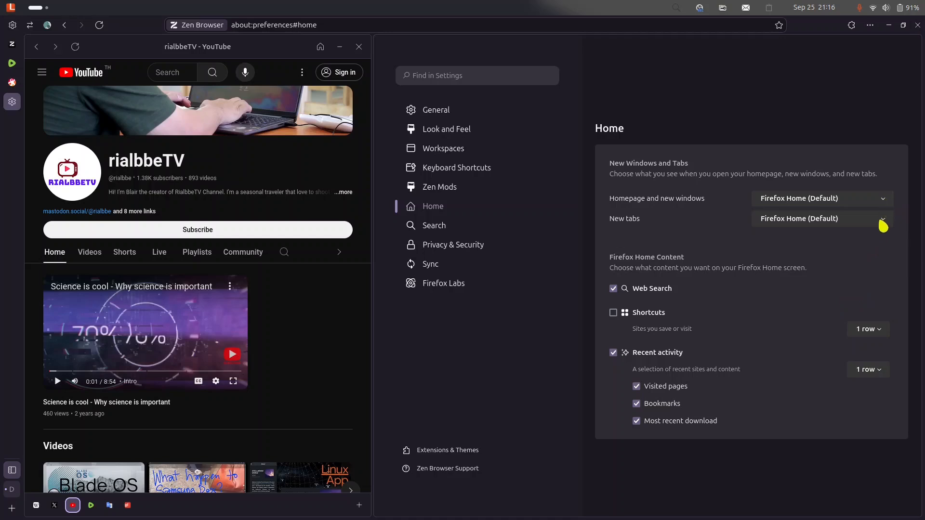
{"action": "left_click", "coordinate": [820, 219]}
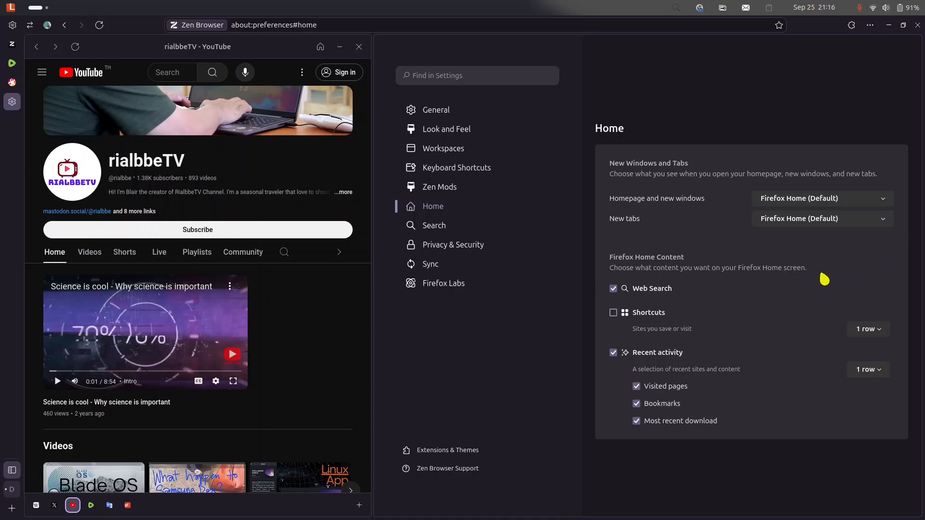
{"action": "mouse_move", "coordinate": [473, 212]}
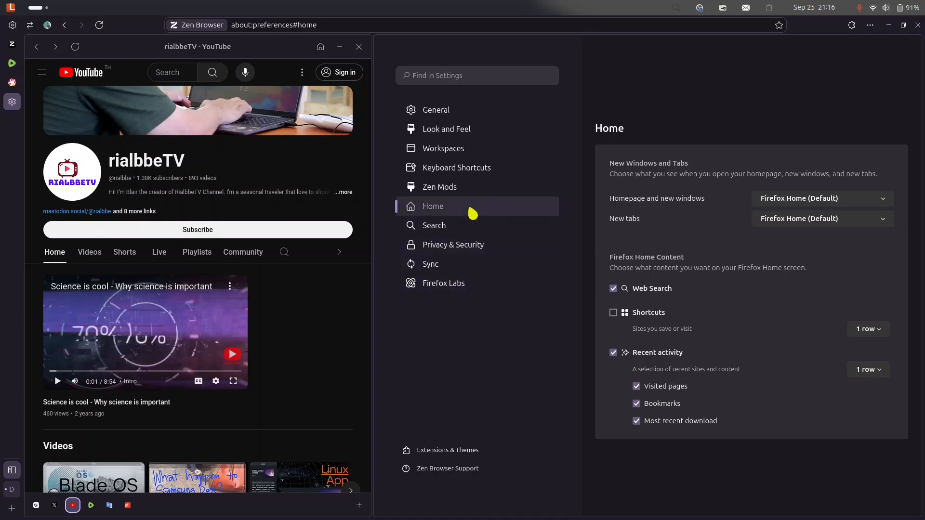
- In Search settings, choose DuckDuckGo for private windows and Google as the default search engine
{"action": "left_click", "coordinate": [434, 226]}
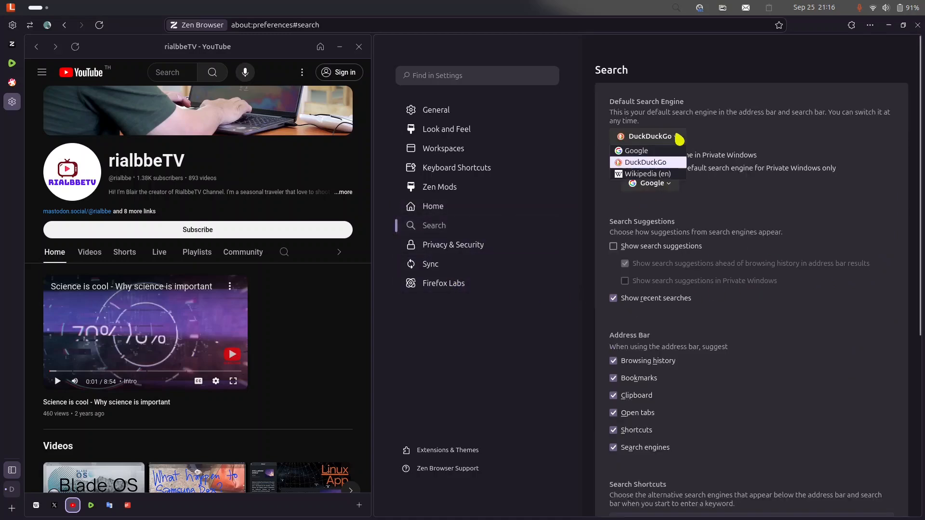
{"action": "mouse_move", "coordinate": [768, 166]}
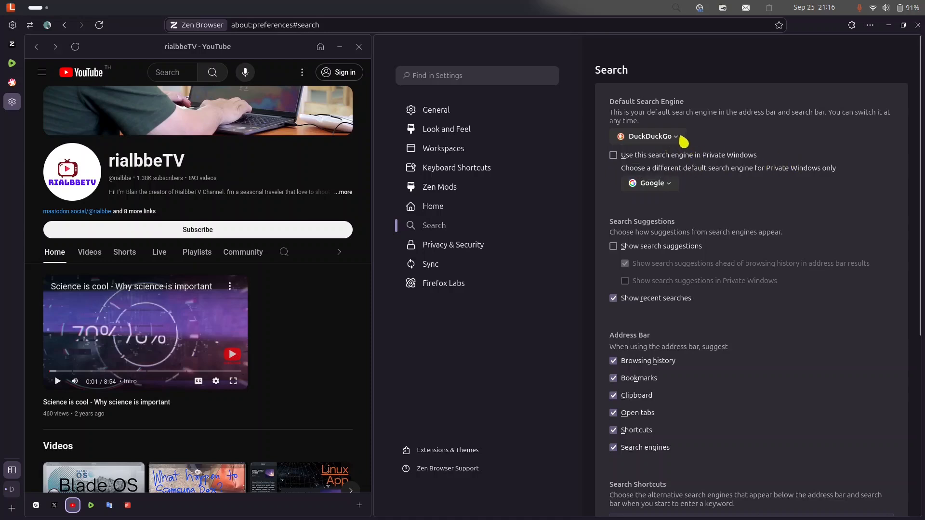
{"action": "mouse_move", "coordinate": [673, 186]}
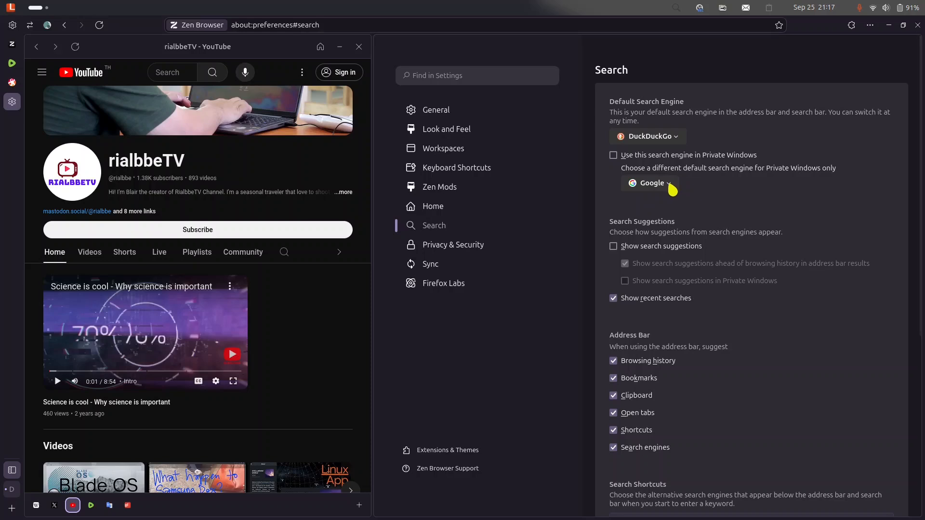
{"action": "left_click", "coordinate": [648, 183]}
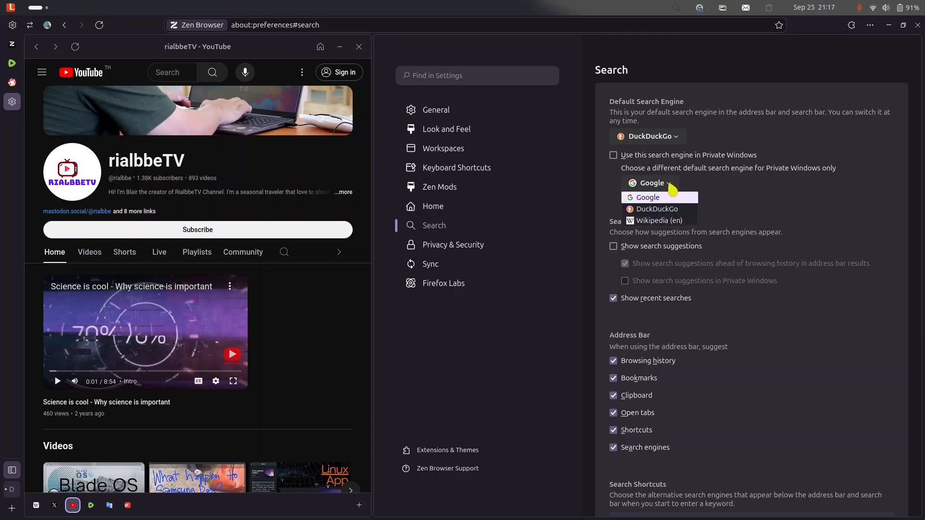
{"action": "left_click", "coordinate": [653, 196]}
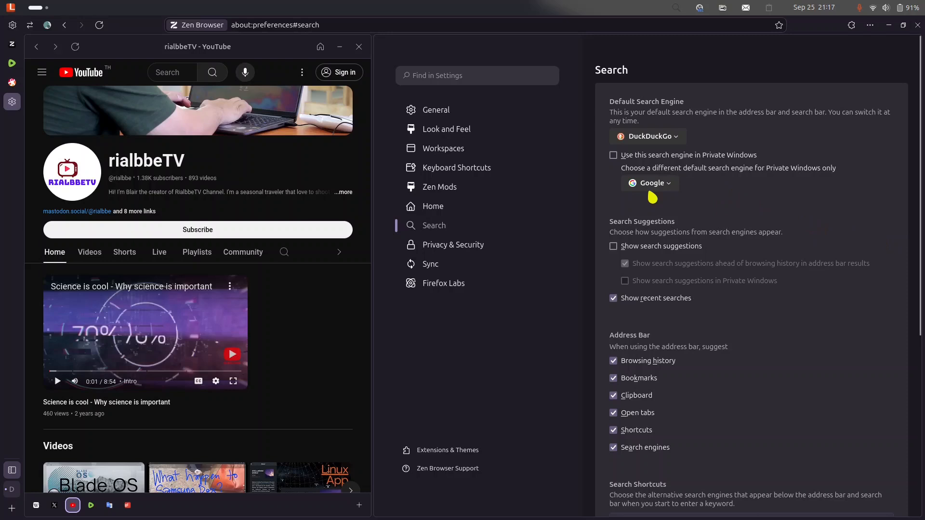
{"action": "left_click", "coordinate": [649, 184]}
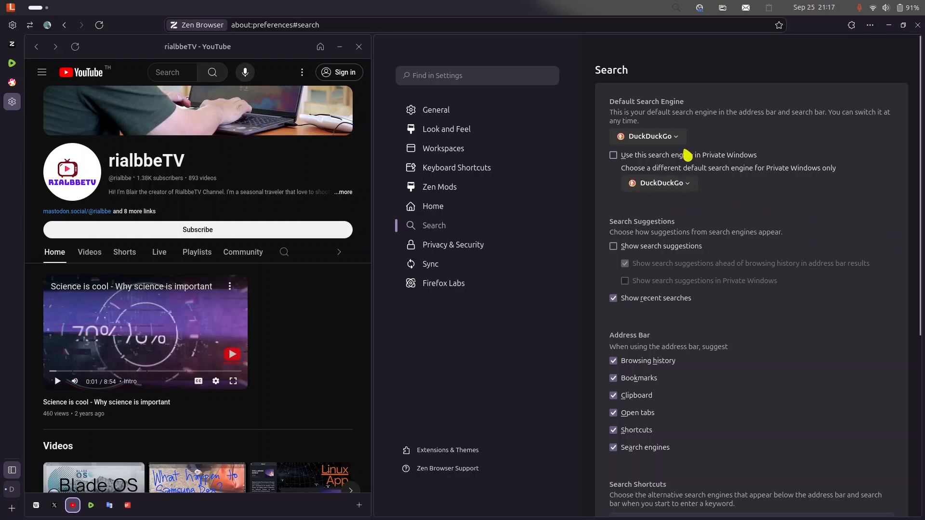
{"action": "mouse_move", "coordinate": [833, 214]}
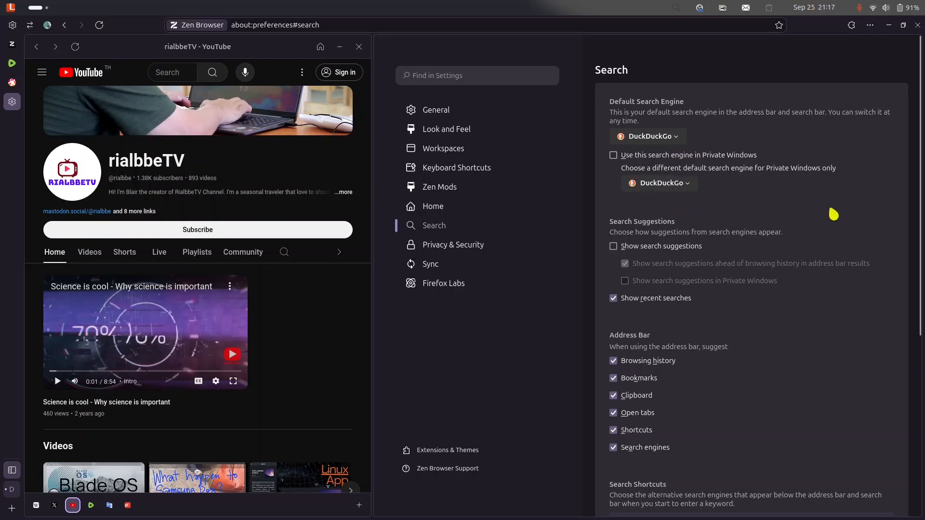
{"action": "left_click", "coordinate": [648, 136]}
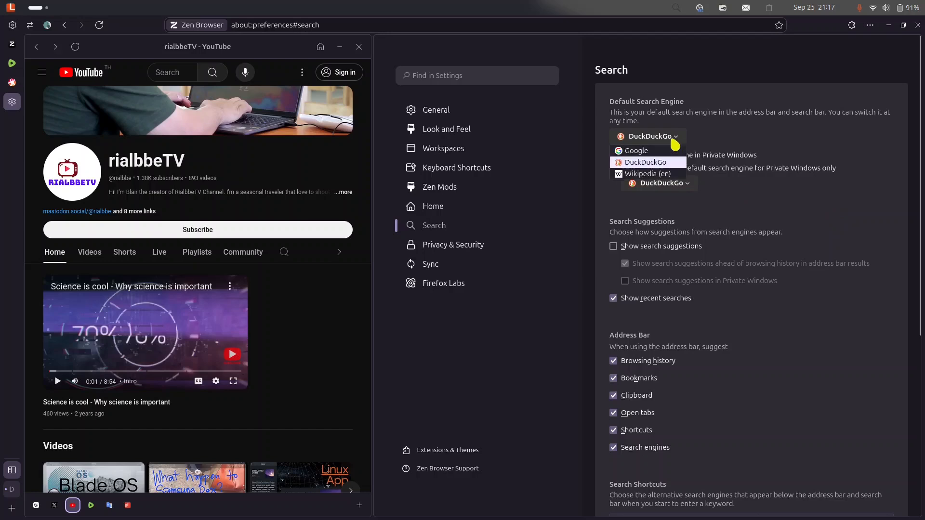
{"action": "left_click", "coordinate": [636, 151]}
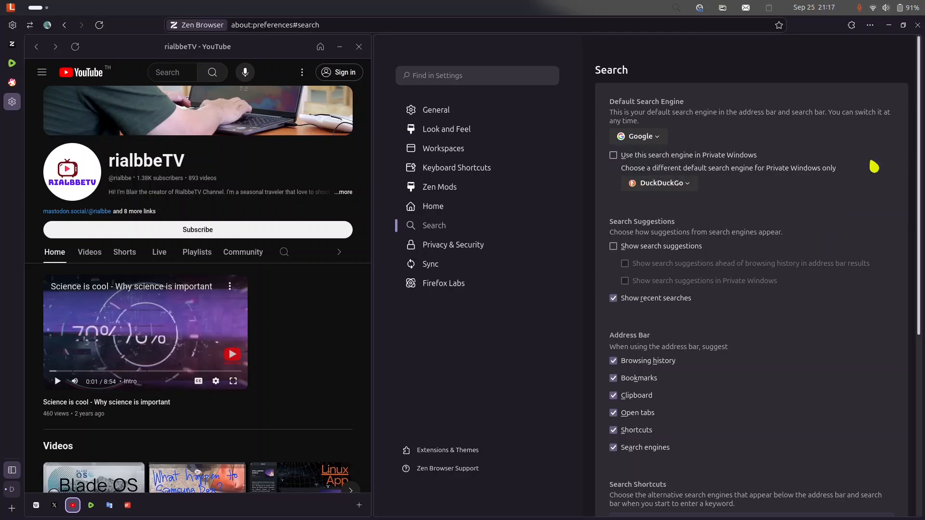
{"action": "mouse_move", "coordinate": [700, 133]}
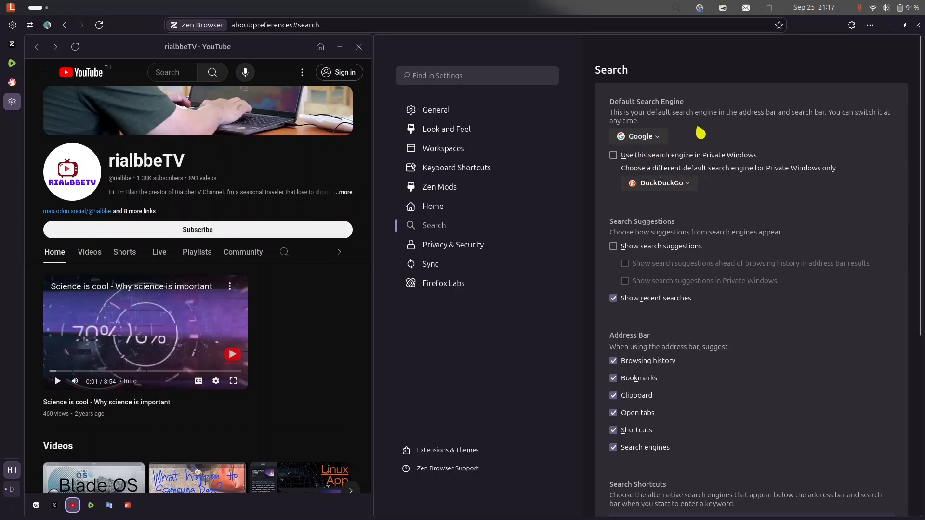
{"action": "mouse_move", "coordinate": [701, 140]}
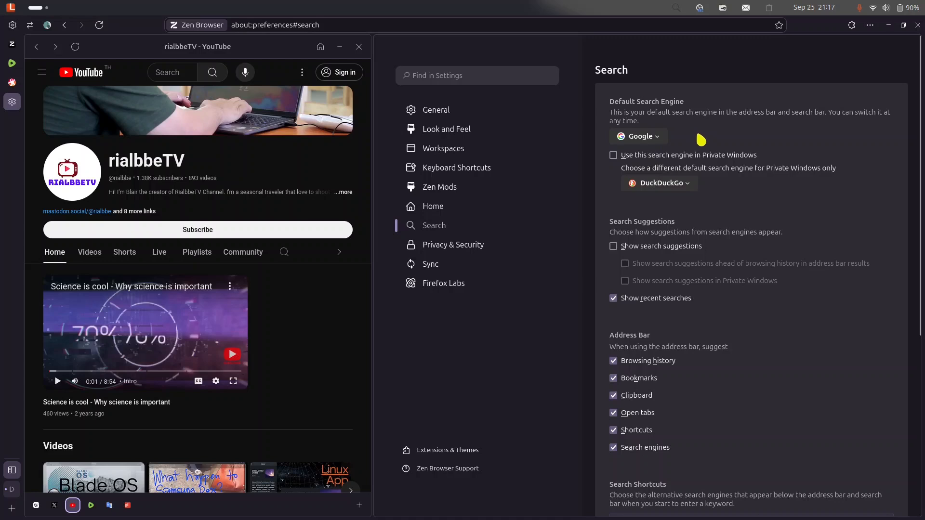
{"action": "mouse_move", "coordinate": [679, 146]}
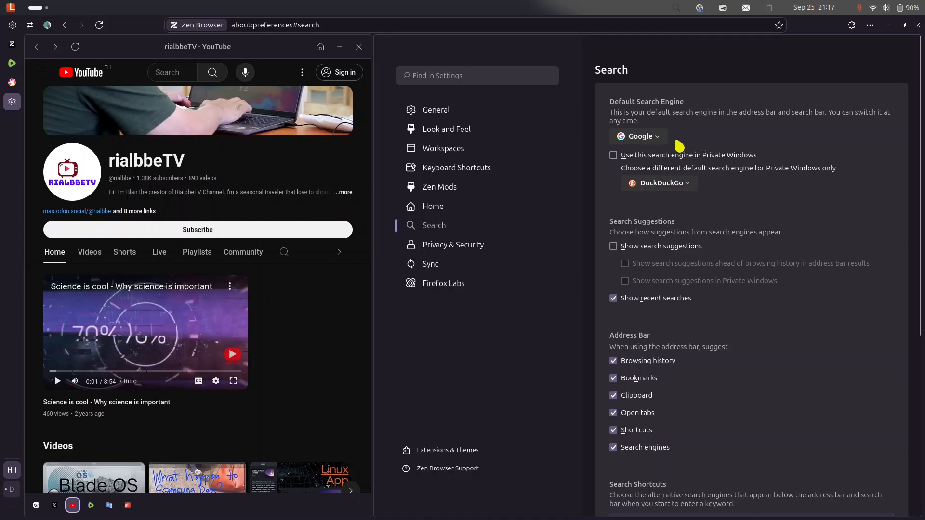
{"action": "mouse_move", "coordinate": [710, 193]}
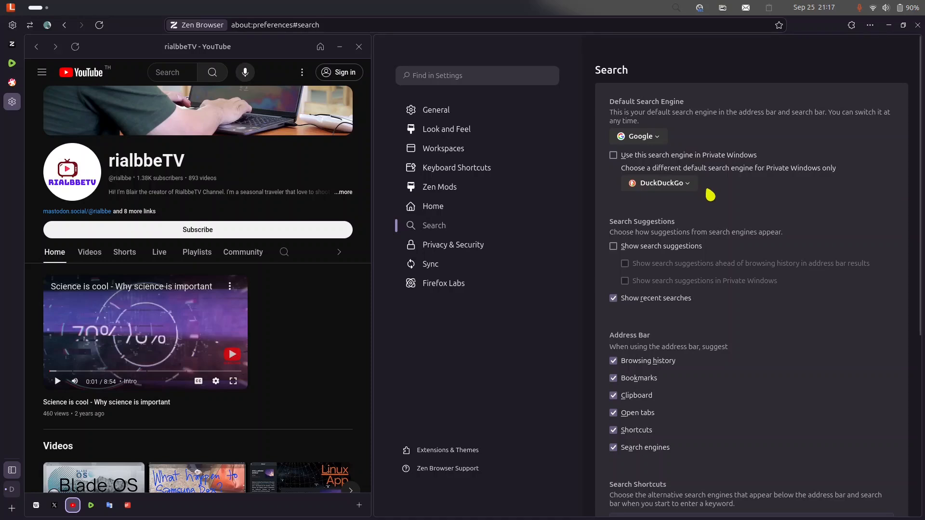
{"action": "left_click", "coordinate": [453, 244]}
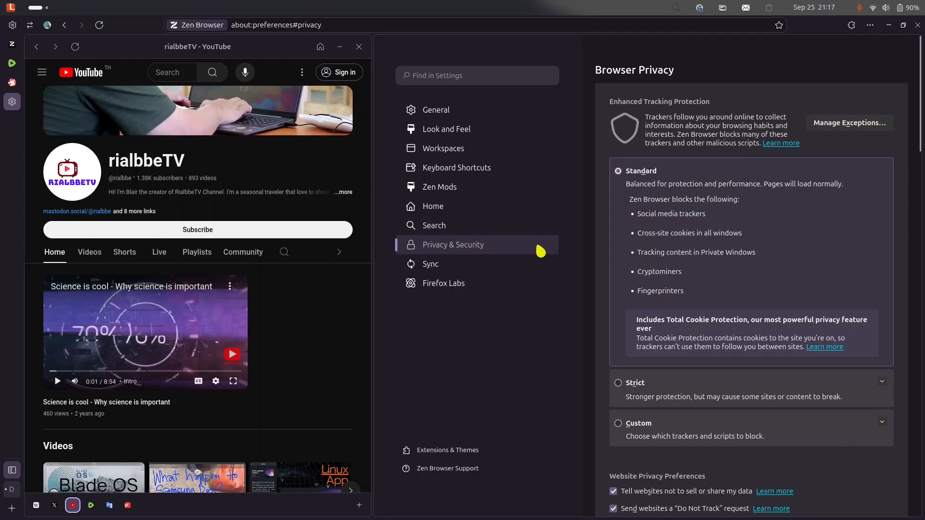
{"action": "scroll", "scroll_direction": "down", "scroll_amount": 3}
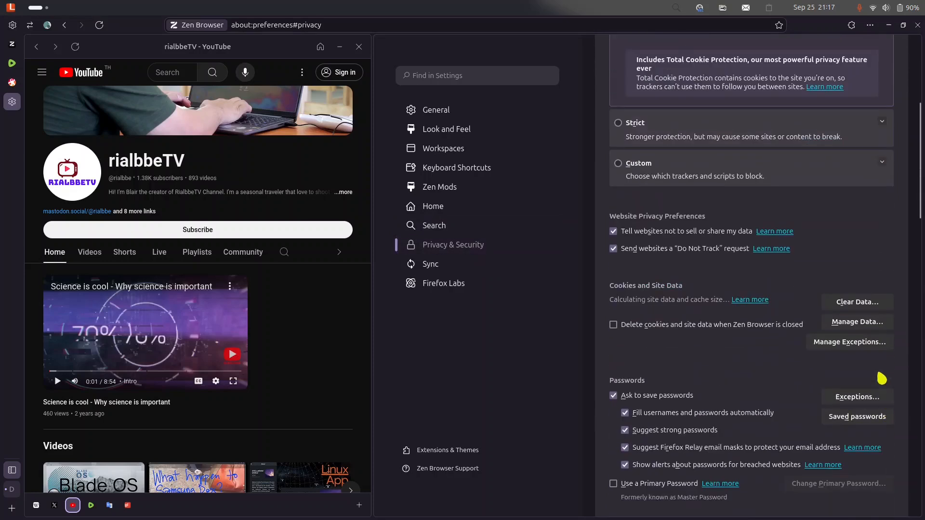
{"action": "scroll", "scroll_direction": "up", "scroll_amount": 3}
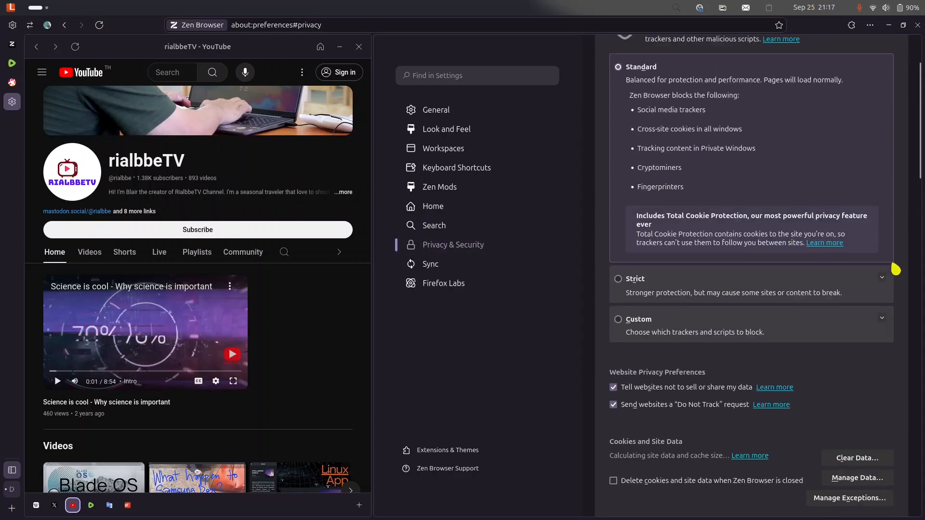
{"action": "scroll", "scroll_direction": "up", "scroll_amount": 3}
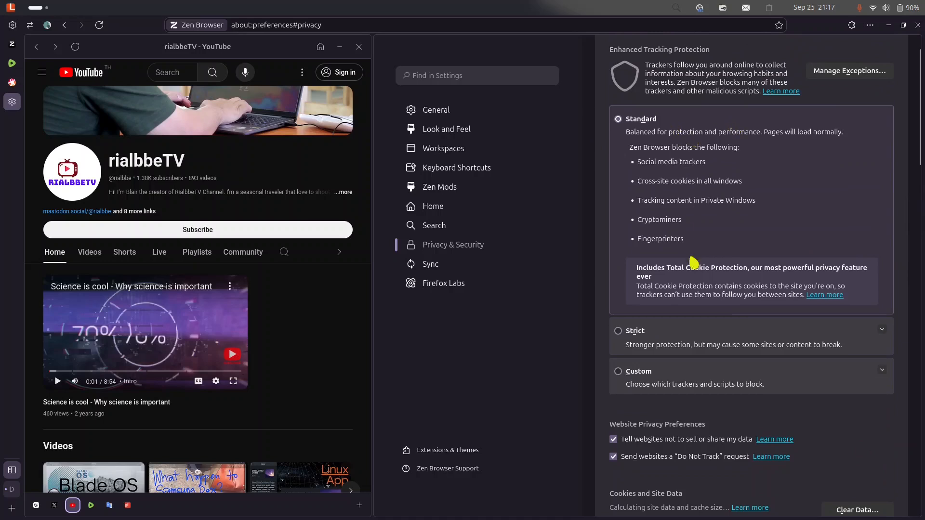
{"action": "mouse_move", "coordinate": [708, 370]}
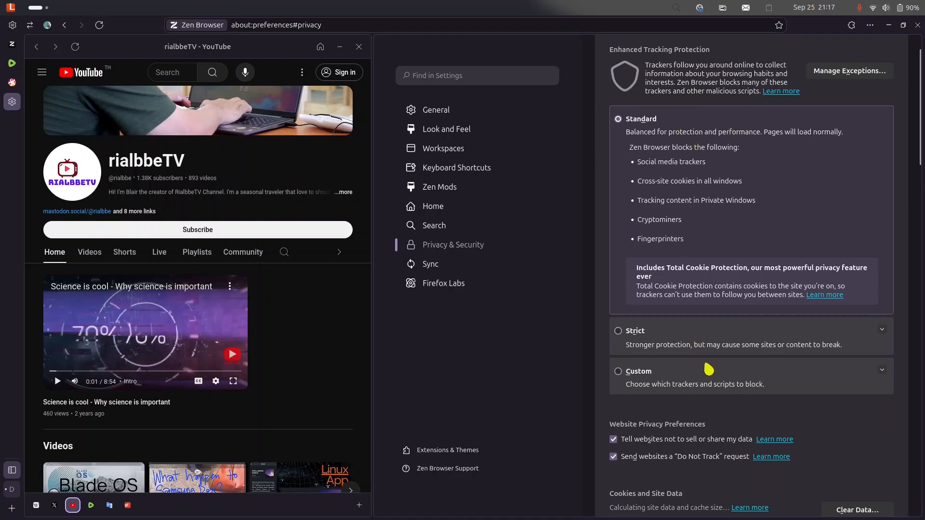
- Show the Sync page offering sign-in for bookmarks, history, tabs and passwords
{"action": "left_click", "coordinate": [431, 264]}
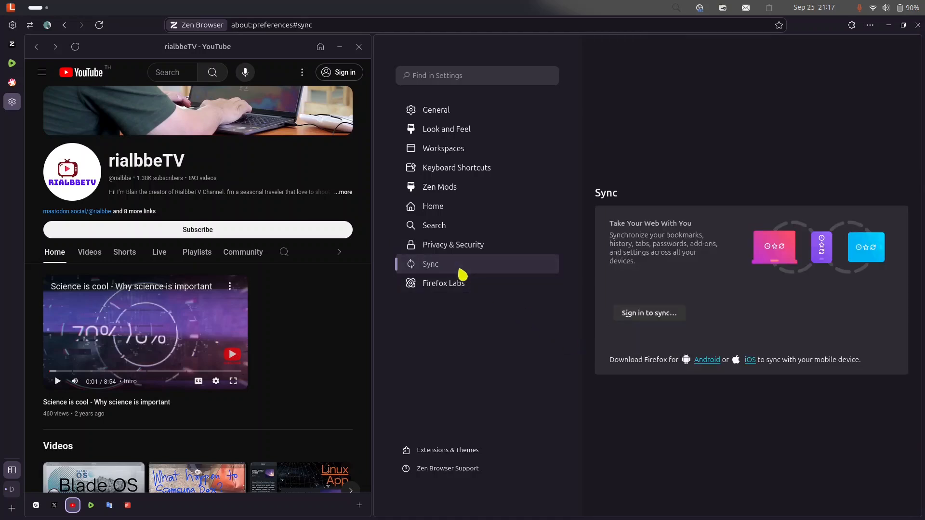
{"action": "mouse_move", "coordinate": [721, 335]}
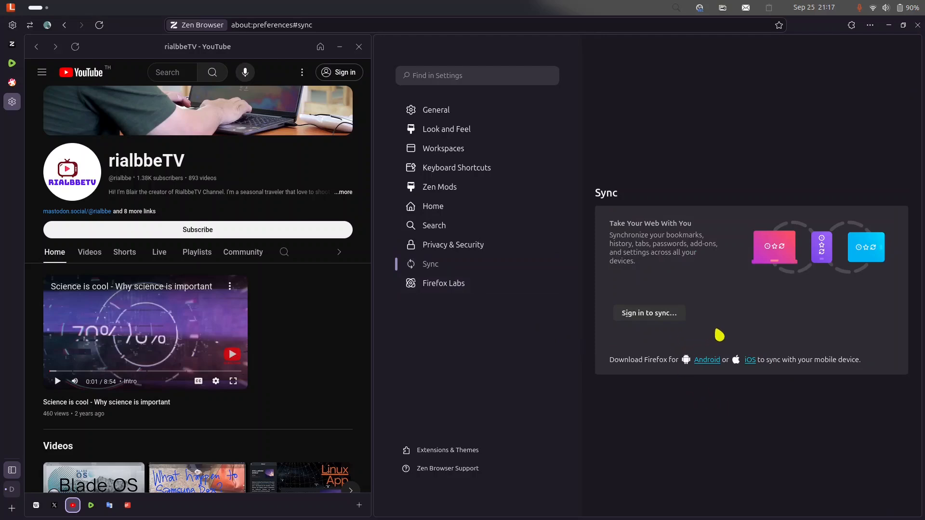
{"action": "mouse_move", "coordinate": [659, 375]}
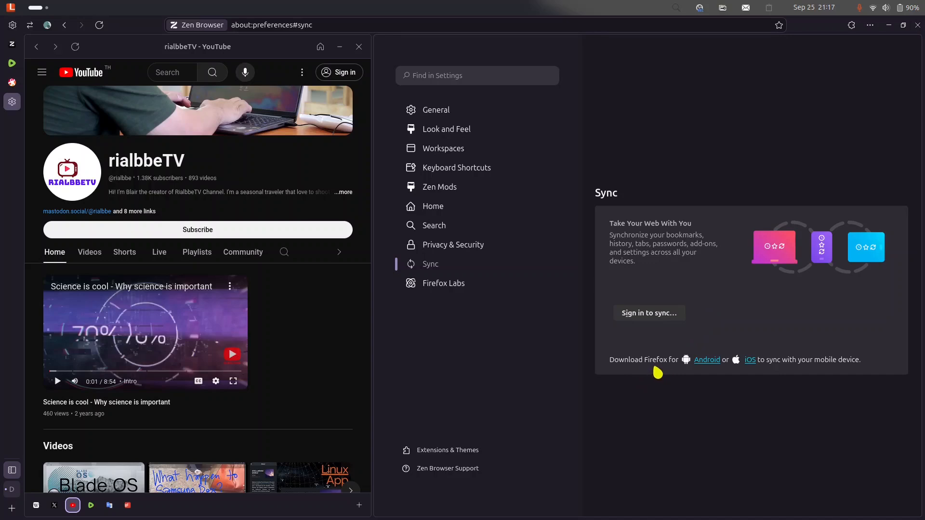
{"action": "mouse_move", "coordinate": [734, 322]}
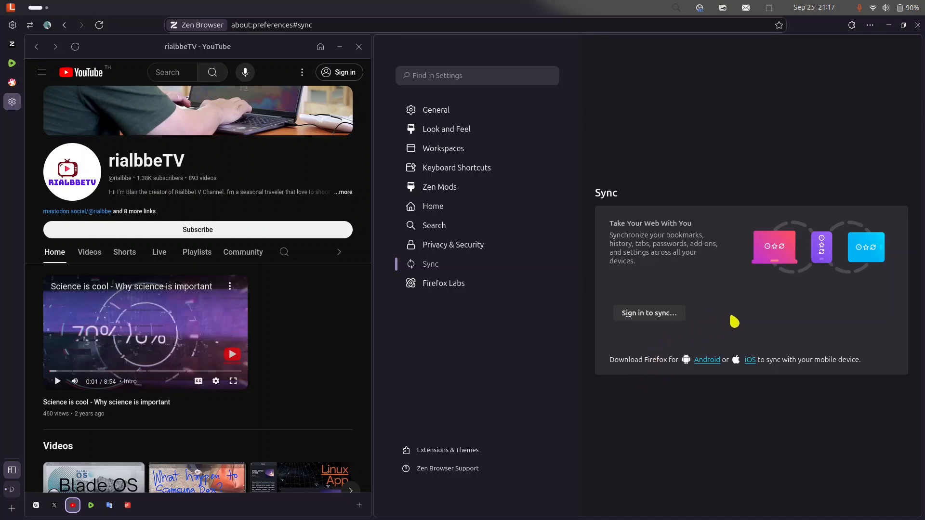
{"action": "mouse_move", "coordinate": [649, 312]}
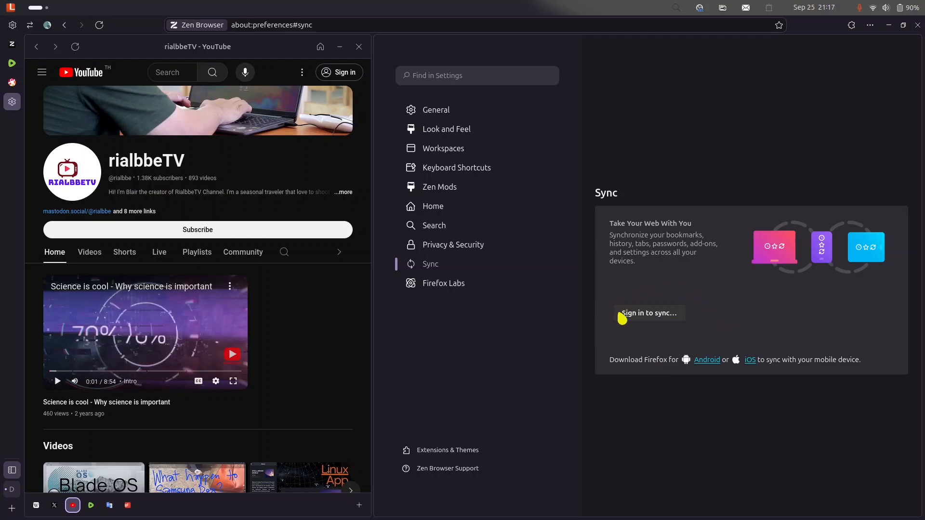
{"action": "mouse_move", "coordinate": [704, 332]}
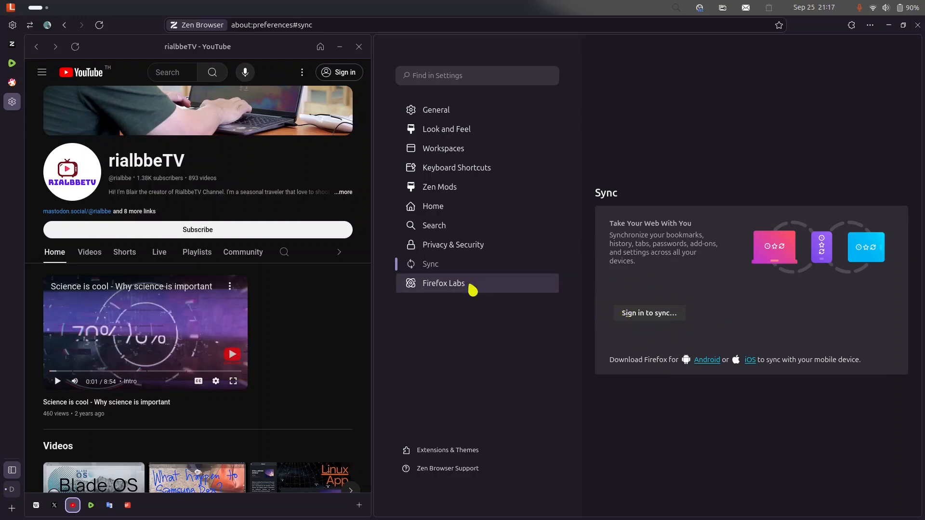
- Show the Firefox Labs page of experimental features like AI chatbot and Picture-in-Picture auto-open
{"action": "left_click", "coordinate": [443, 283]}
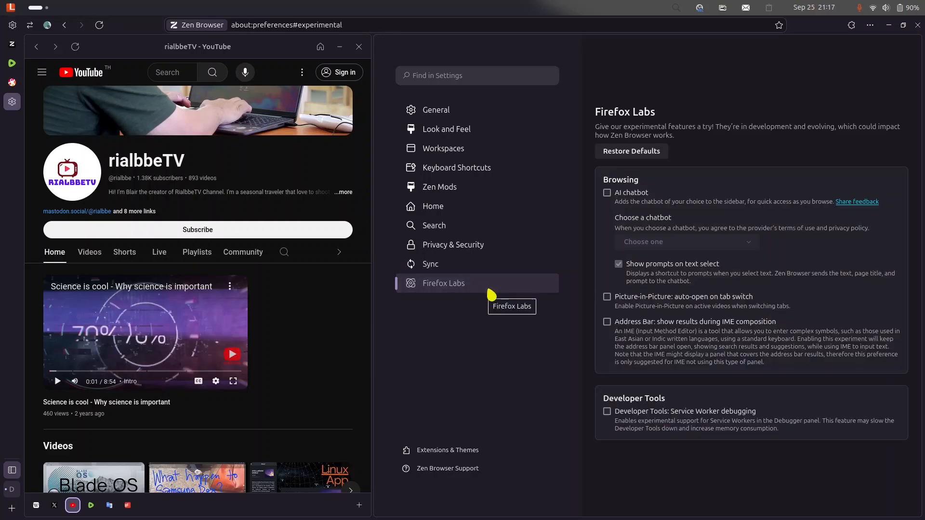
{"action": "mouse_move", "coordinate": [713, 155]}
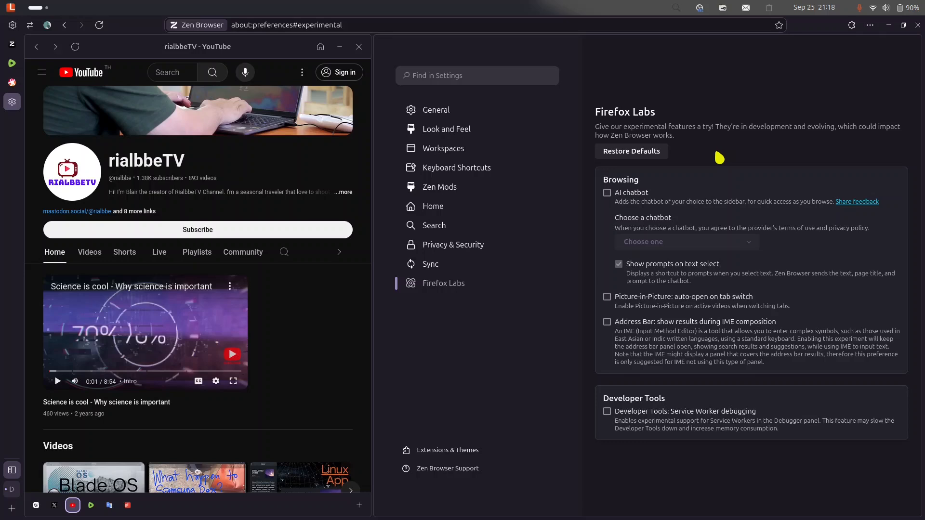
- Bring up the add-ons manager from Extensions & Themes, showing no extensions installed
{"action": "left_click", "coordinate": [448, 450]}
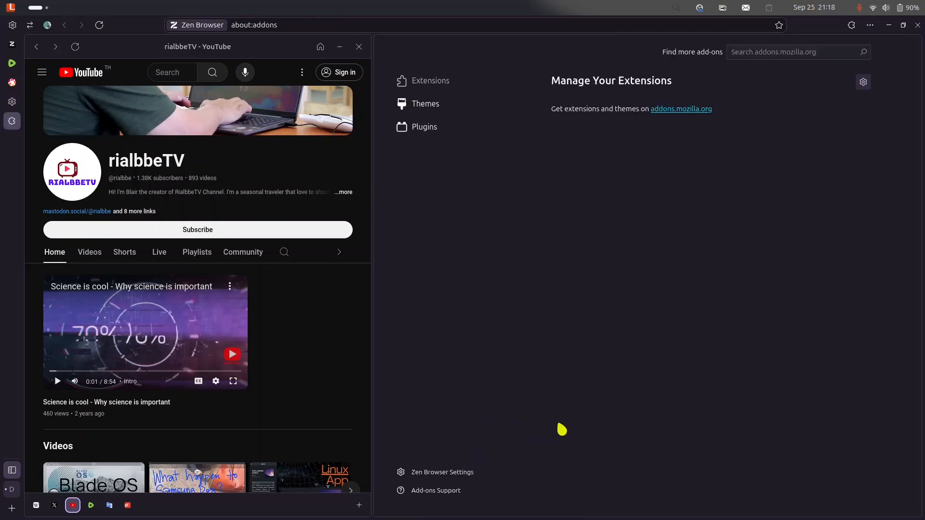
{"action": "mouse_move", "coordinate": [676, 134]}
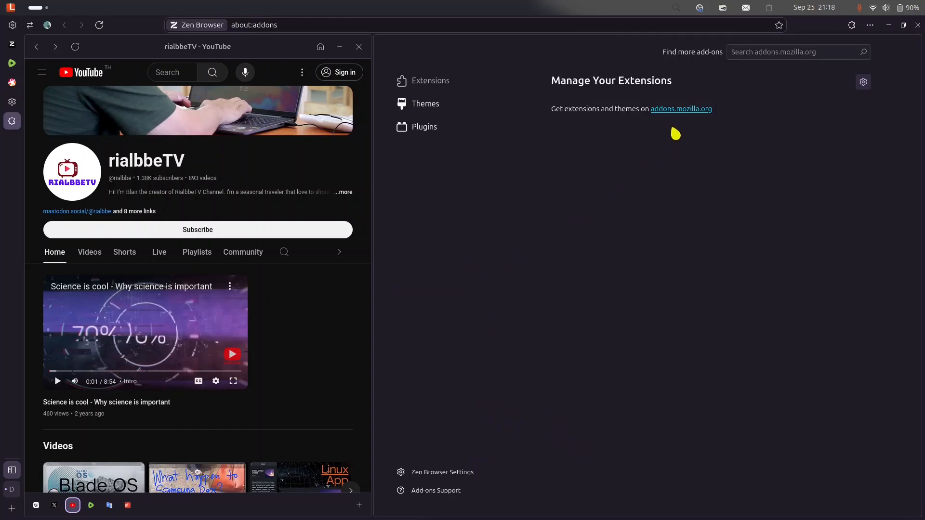
{"action": "mouse_move", "coordinate": [436, 490]}
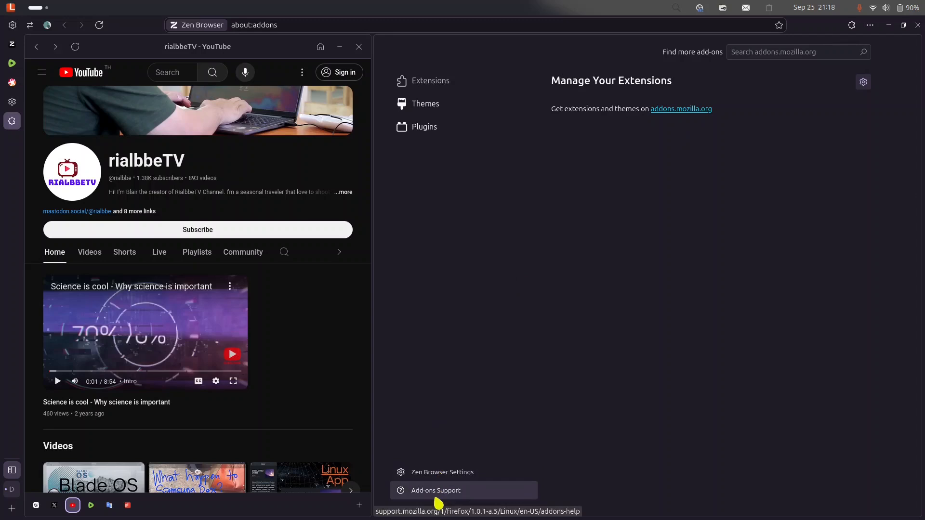
- Go to Mozilla Support's add-ons, extensions and themes help page and skim it
{"action": "left_click", "coordinate": [435, 489]}
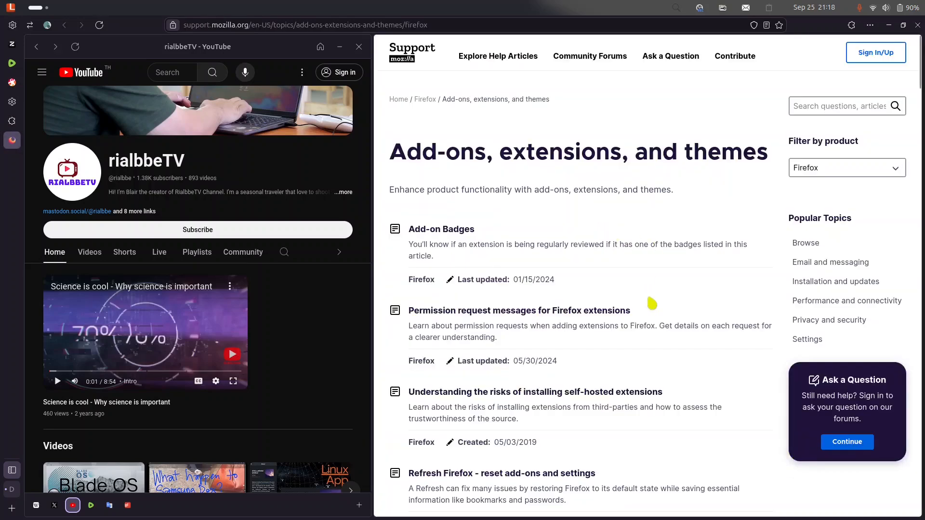
{"action": "mouse_move", "coordinate": [252, 222]}
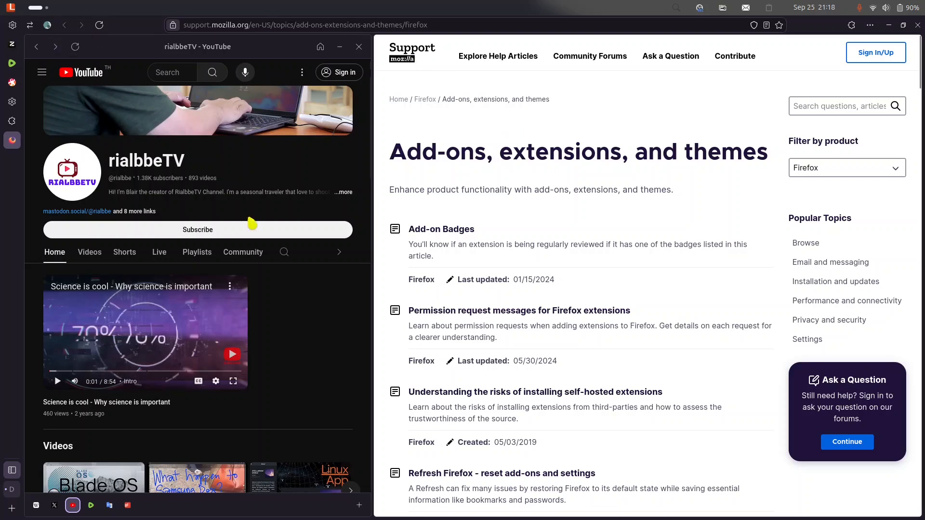
{"action": "scroll", "scroll_direction": "down", "scroll_amount": 3}
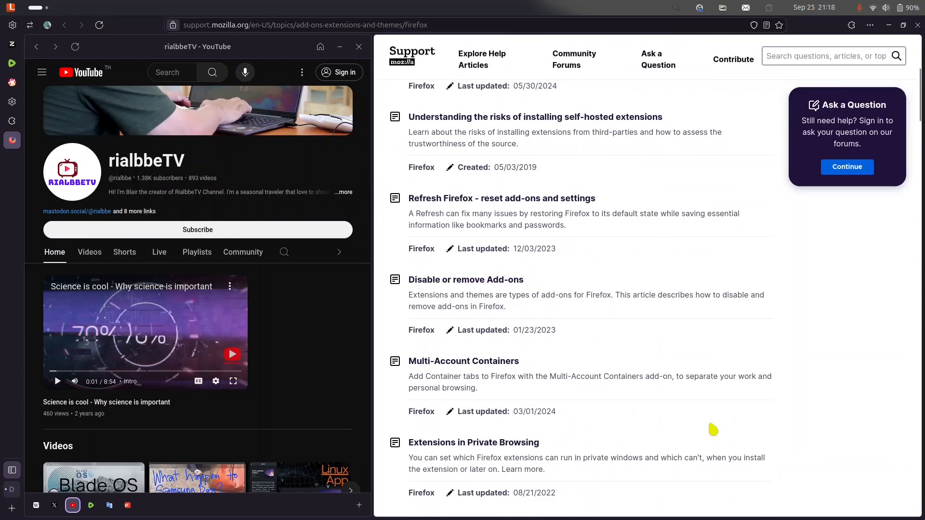
{"action": "scroll", "scroll_direction": "up", "scroll_amount": 3}
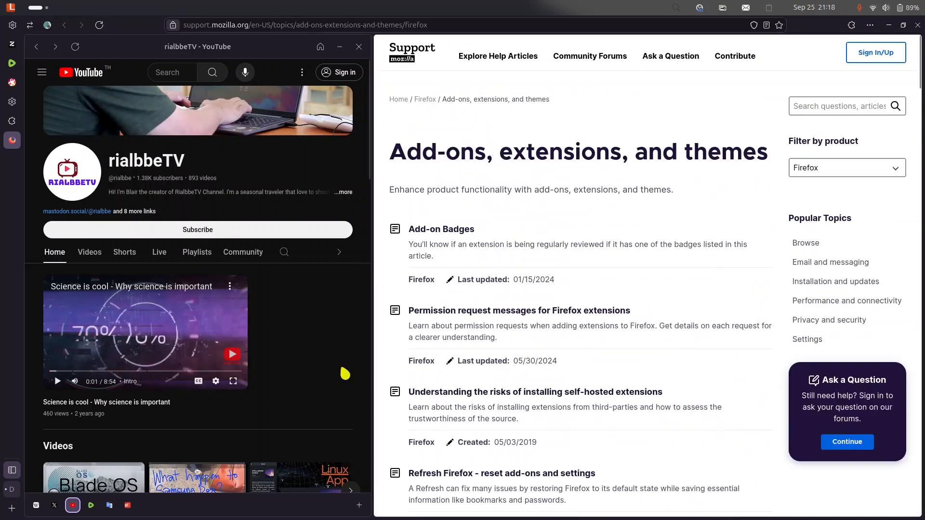
- Close the help, add-ons and settings tabs so only the rialbbeTV Odysee channel tab remains
{"action": "right_click", "coordinate": [197, 46]}
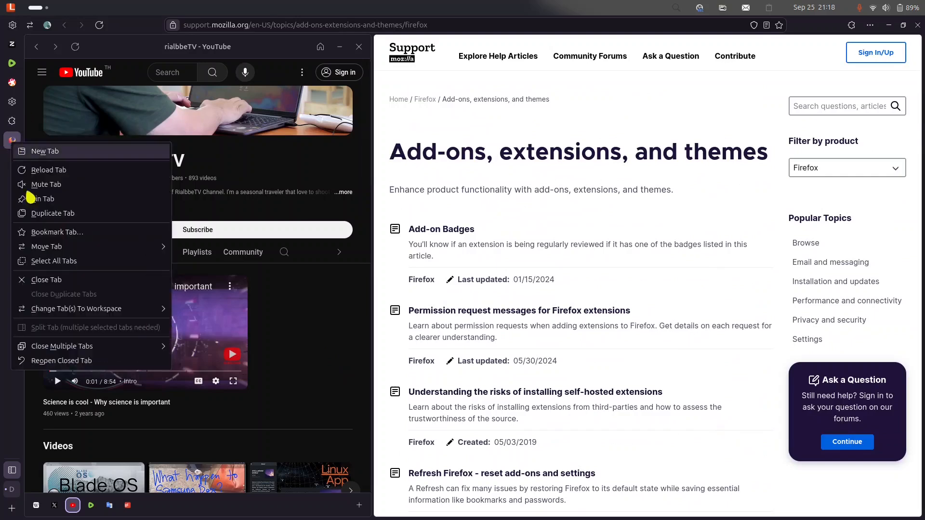
{"action": "mouse_move", "coordinate": [95, 315]}
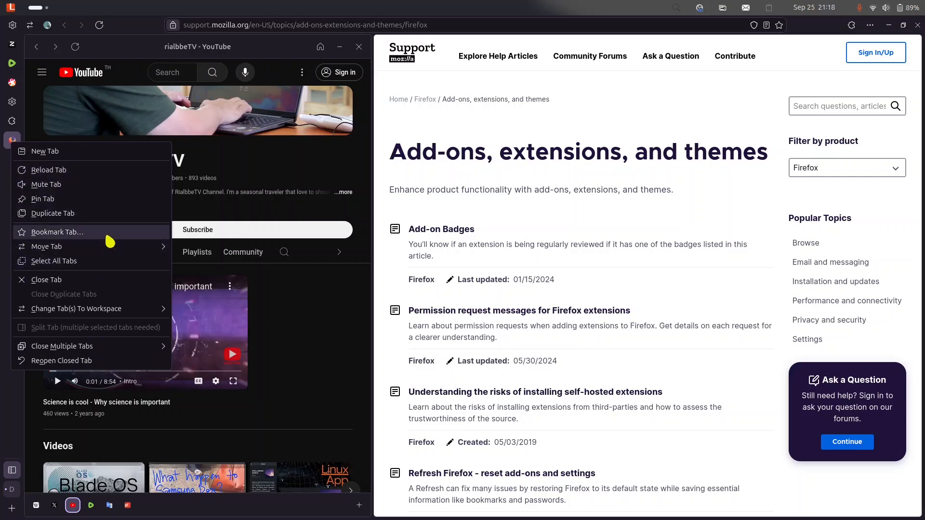
{"action": "mouse_move", "coordinate": [95, 280]}
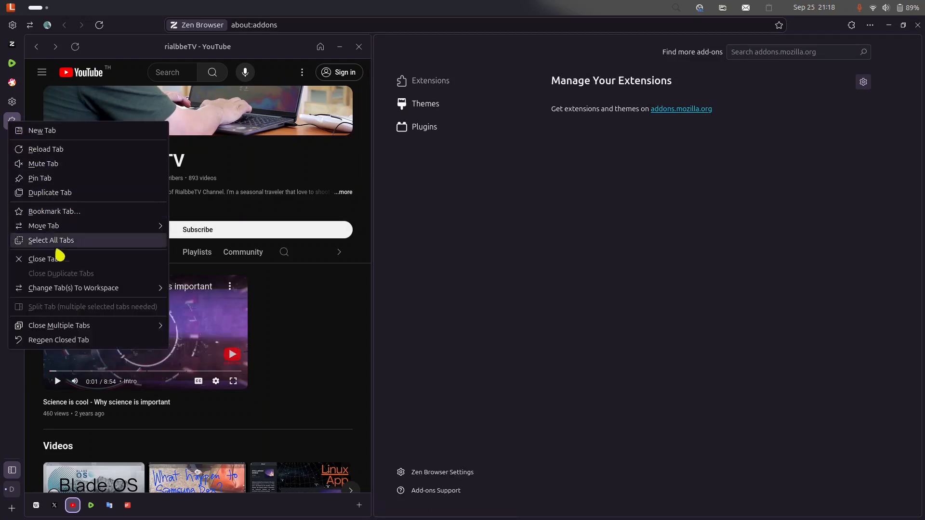
{"action": "left_click", "coordinate": [11, 103]}
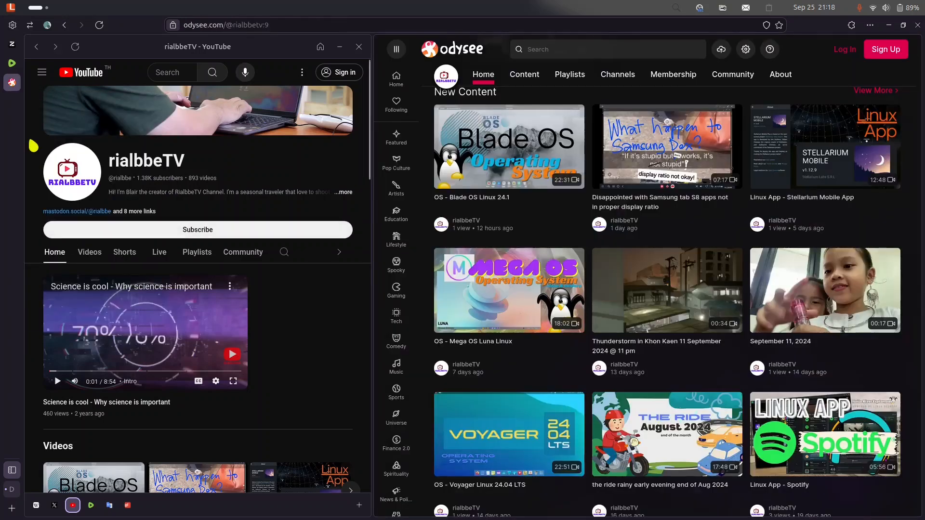
{"action": "mouse_move", "coordinate": [308, 353]}
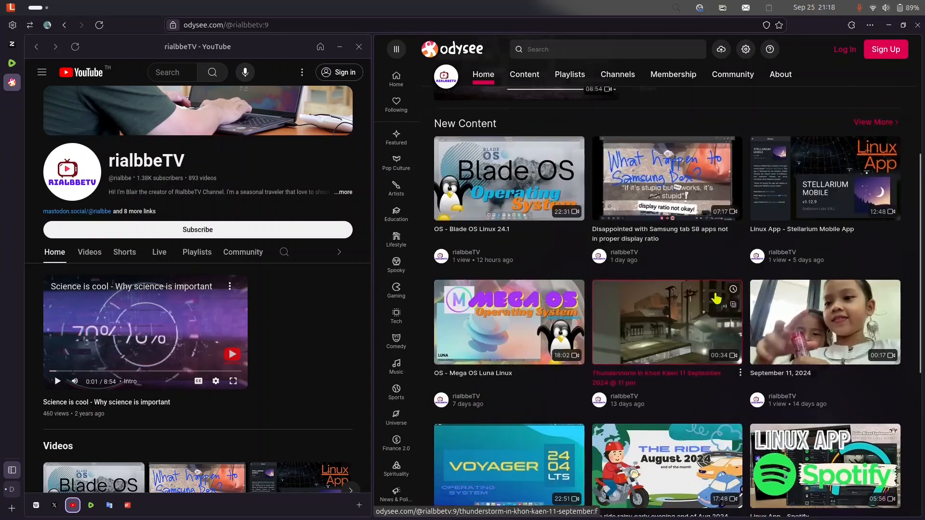
{"action": "scroll", "scroll_direction": "up", "scroll_amount": 3}
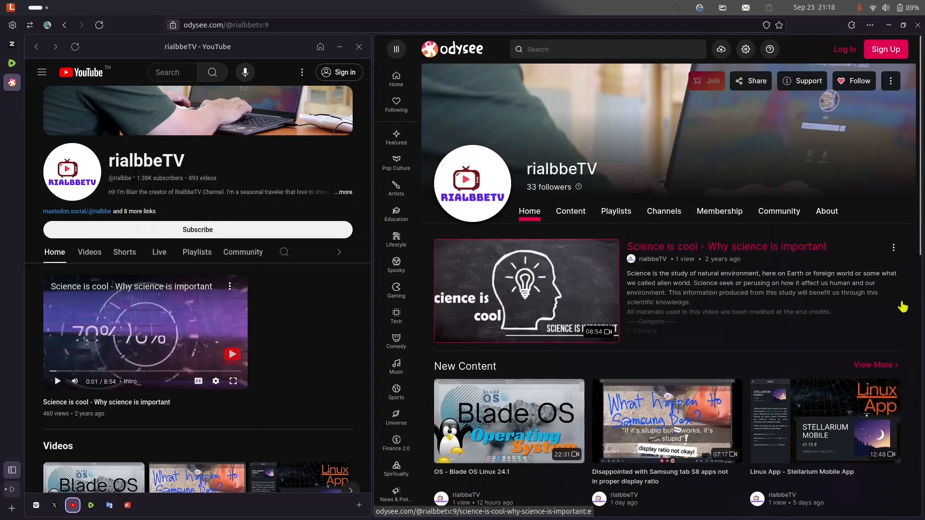